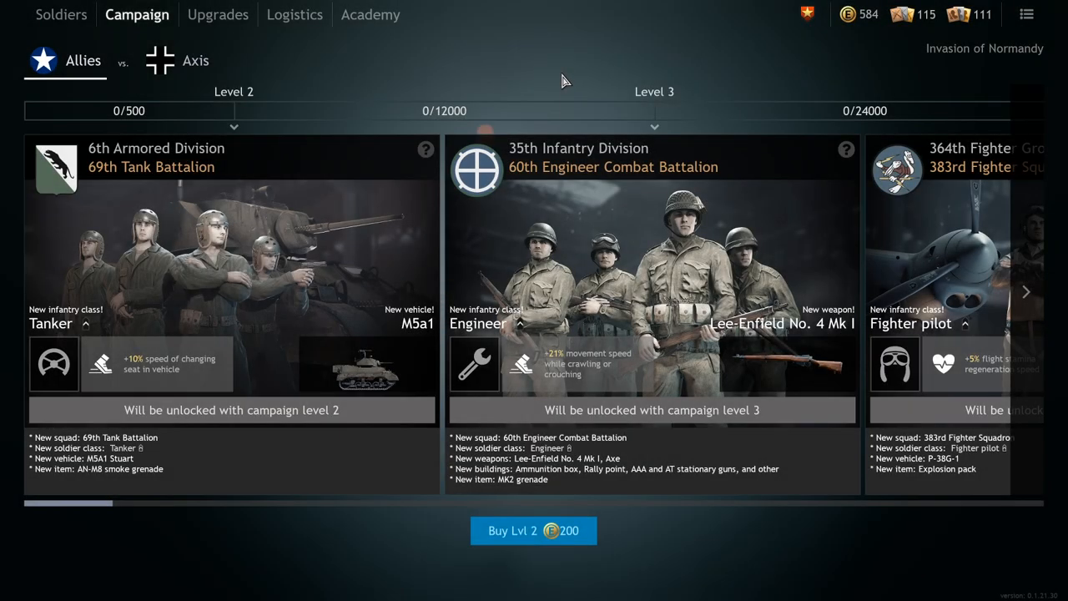
pyautogui.moveTo(549, 66)
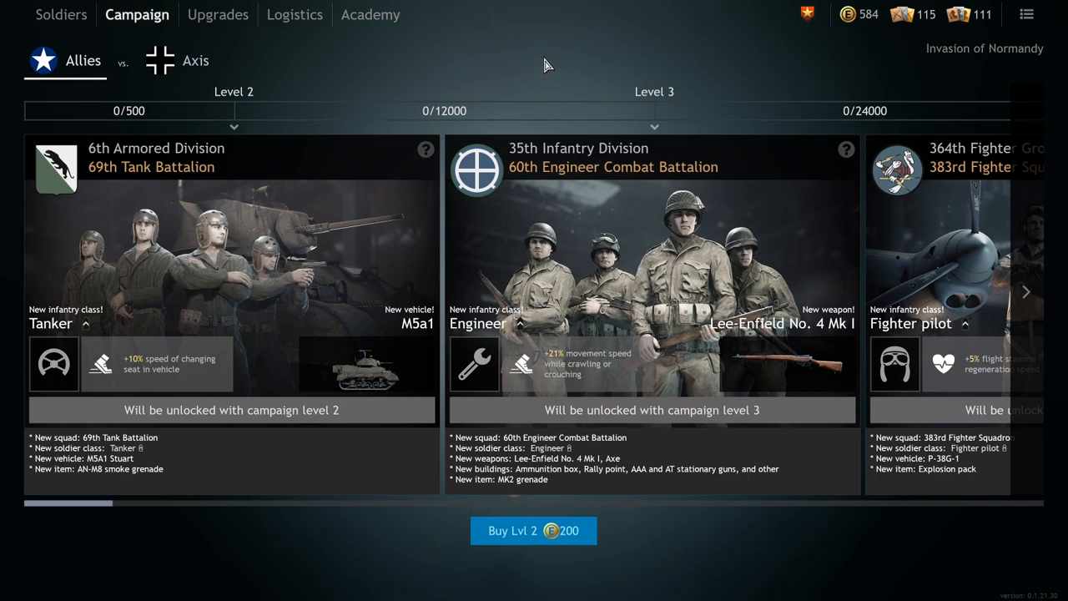
pyautogui.moveTo(535, 60)
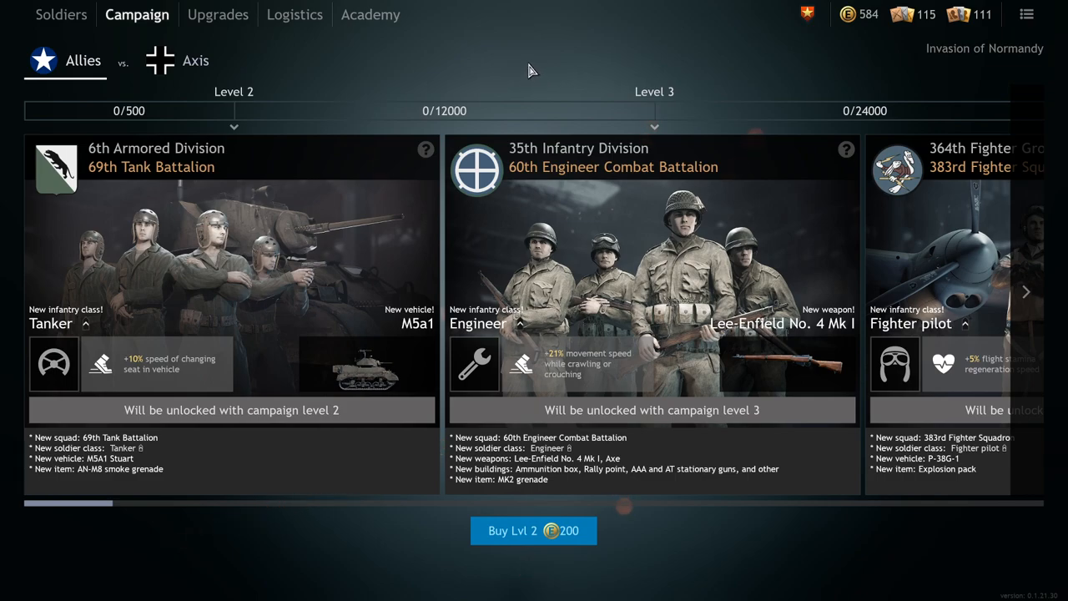
pyautogui.moveTo(526, 70)
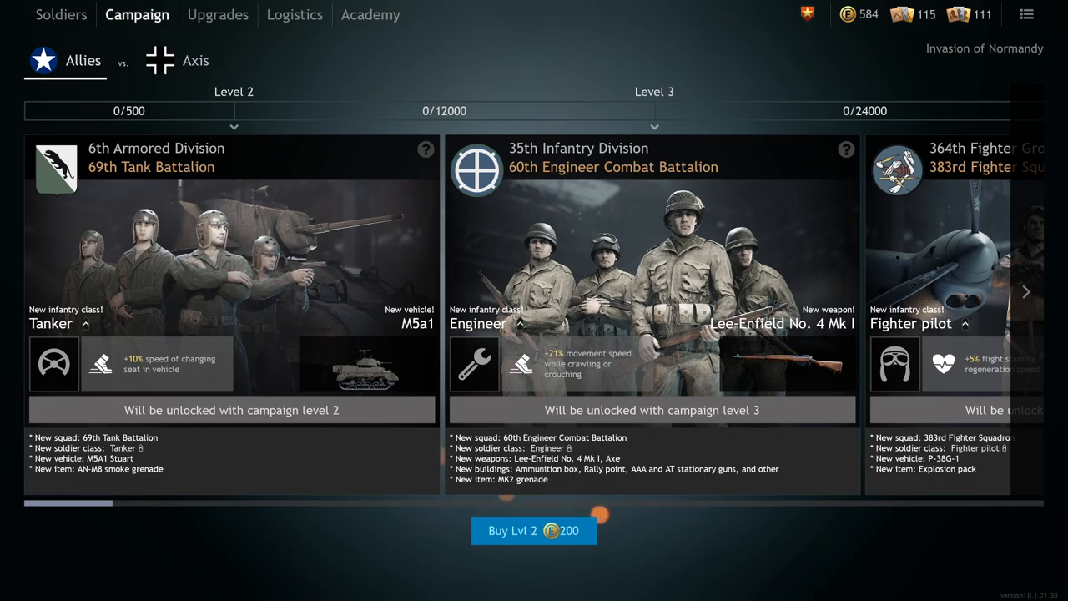
pyautogui.moveTo(413, 117)
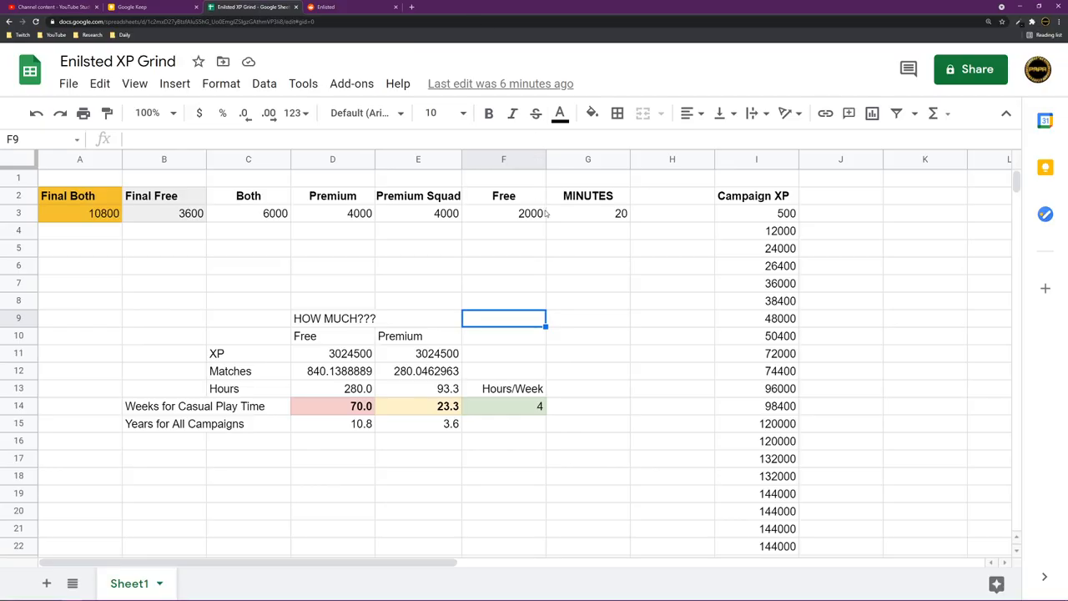
# - Scroll column I to the 3,024,500 campaign XP total, then inspect E3's Premium Squad formula
pyautogui.click(672, 301)
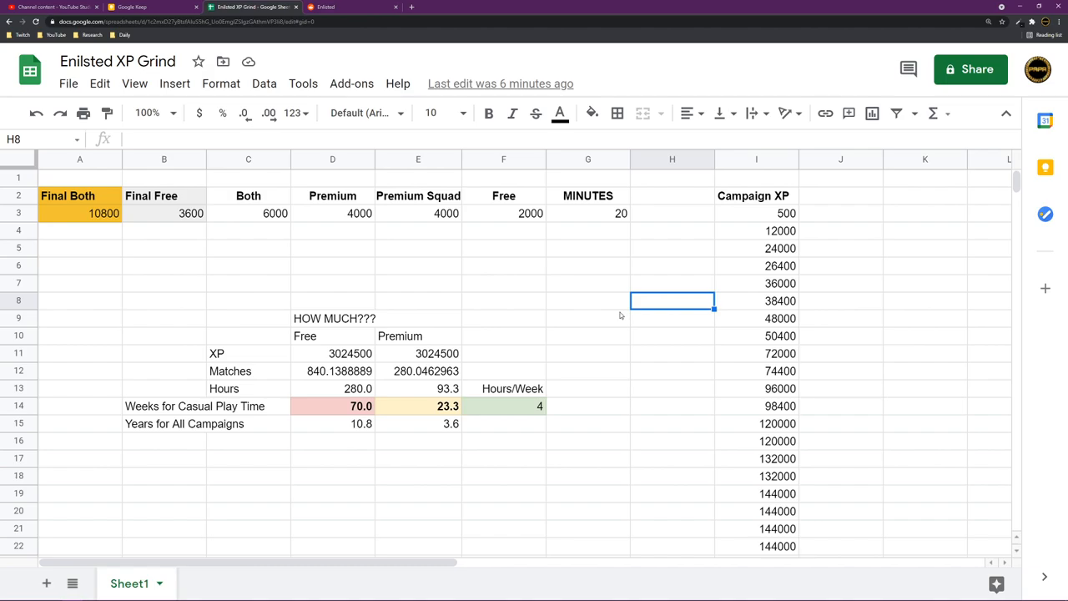
pyautogui.moveTo(611, 321)
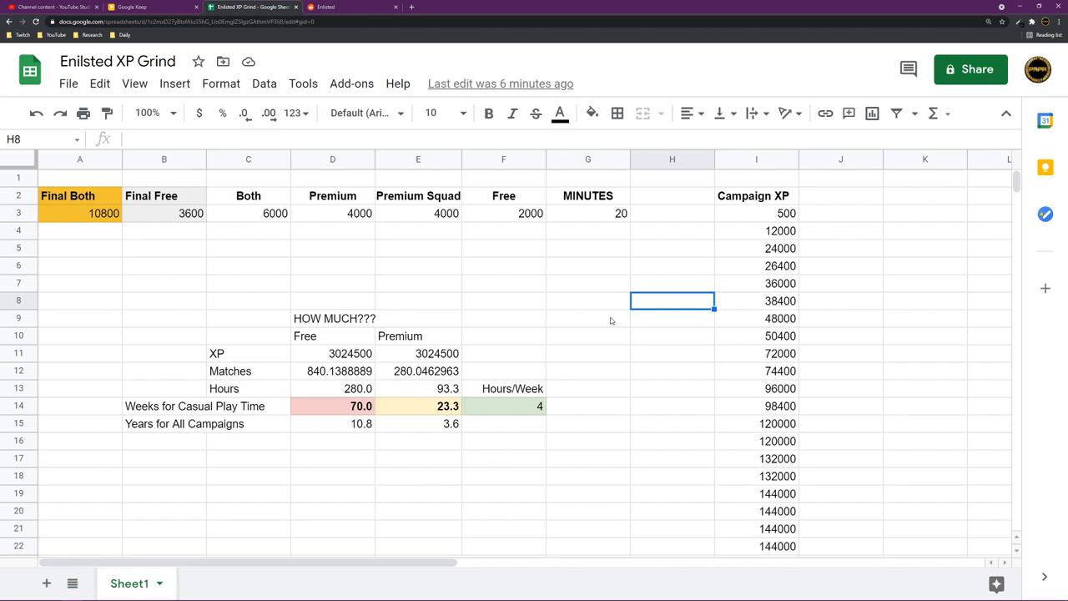
pyautogui.moveTo(592, 362)
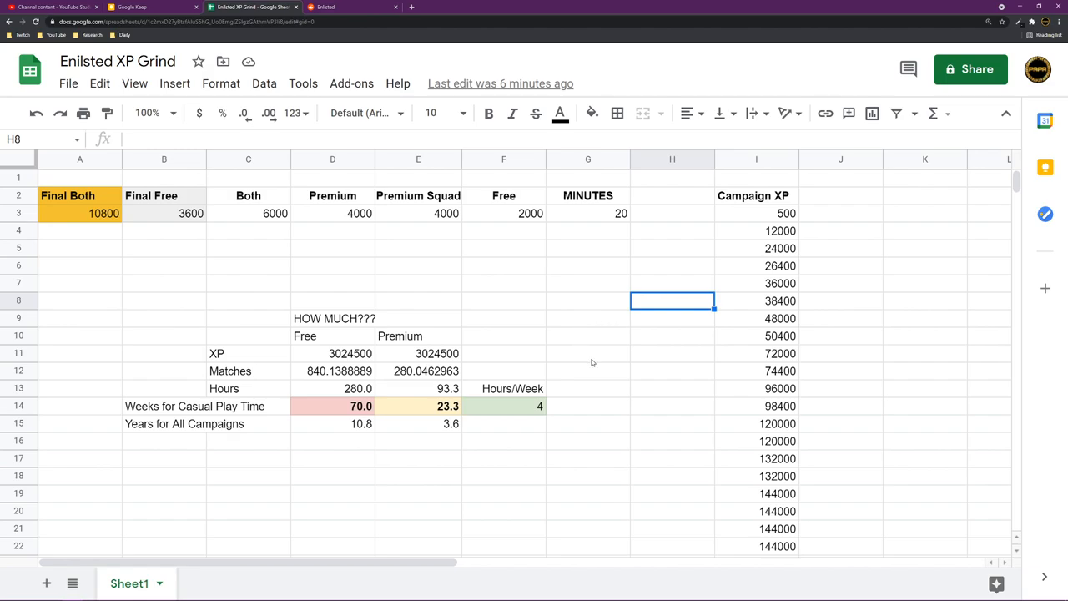
pyautogui.scroll(-3)
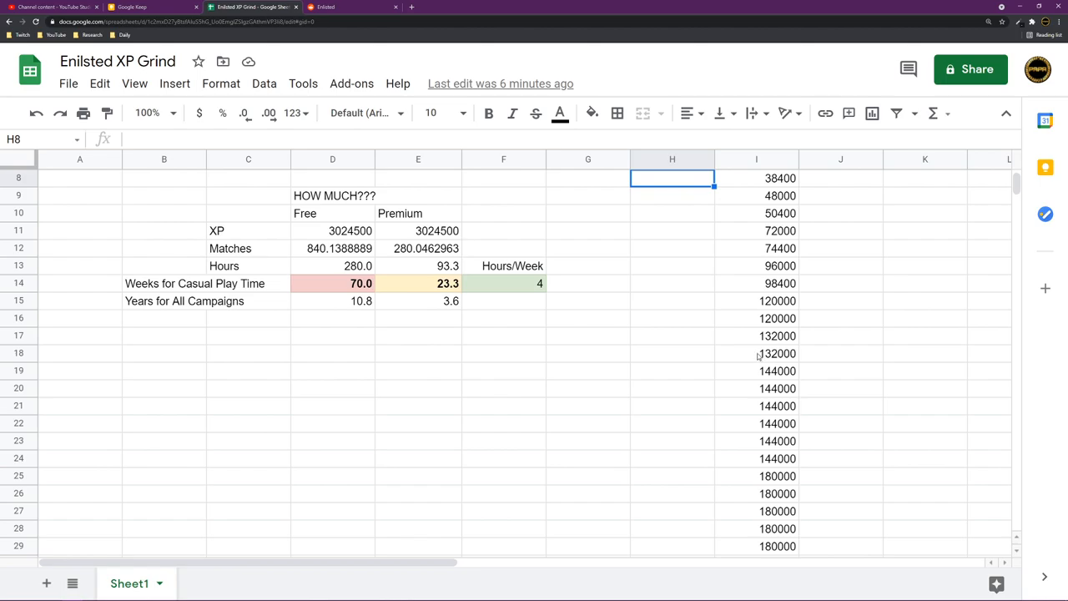
pyautogui.scroll(-3)
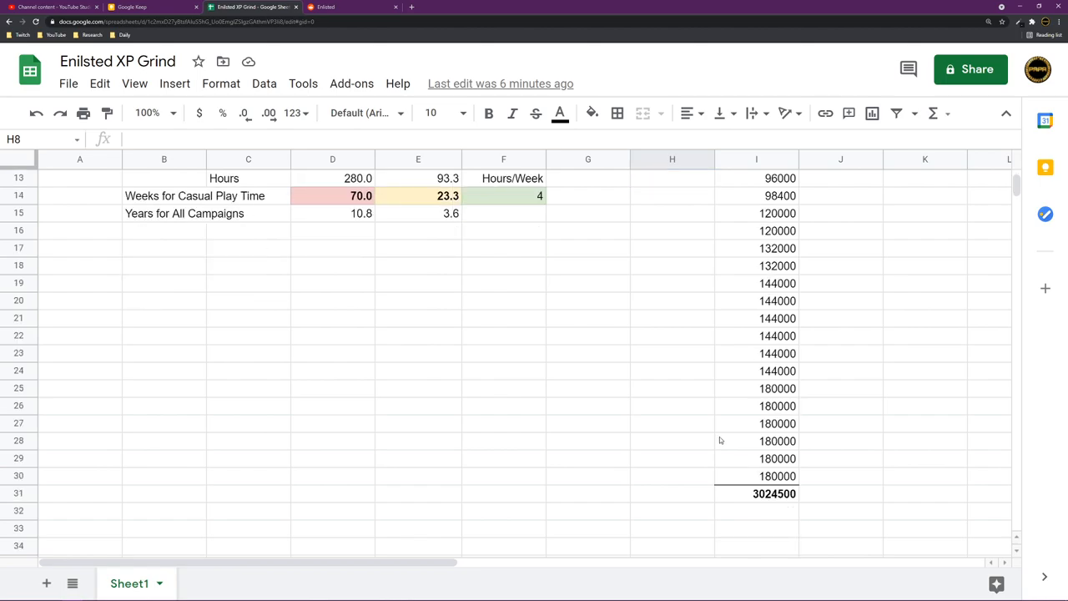
pyautogui.scroll(3)
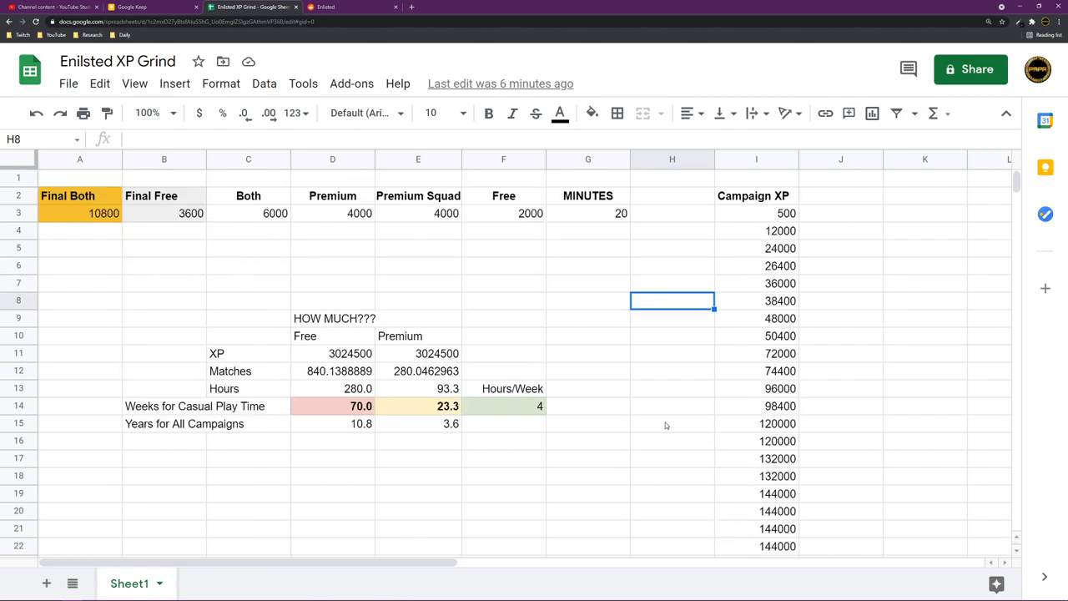
pyautogui.click(418, 213)
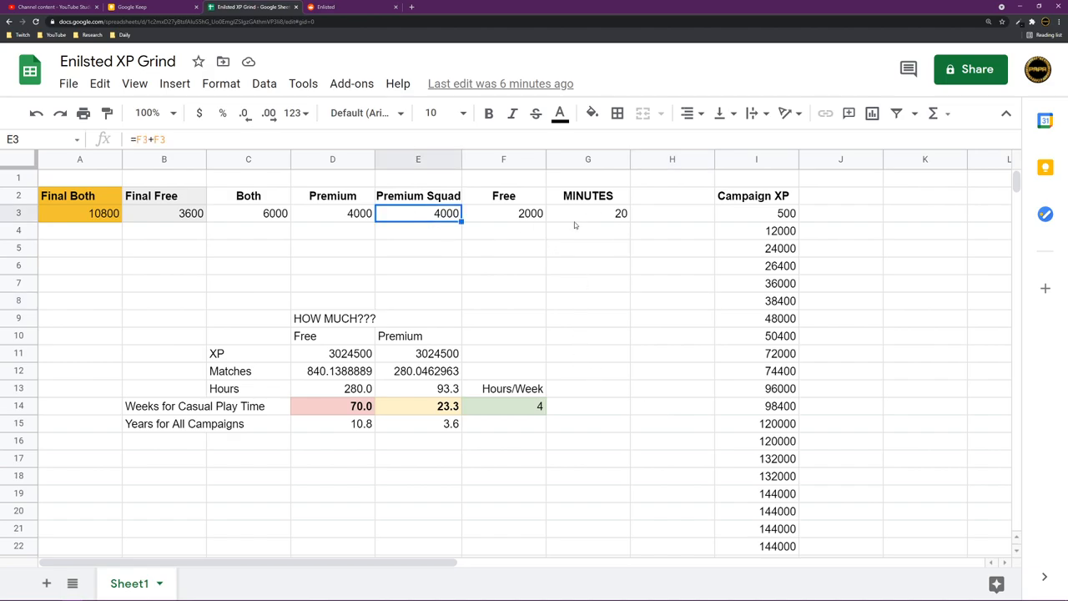
pyautogui.click(588, 213)
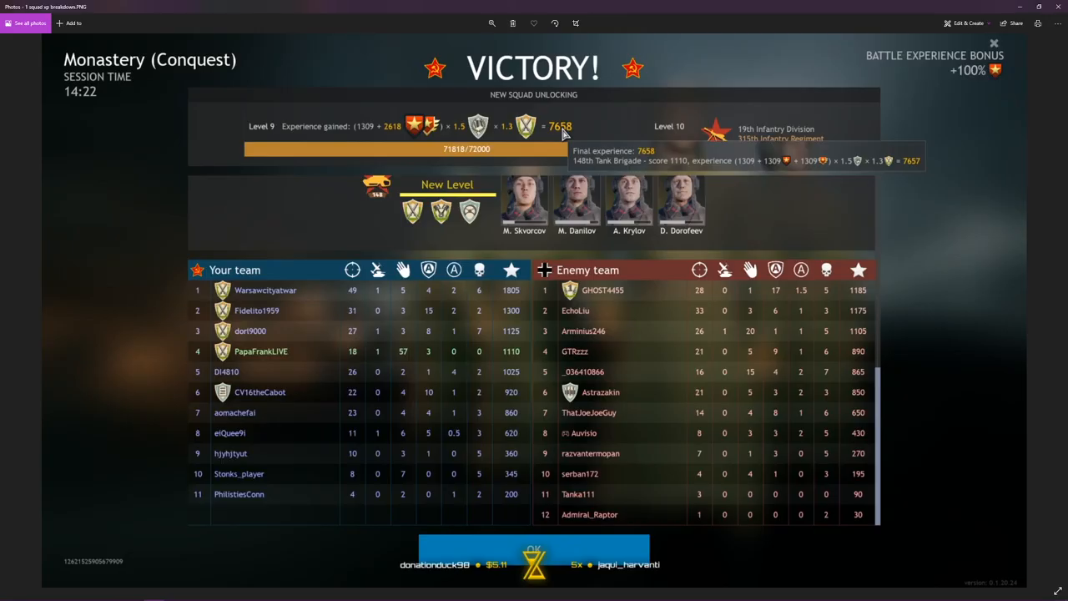
pyautogui.moveTo(500, 324)
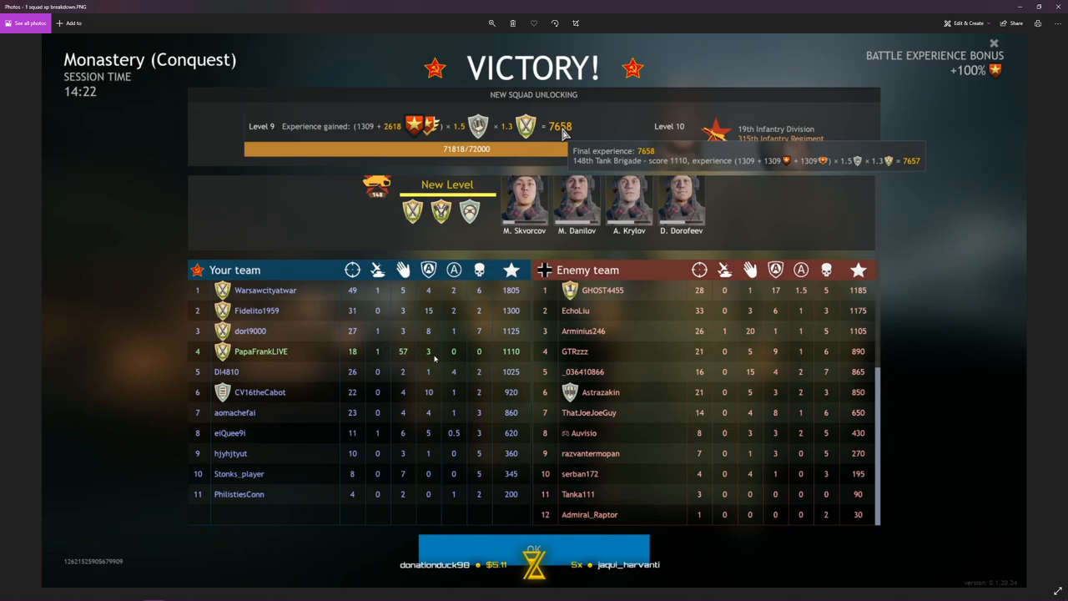
pyautogui.moveTo(300, 369)
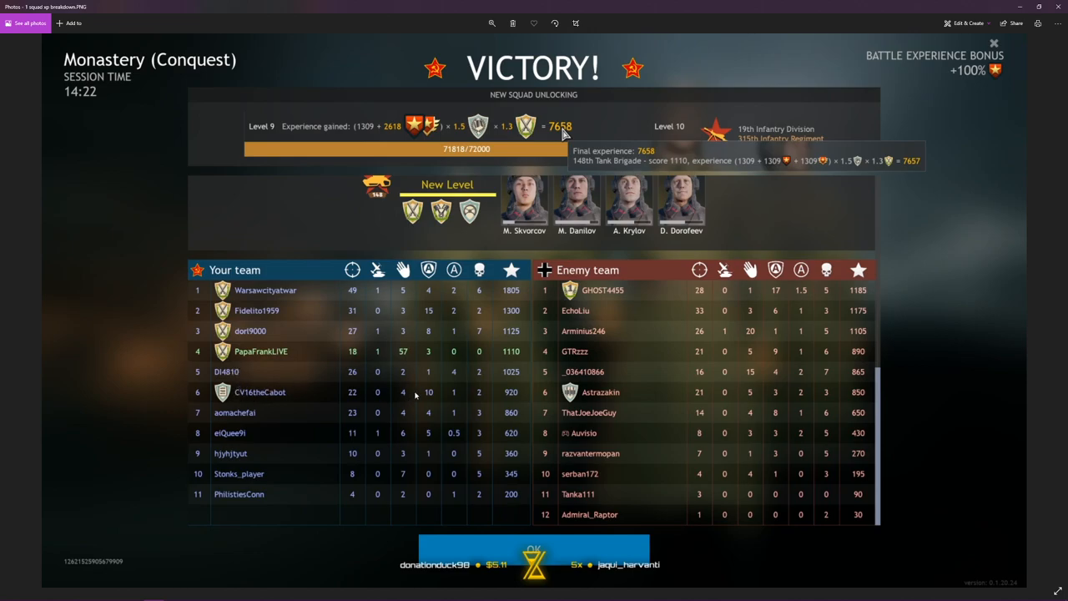
pyautogui.moveTo(190, 363)
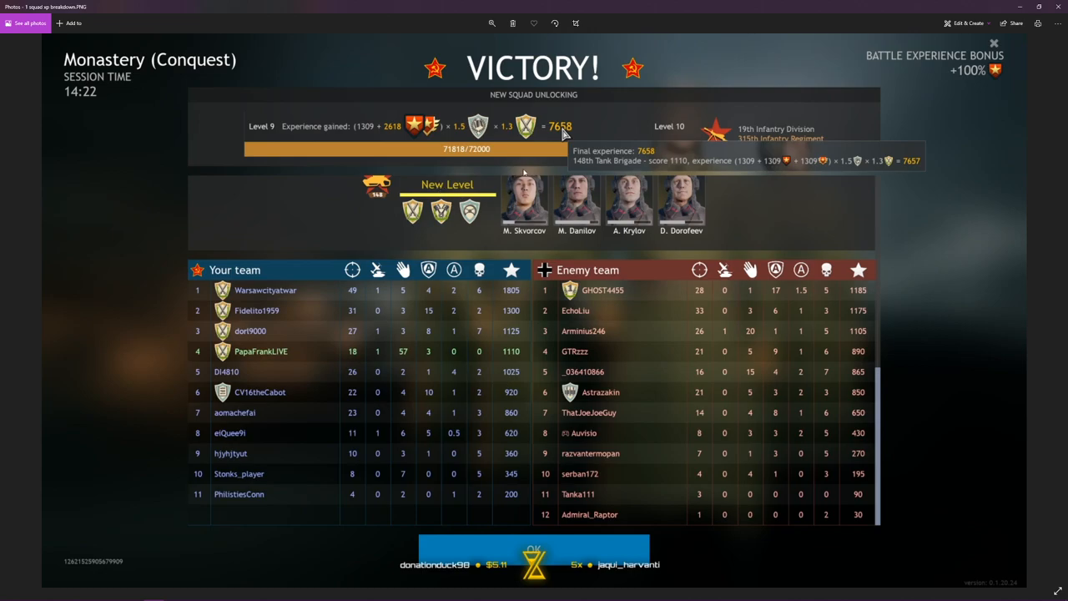
pyautogui.moveTo(524, 148)
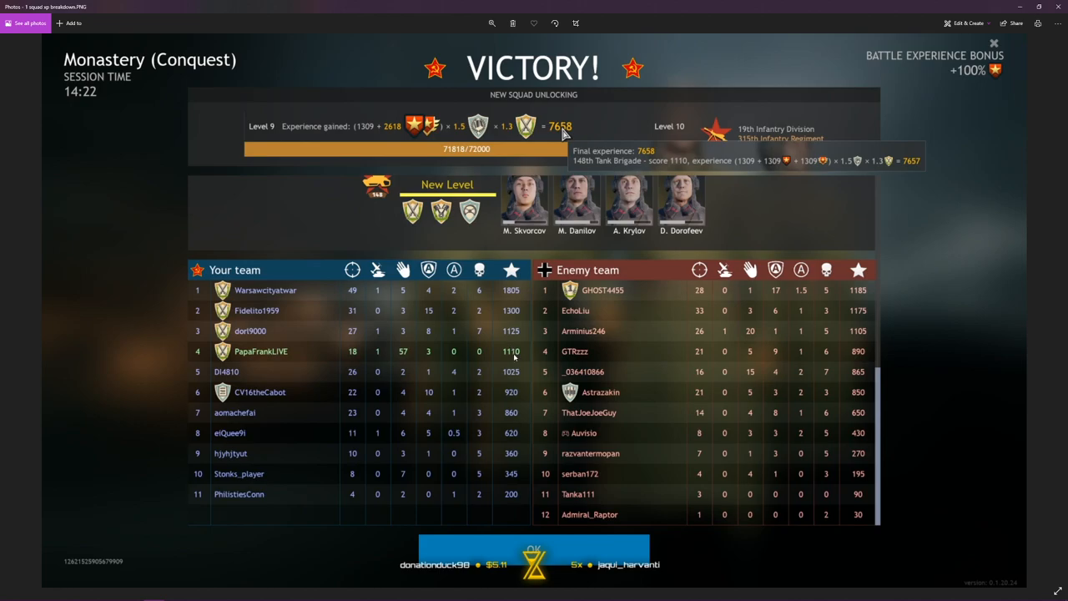
pyautogui.moveTo(547, 323)
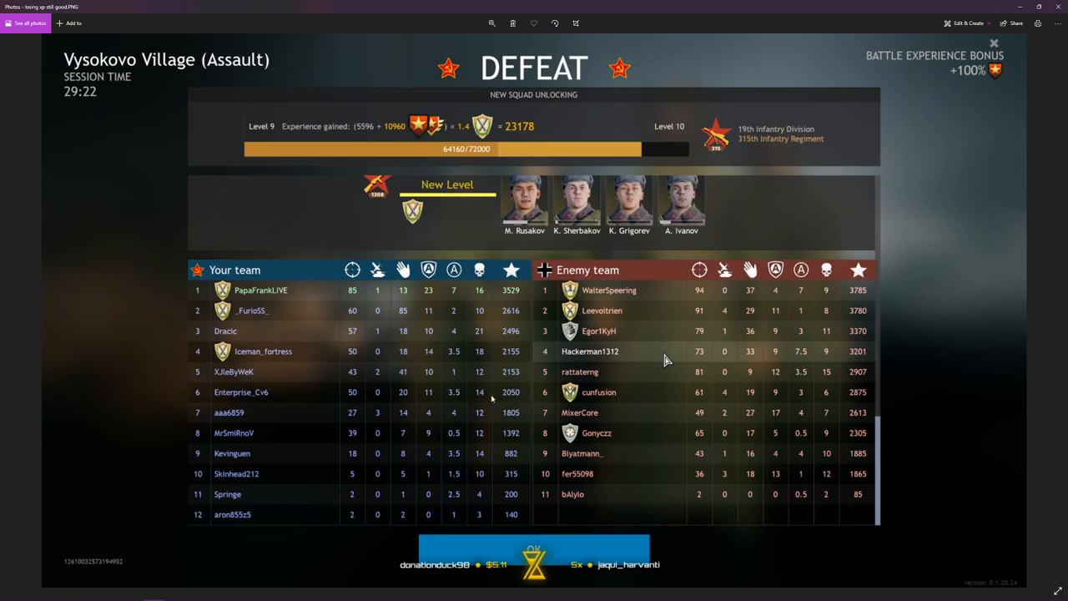
pyautogui.moveTo(359, 404)
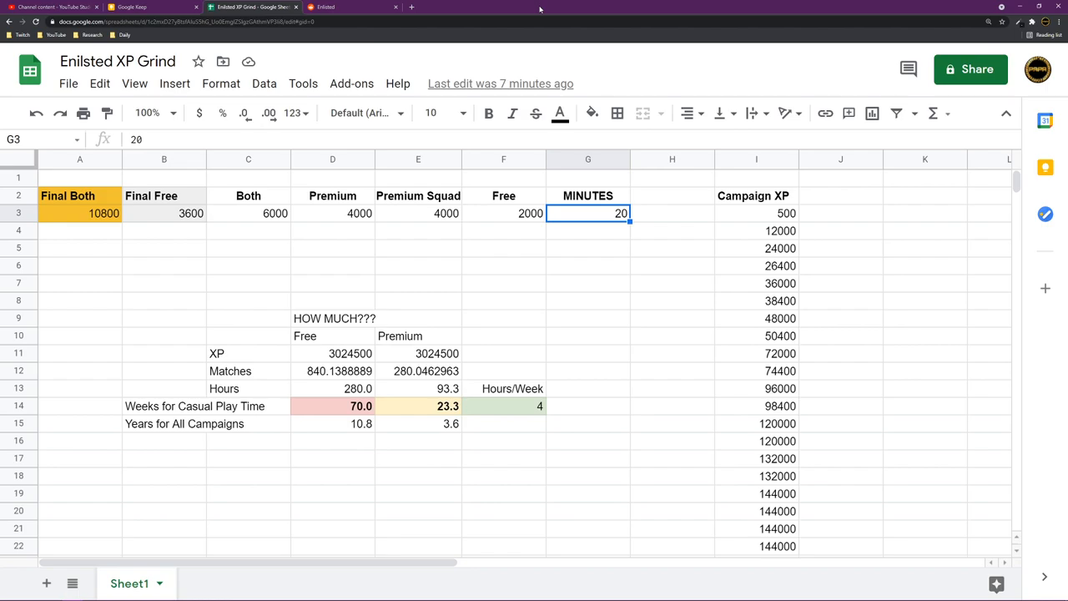
pyautogui.moveTo(292, 234)
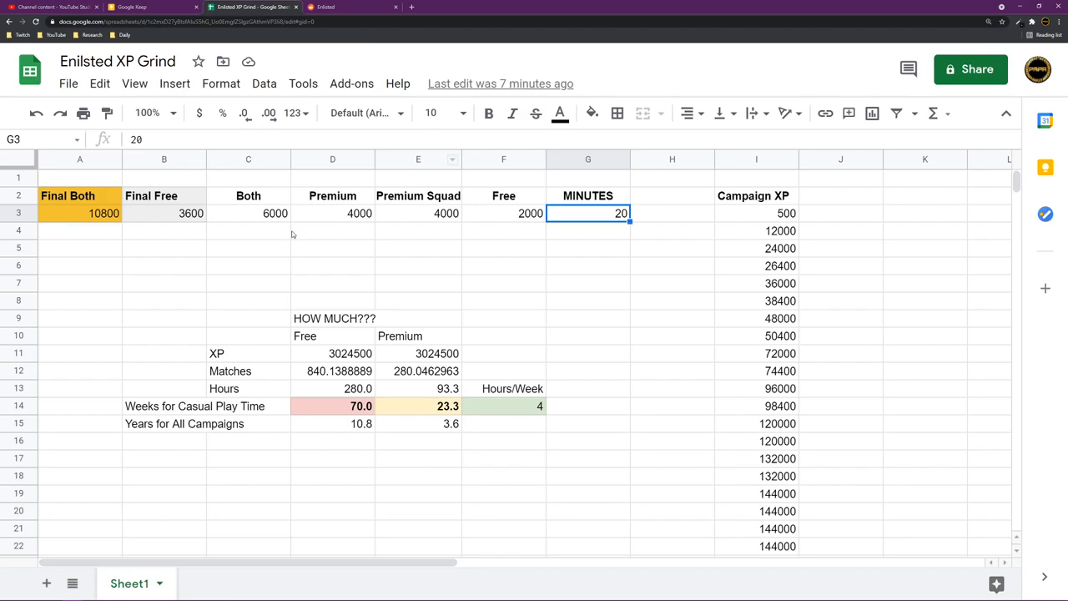
pyautogui.click(248, 300)
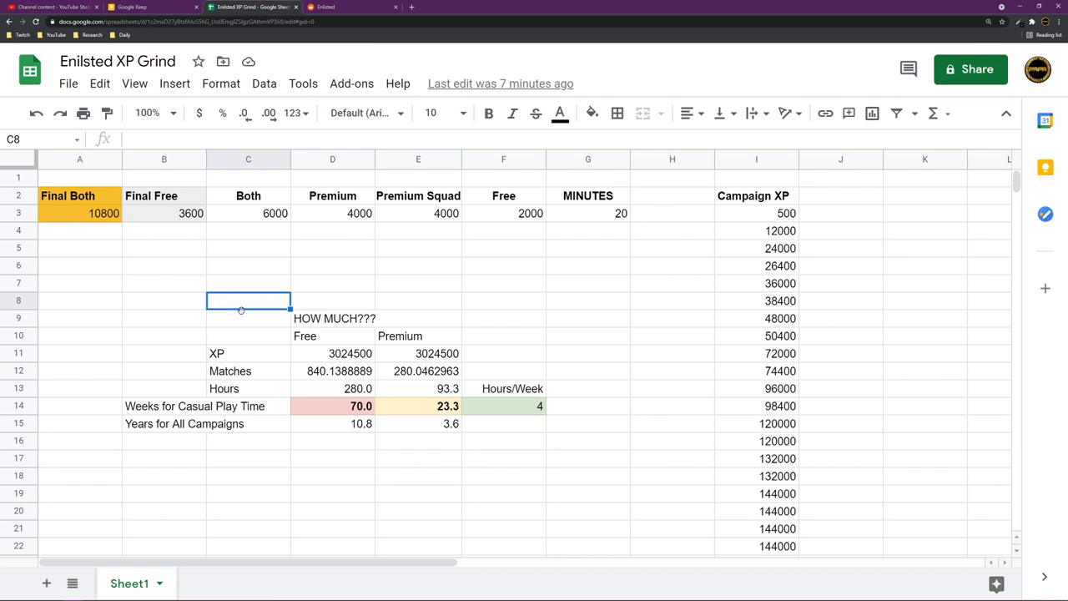
pyautogui.click(332, 353)
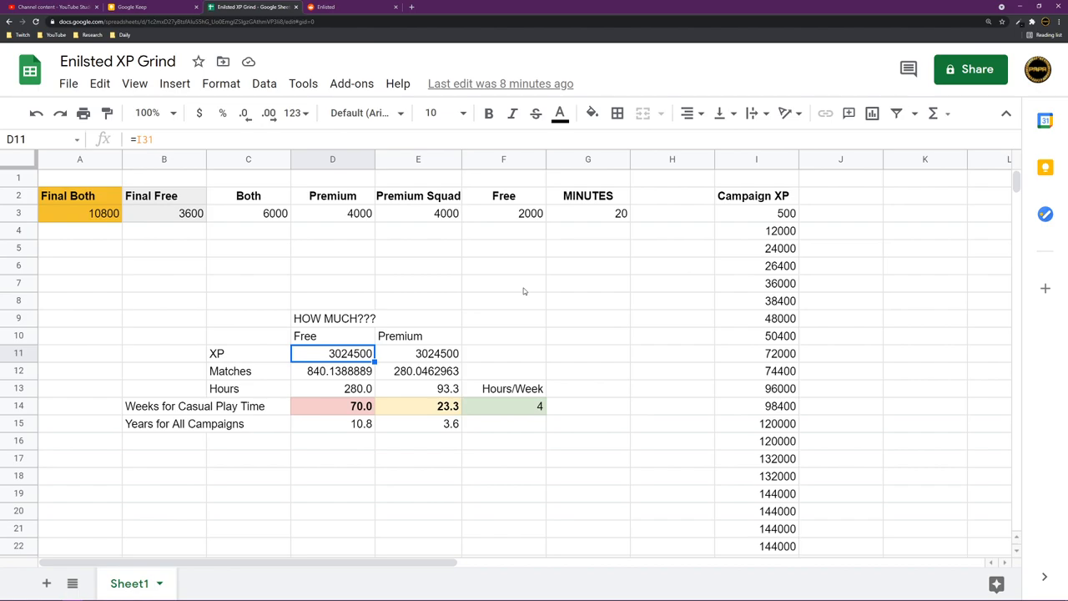
pyautogui.click(332, 370)
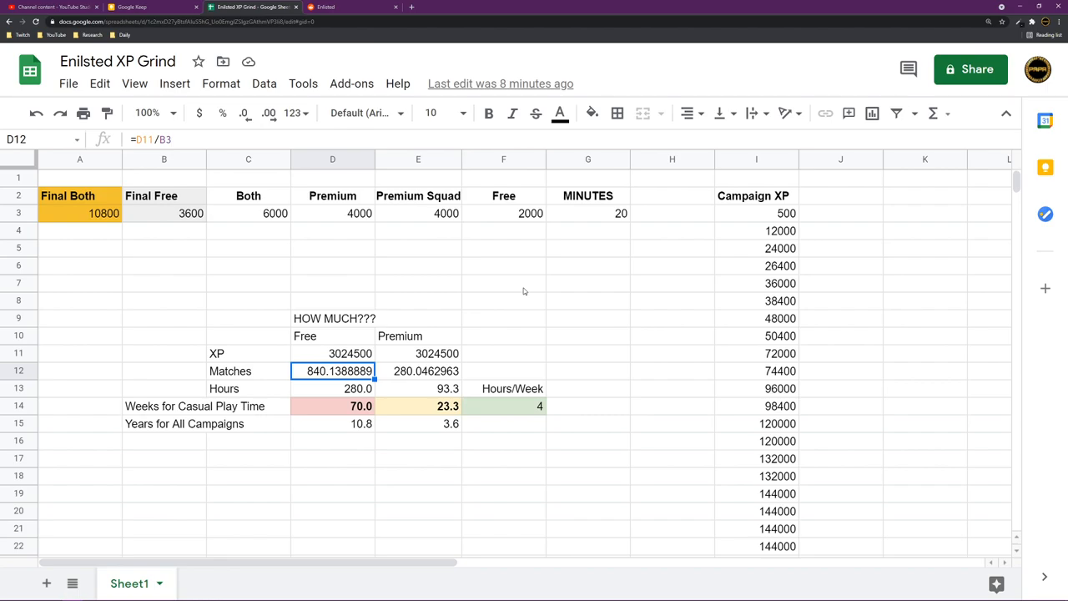
pyautogui.click(163, 213)
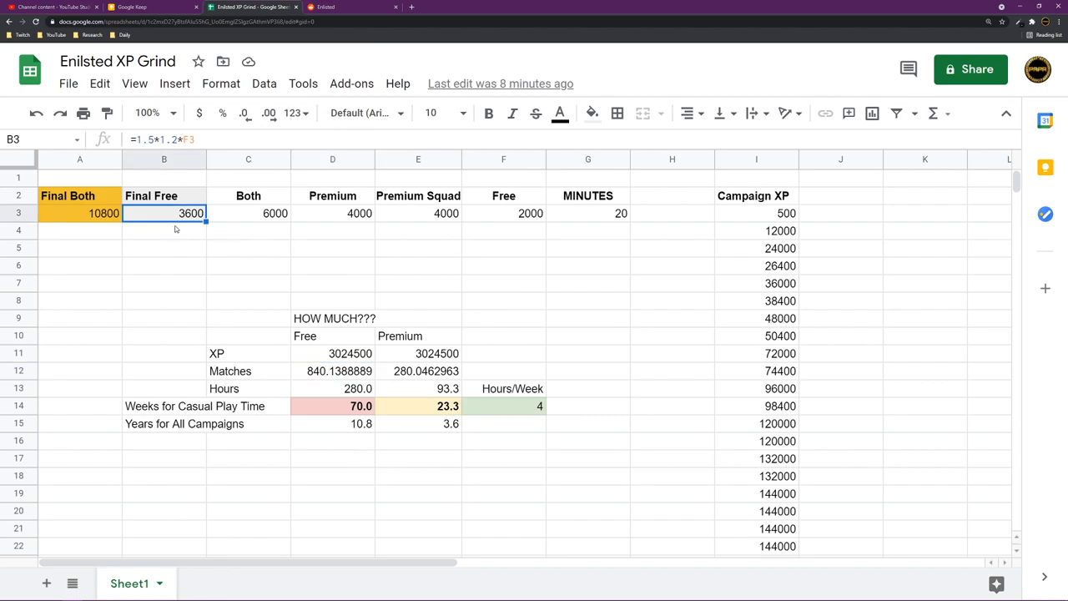
pyautogui.moveTo(358, 382)
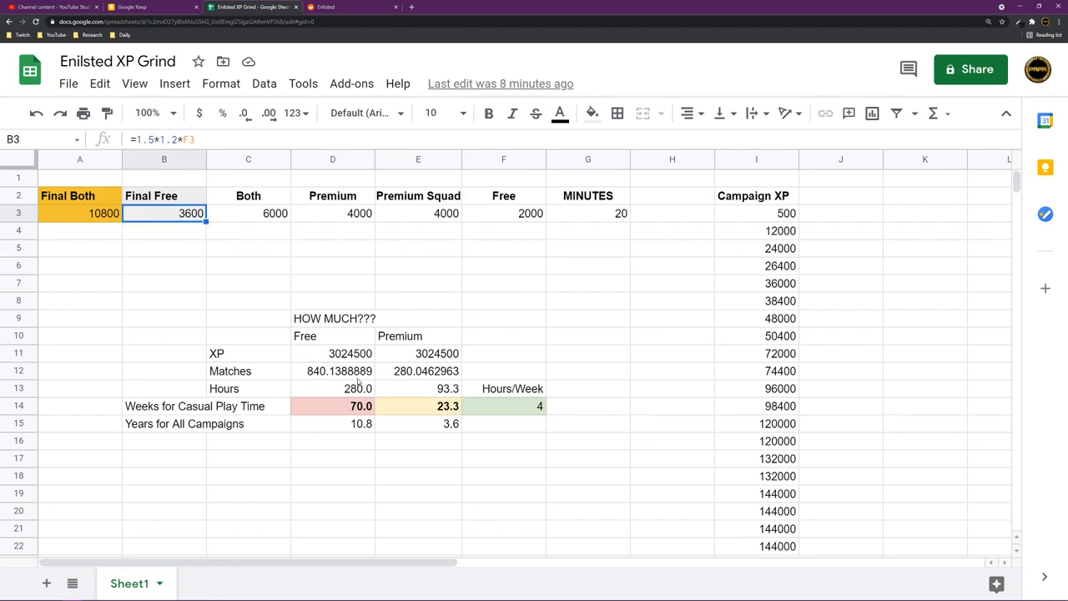
pyautogui.click(339, 371)
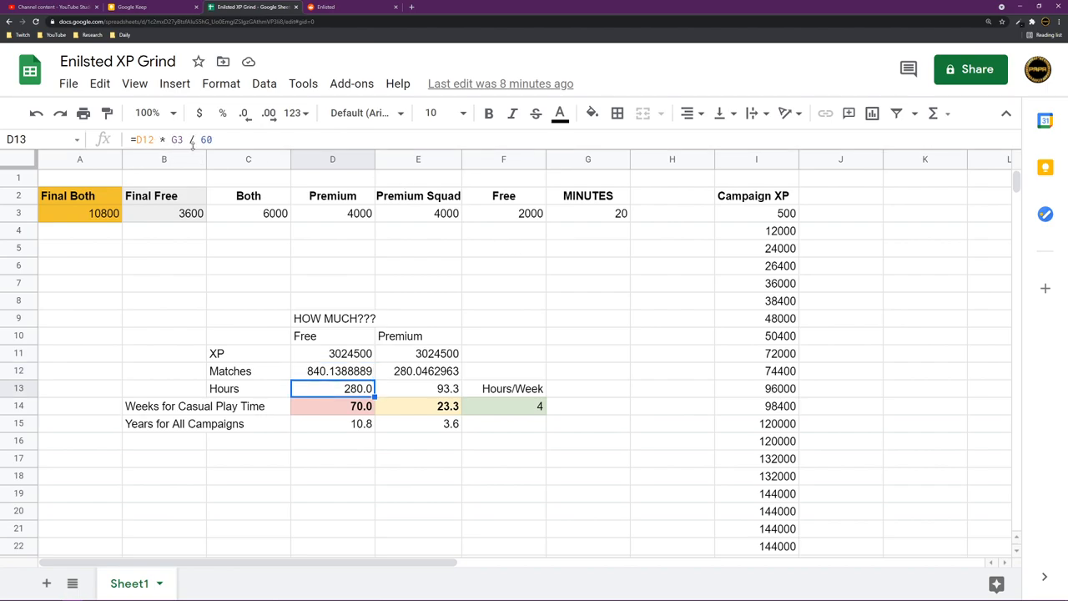
pyautogui.moveTo(613, 220)
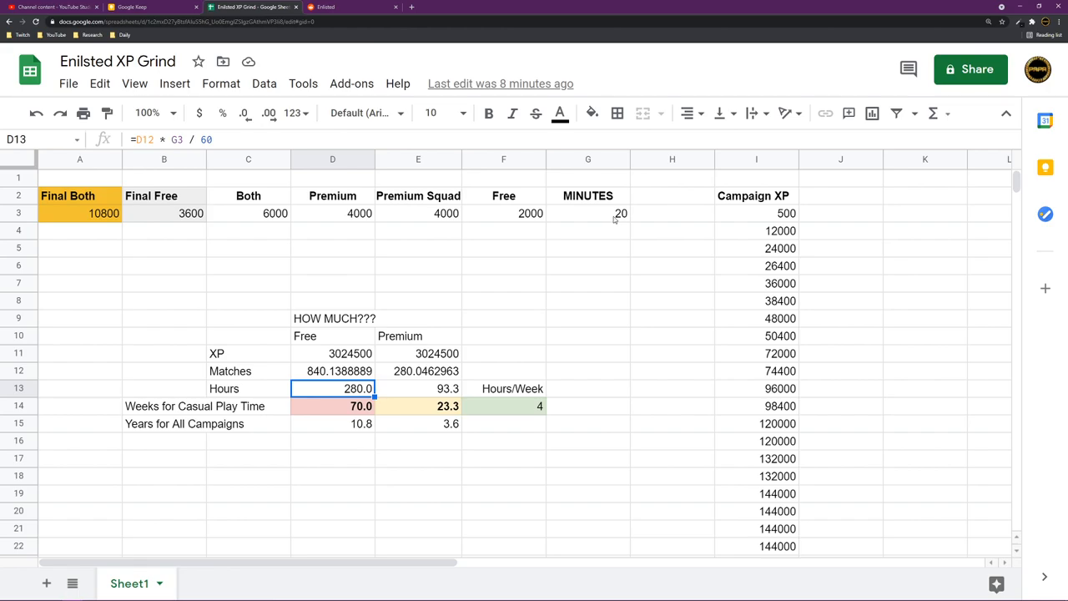
pyautogui.moveTo(607, 220)
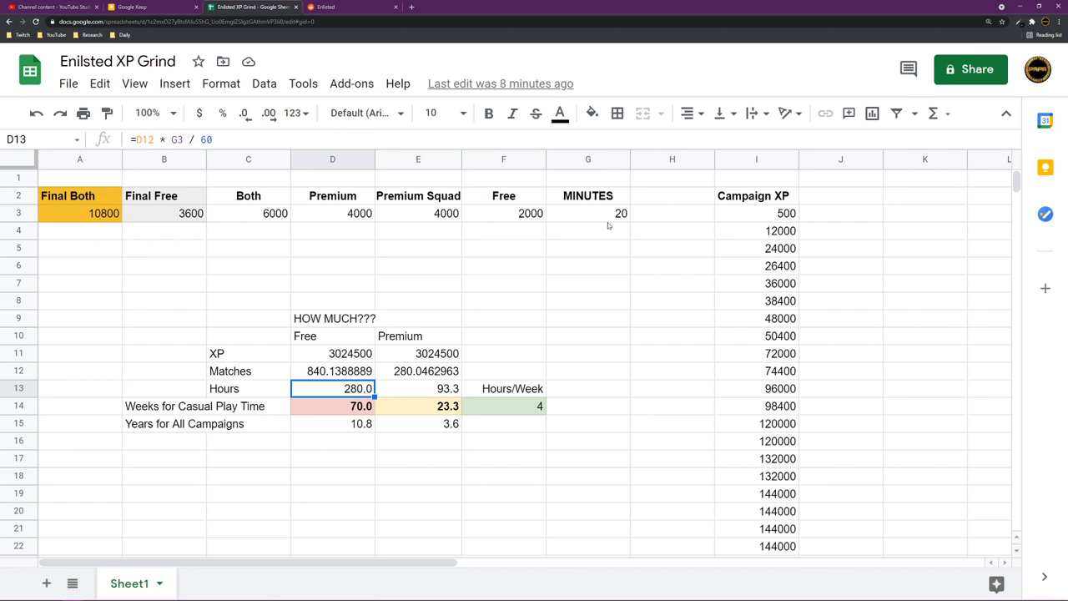
pyautogui.moveTo(489, 278)
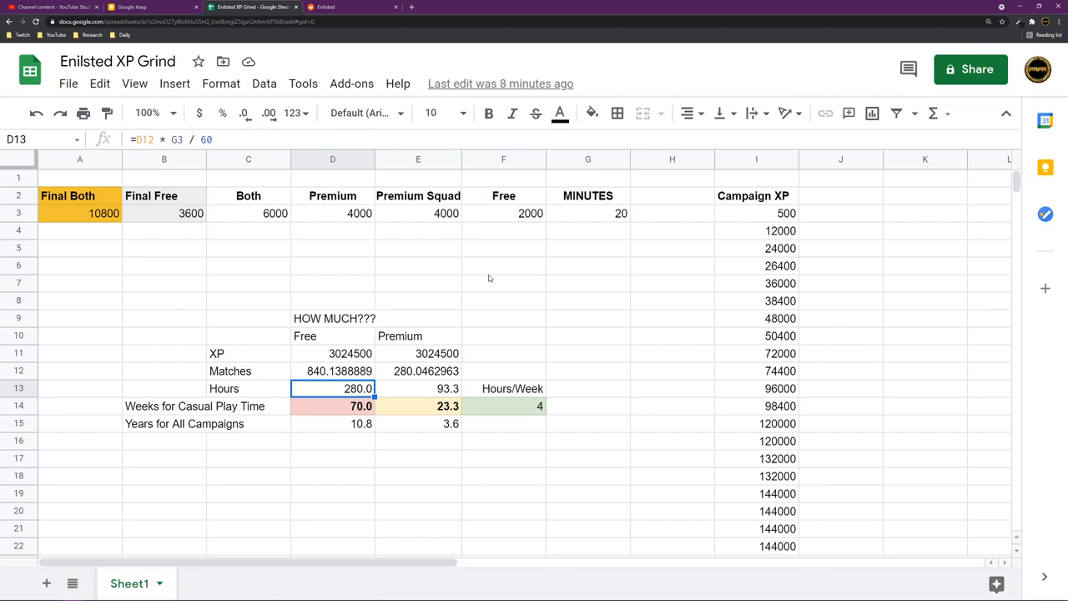
pyautogui.moveTo(405, 392)
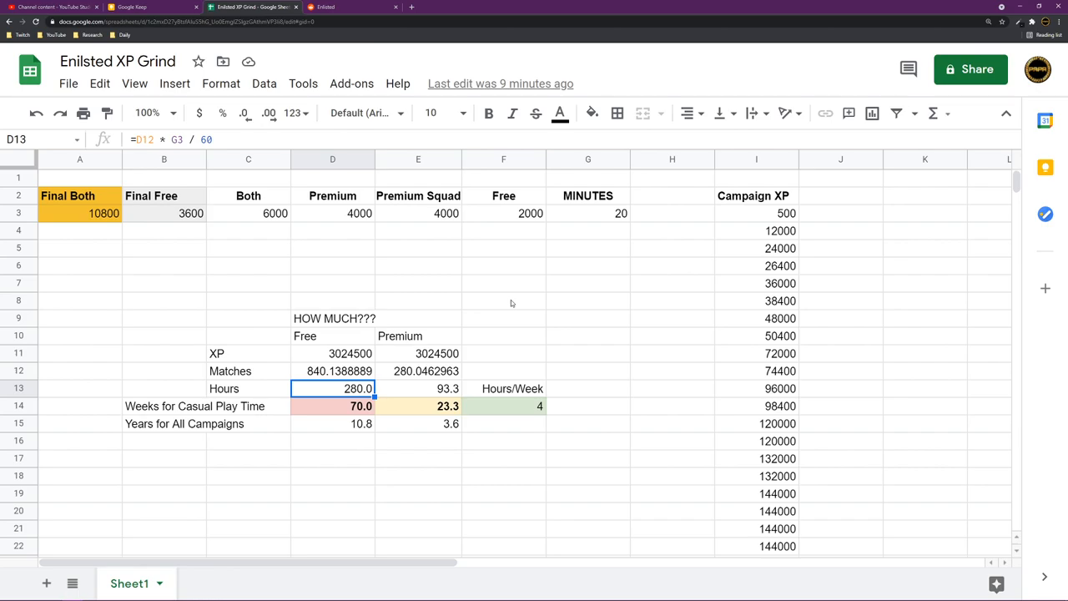
pyautogui.click(332, 406)
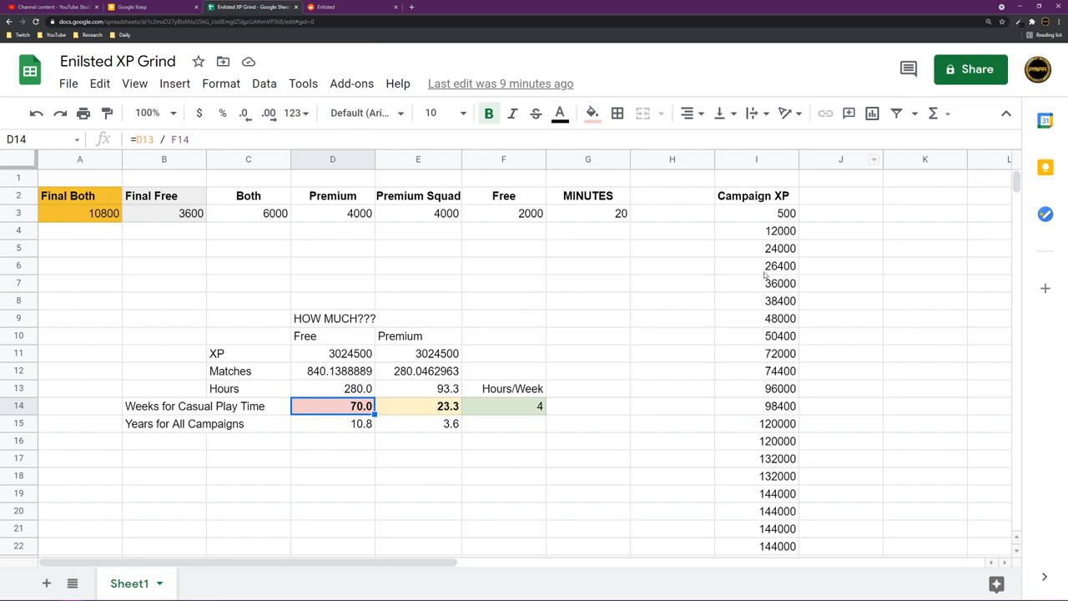
pyautogui.scroll(-3)
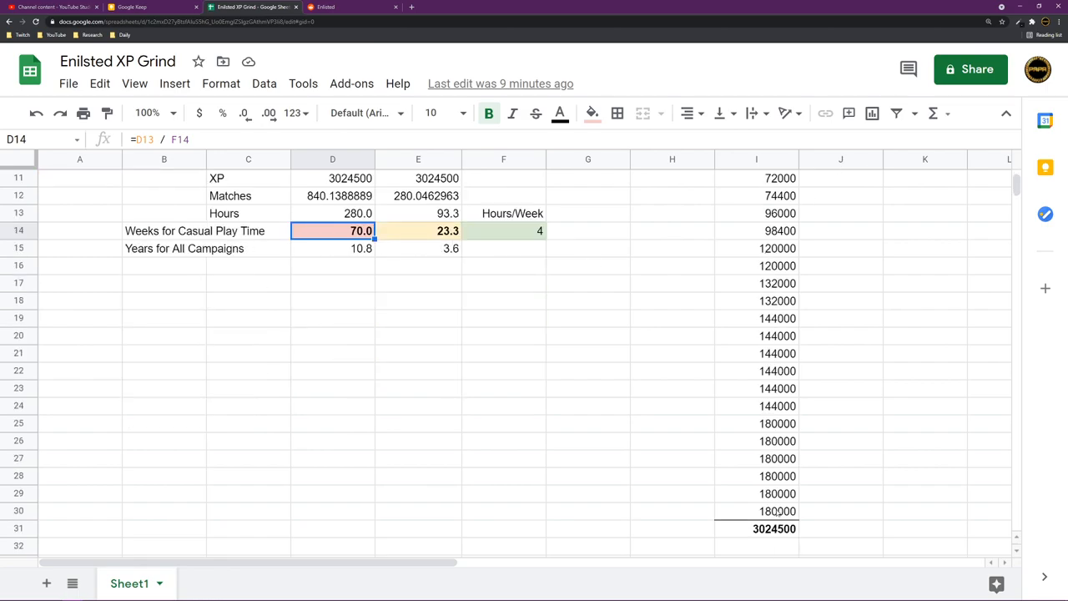
pyautogui.scroll(3)
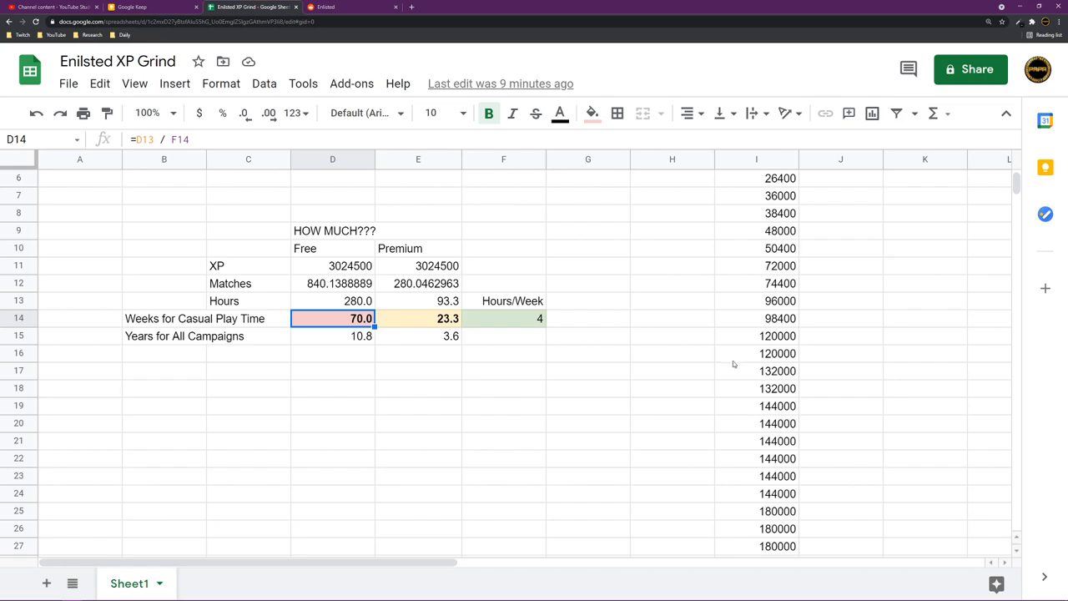
pyautogui.scroll(3)
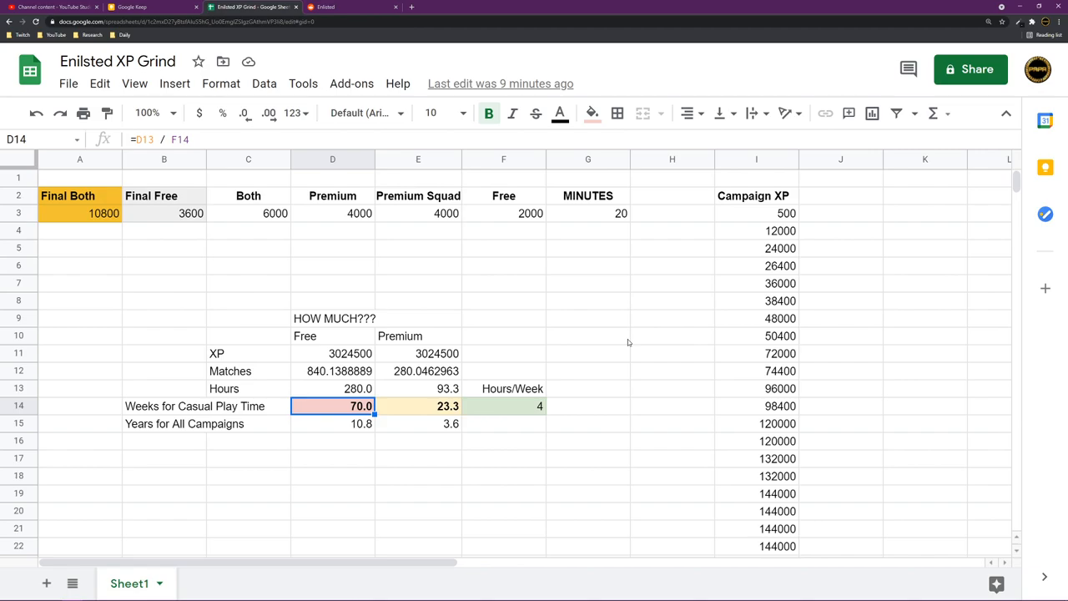
pyautogui.moveTo(647, 363)
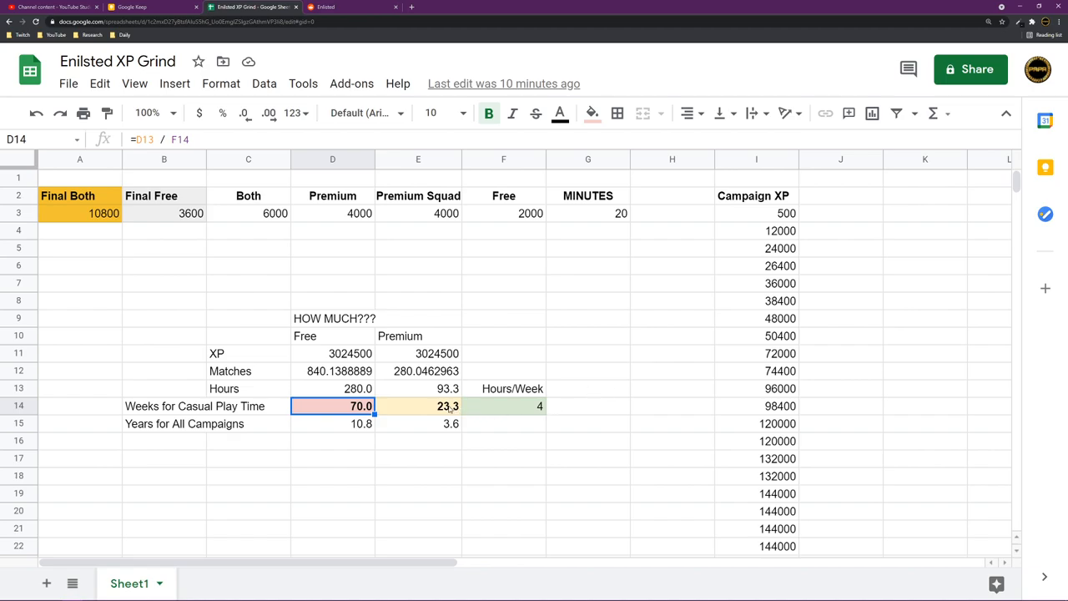
pyautogui.click(418, 406)
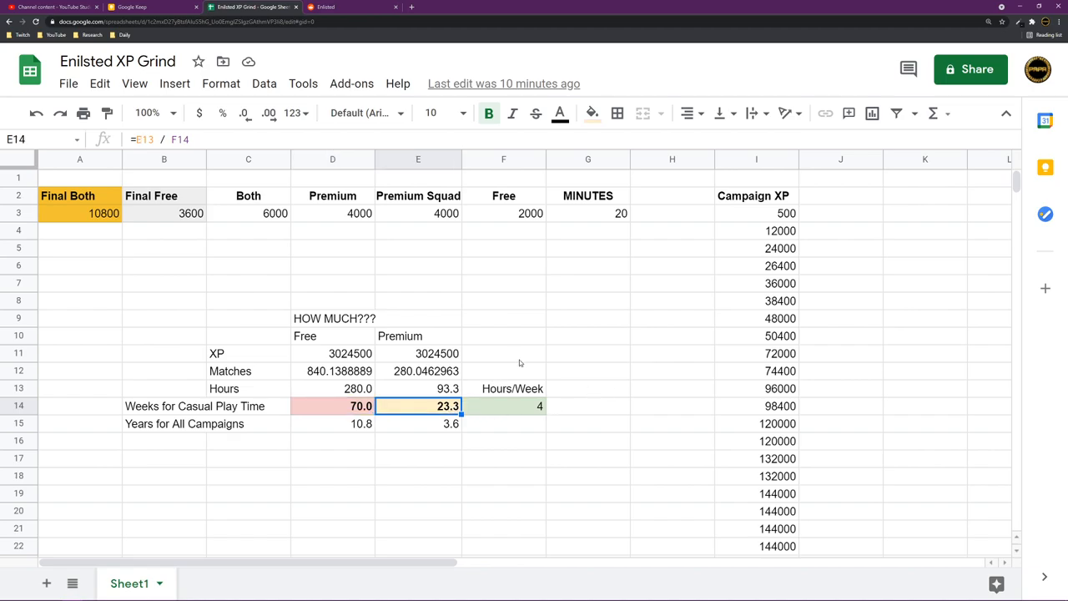
pyautogui.moveTo(533, 341)
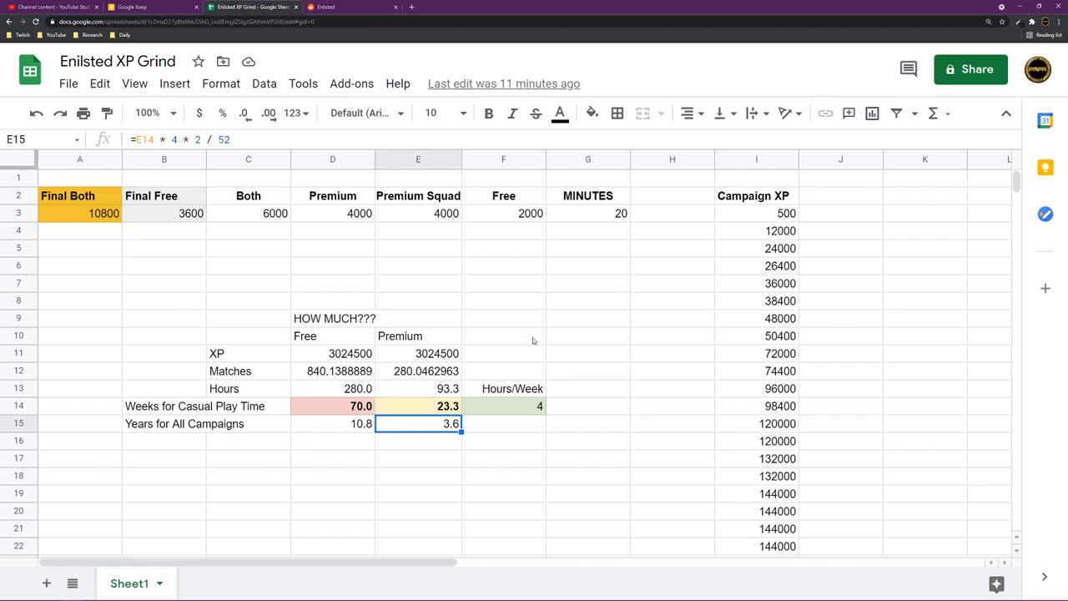
pyautogui.click(332, 423)
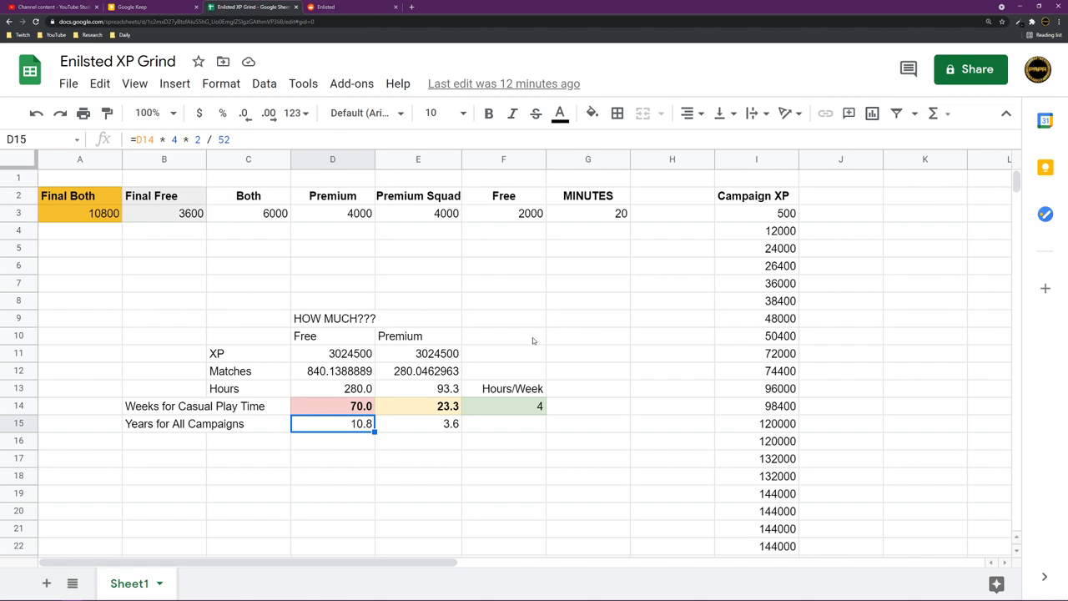
pyautogui.click(503, 405)
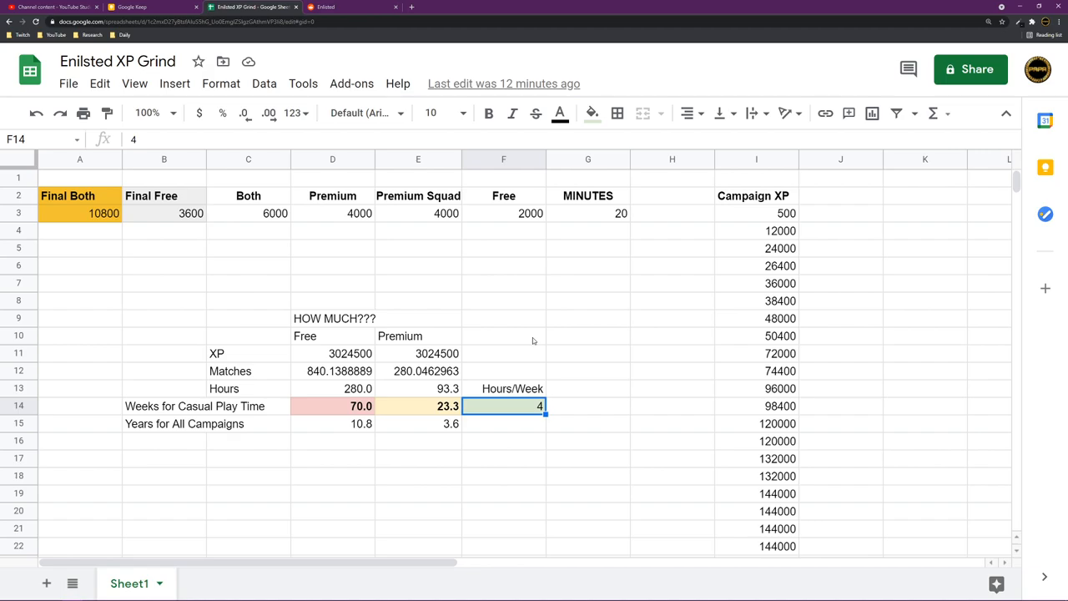
# - Enter 28 hours per week in F14, giving 10.0 weeks free and 3.3 premium
pyautogui.write('28')
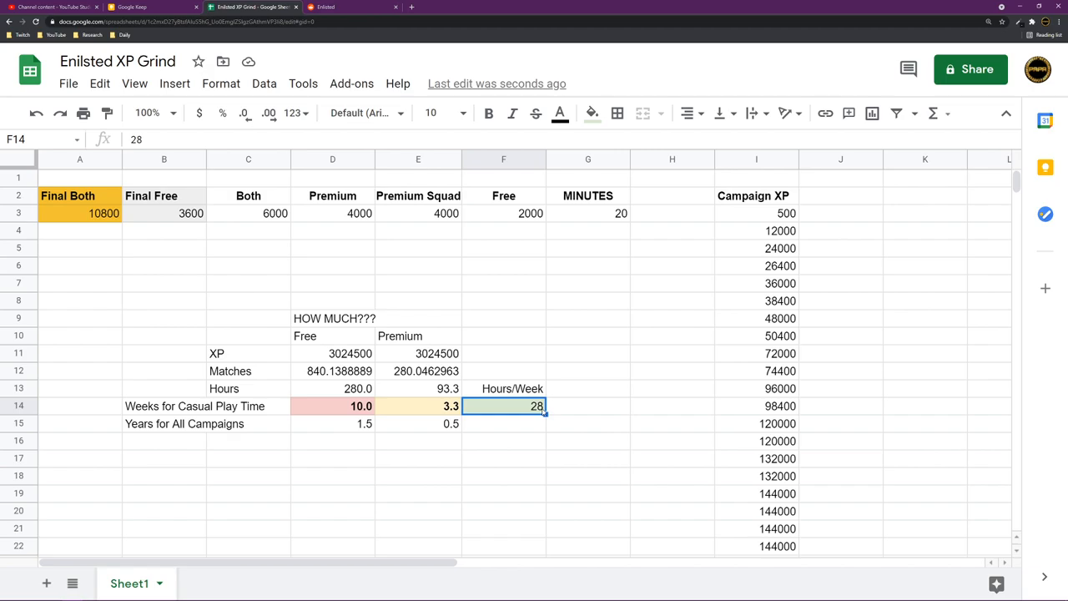
pyautogui.moveTo(518, 244)
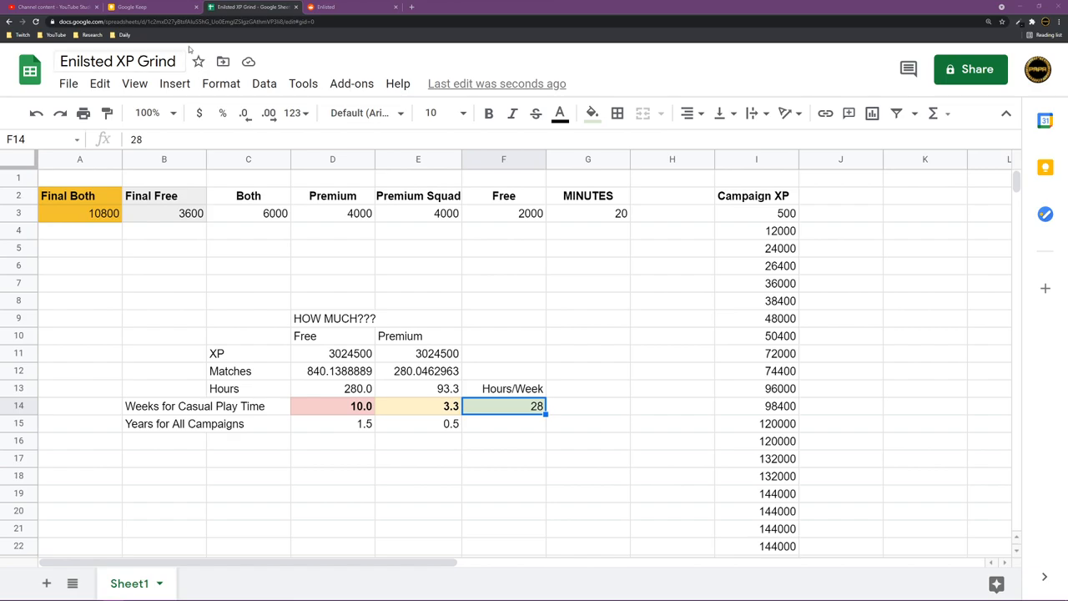
pyautogui.click(332, 406)
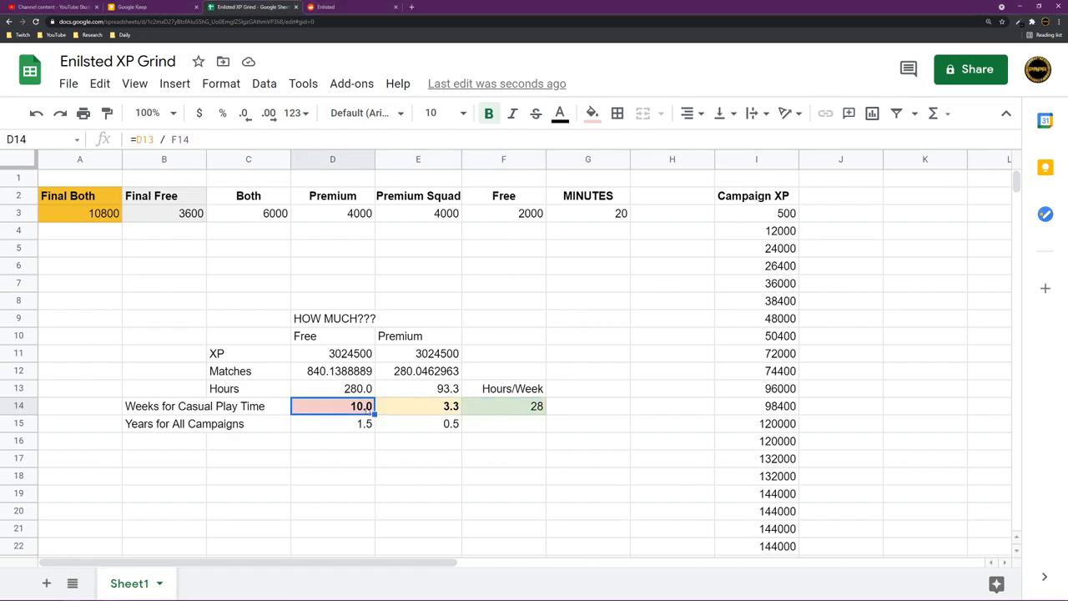
pyautogui.click(418, 406)
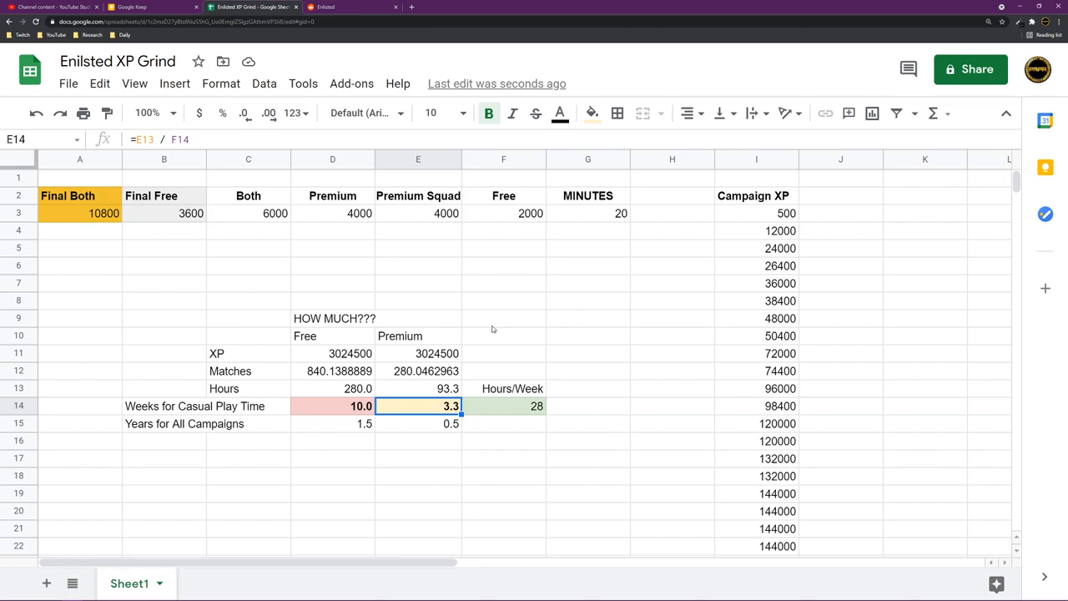
pyautogui.click(163, 212)
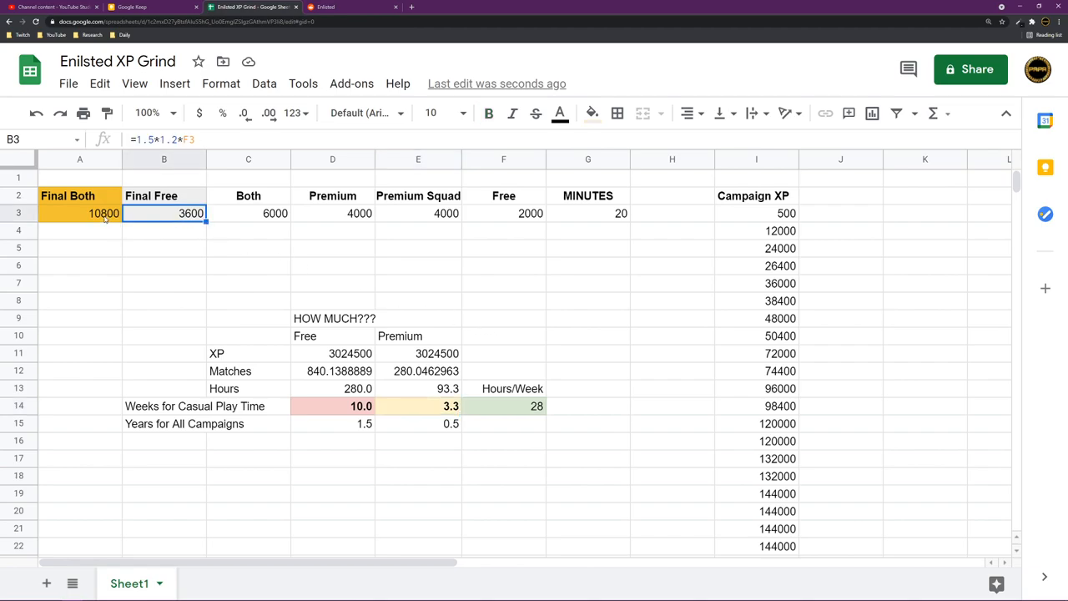
pyautogui.click(79, 213)
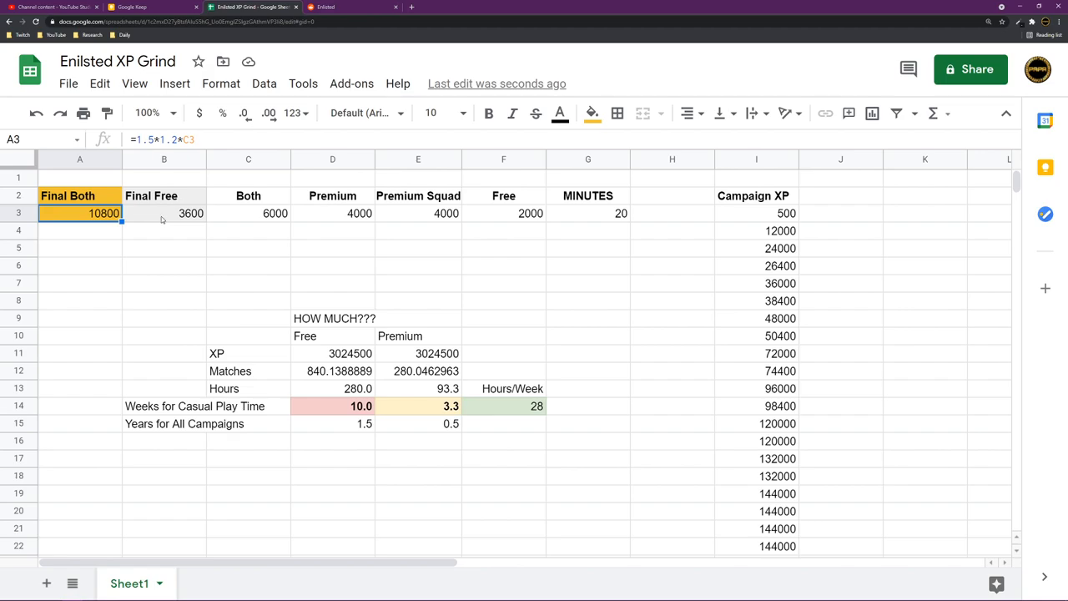
pyautogui.click(163, 213)
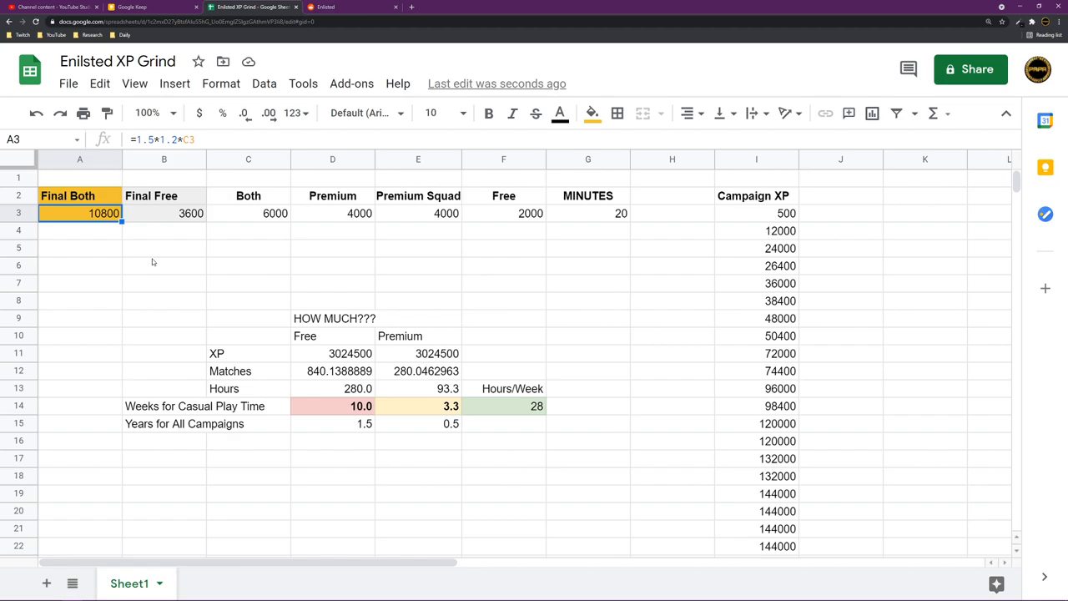
pyautogui.moveTo(784, 471)
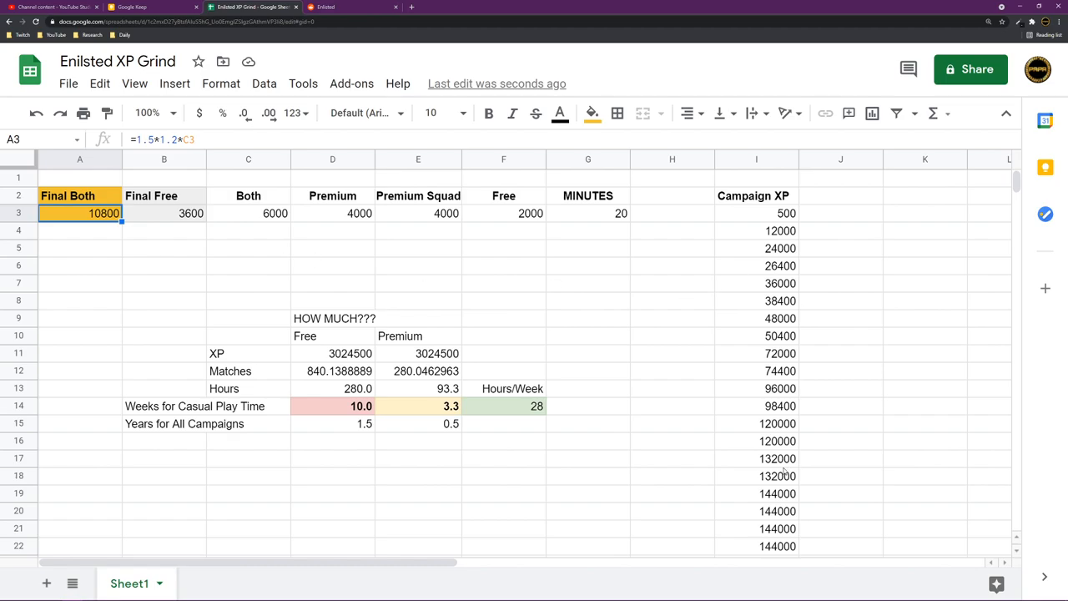
pyautogui.click(755, 476)
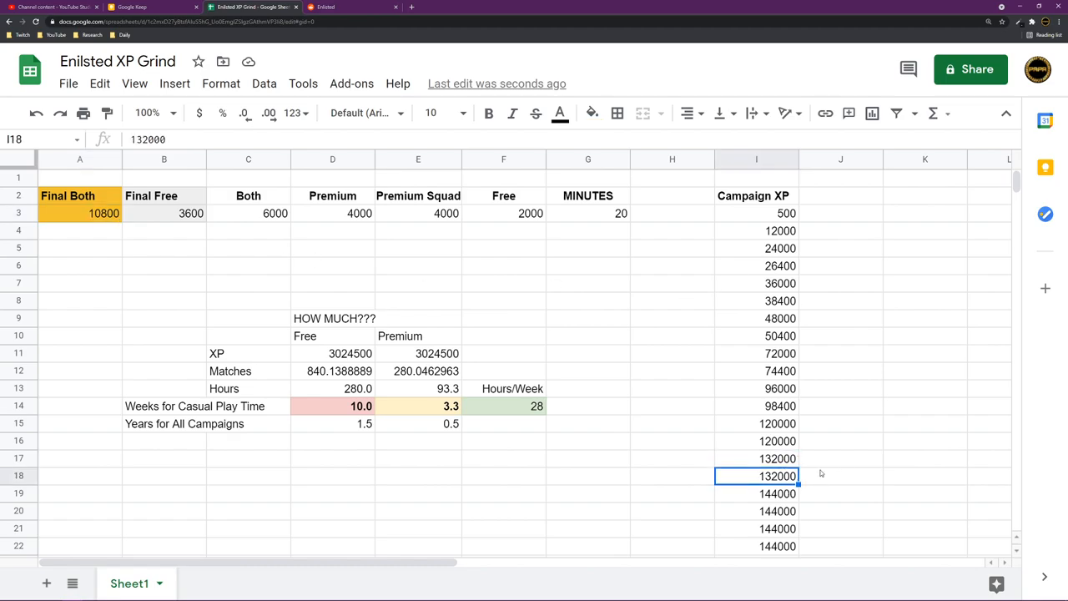
pyautogui.scroll(-3)
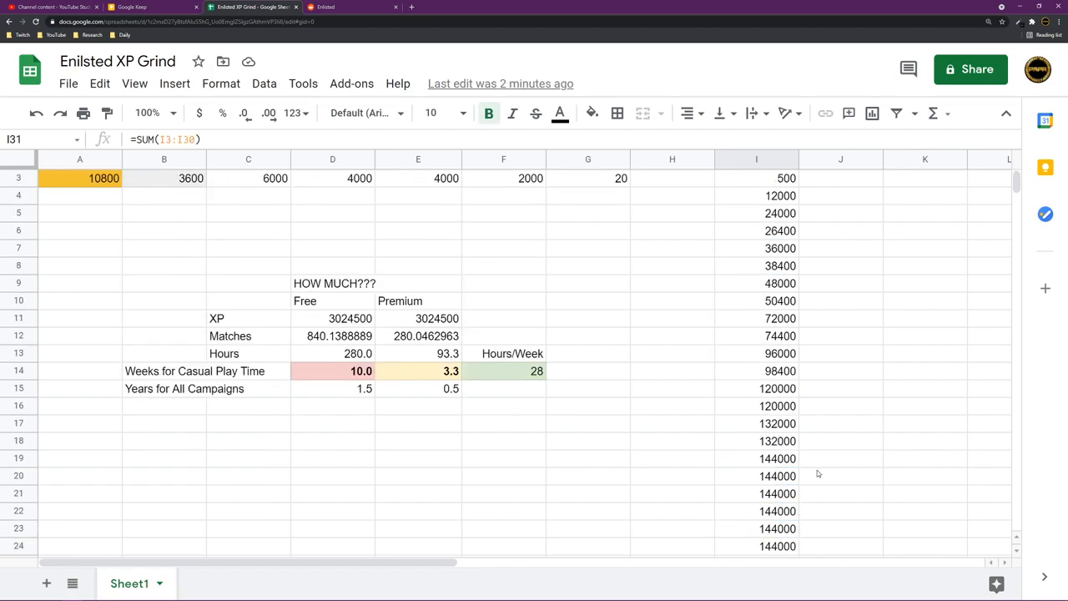
pyautogui.scroll(-3)
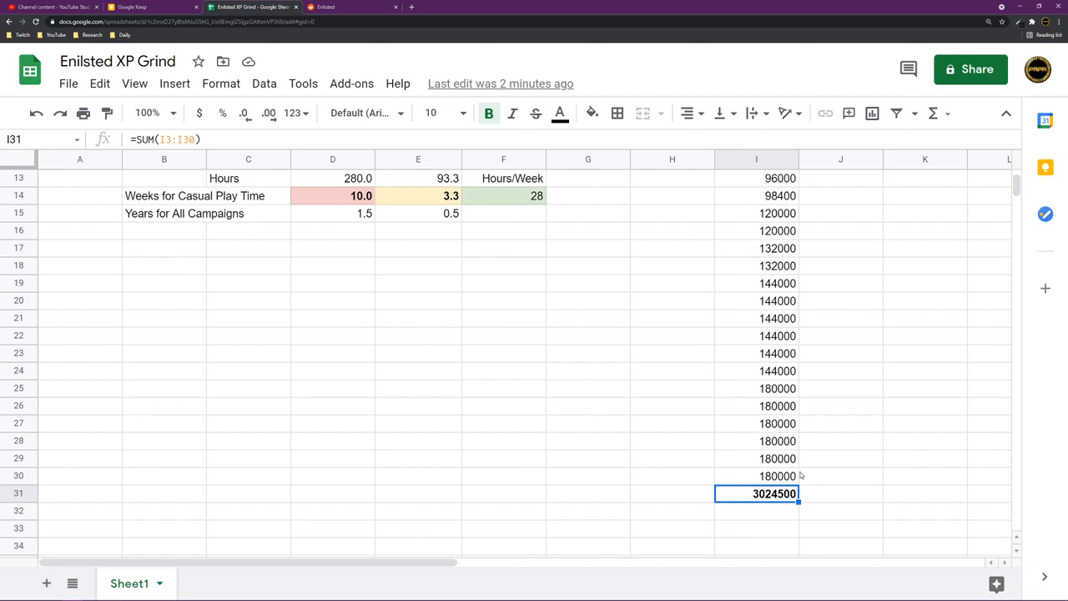
pyautogui.scroll(3)
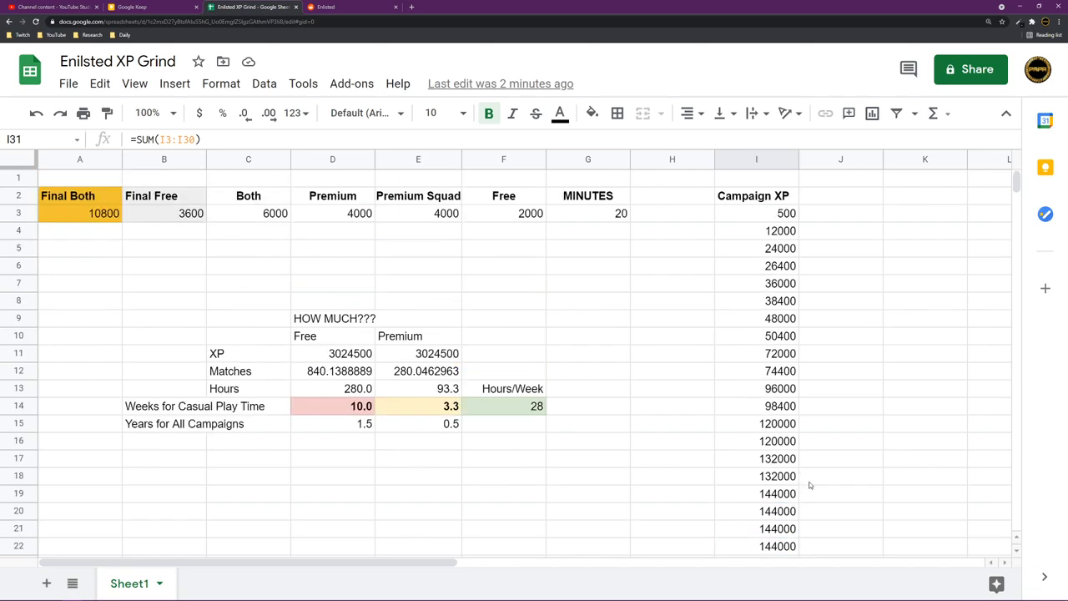
pyautogui.click(757, 493)
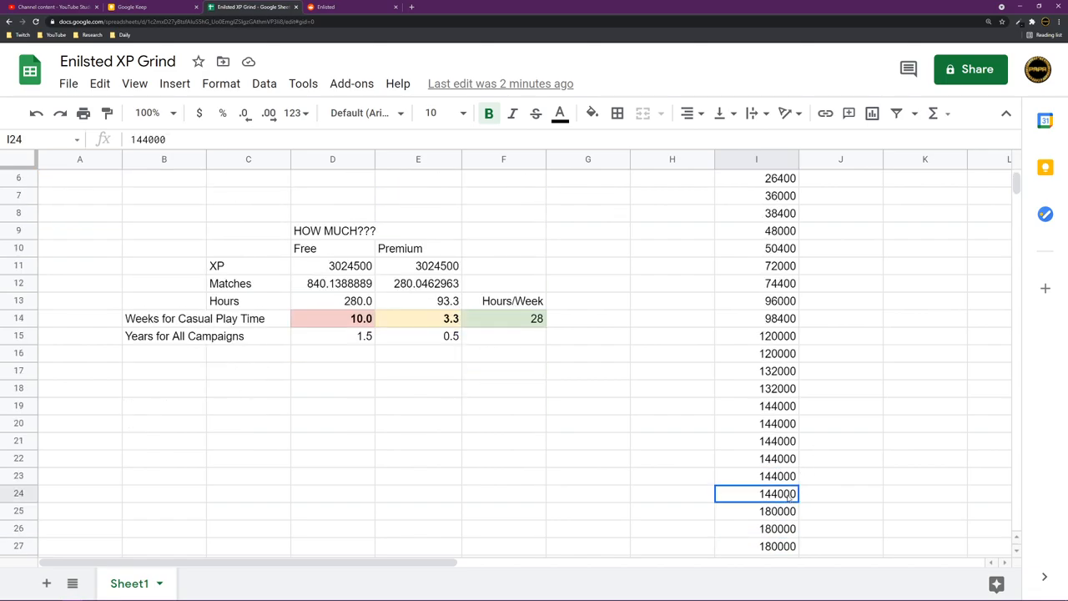
pyautogui.click(776, 528)
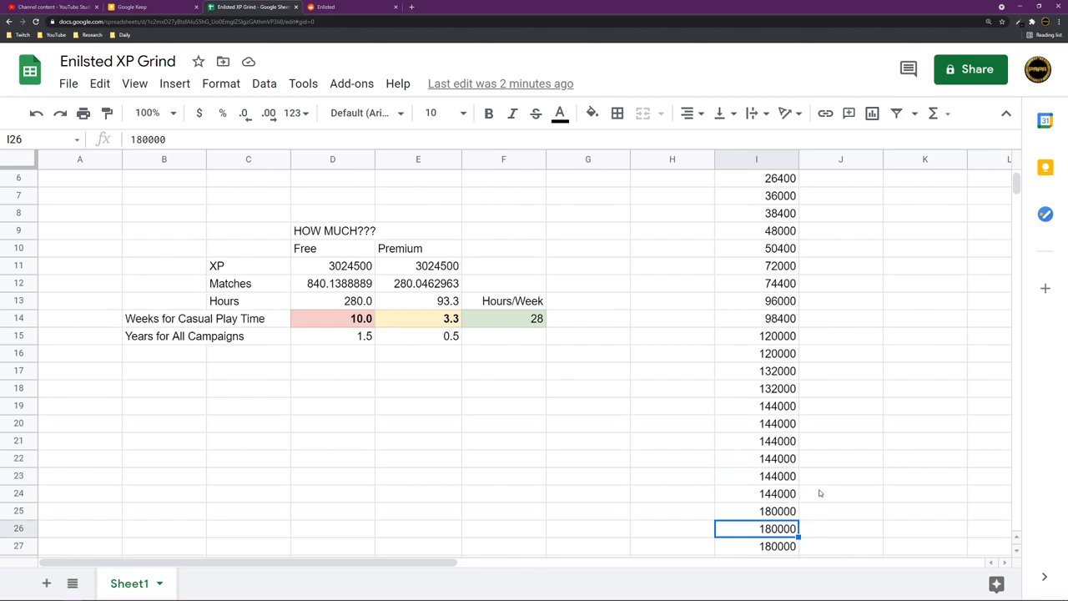
pyautogui.moveTo(834, 469)
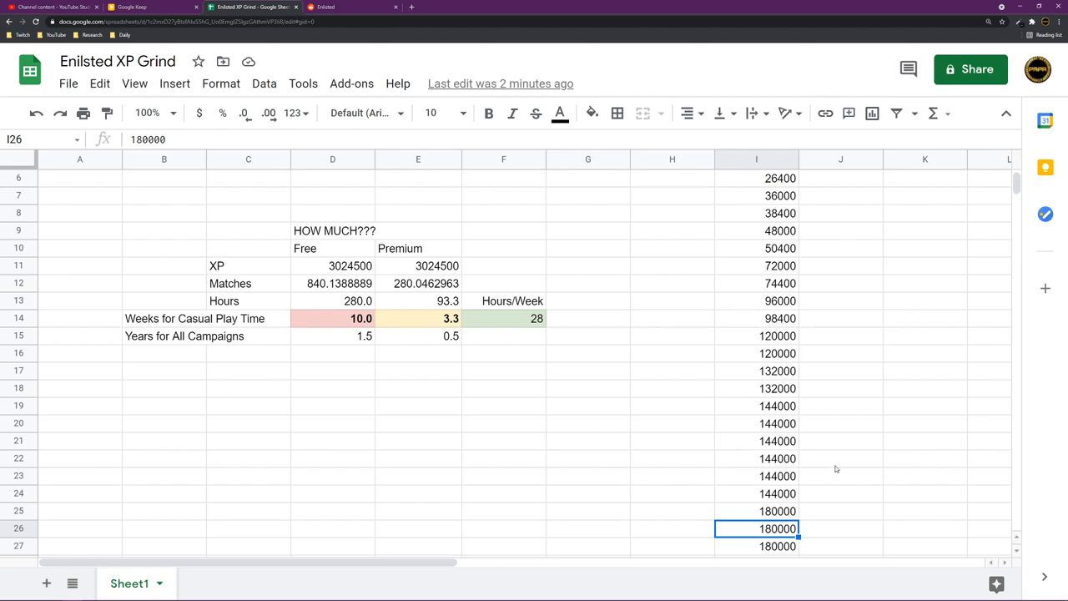
pyautogui.scroll(3)
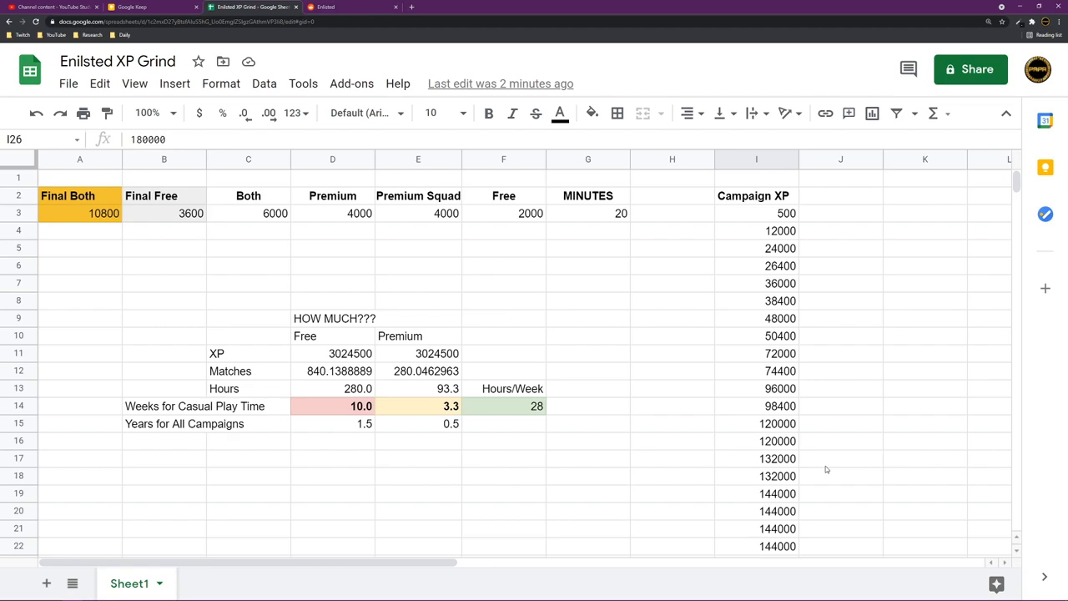
pyautogui.moveTo(817, 369)
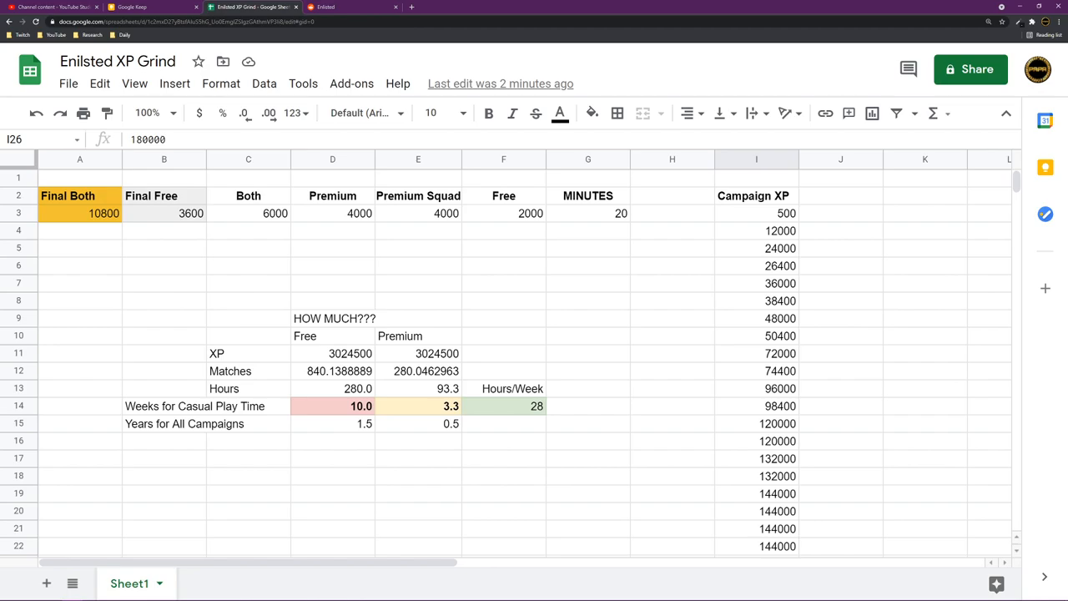
# - Set Hours/Week in F14 to 4 and check the free-years formula in D15
pyautogui.click(503, 405)
pyautogui.write('4')
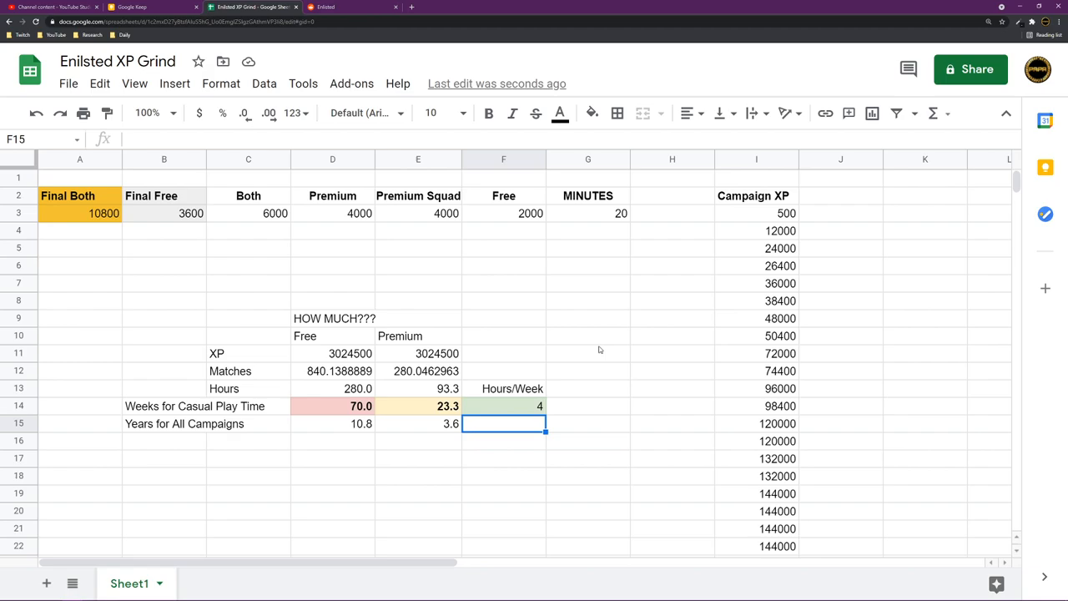
pyautogui.moveTo(511, 305)
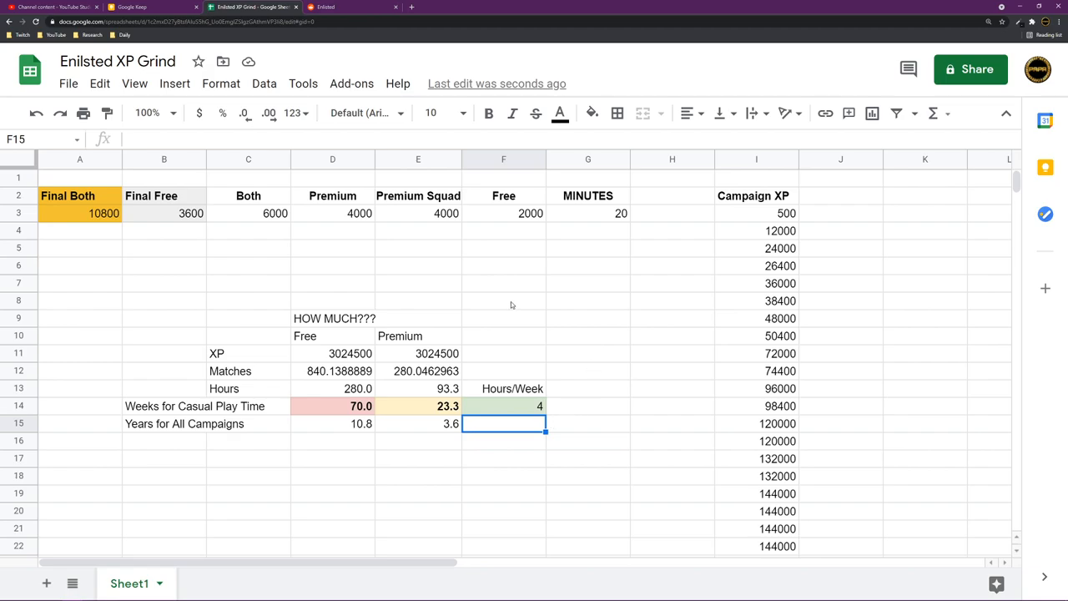
pyautogui.click(332, 423)
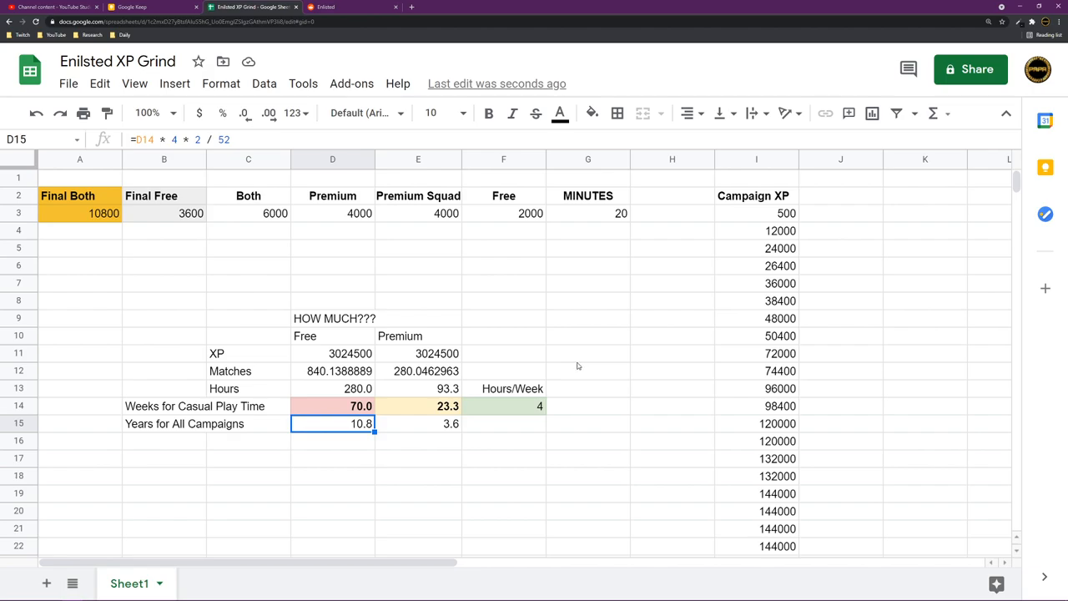
pyautogui.moveTo(387, 440)
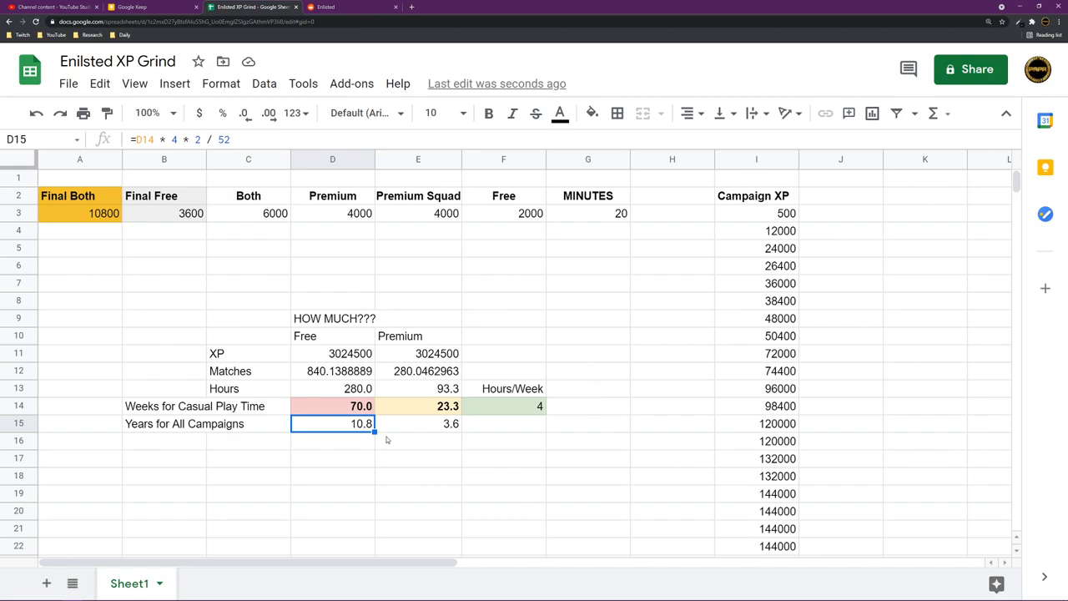
pyautogui.moveTo(547, 319)
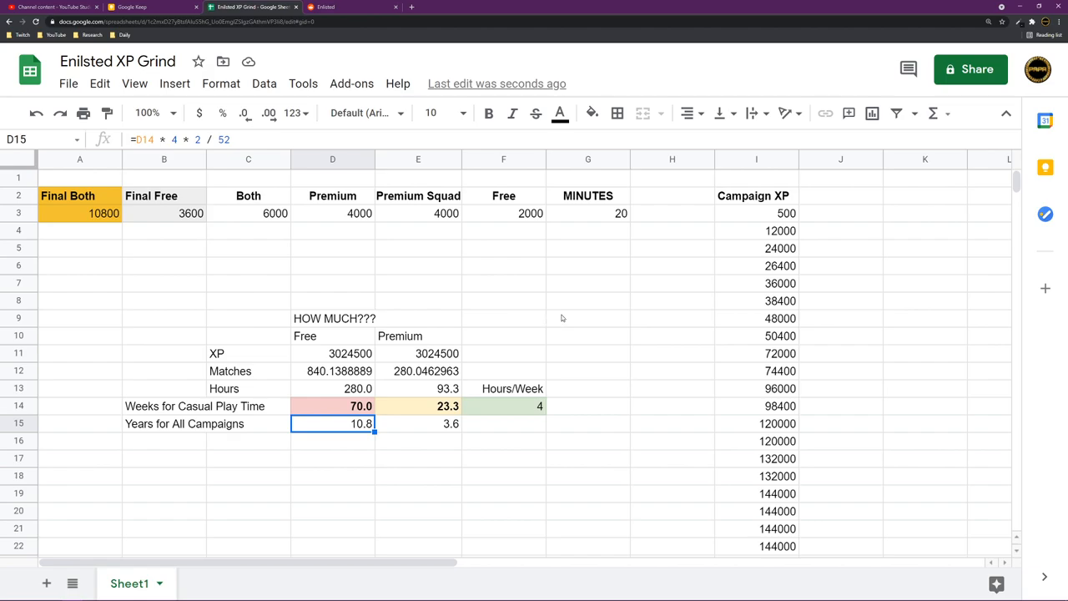
pyautogui.moveTo(514, 227)
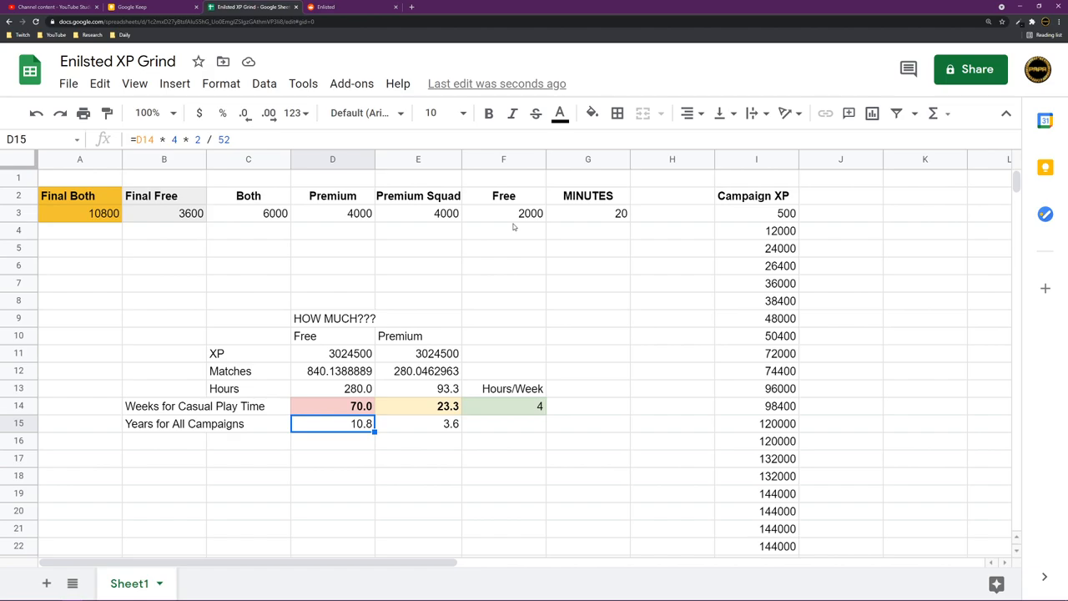
pyautogui.moveTo(593, 388)
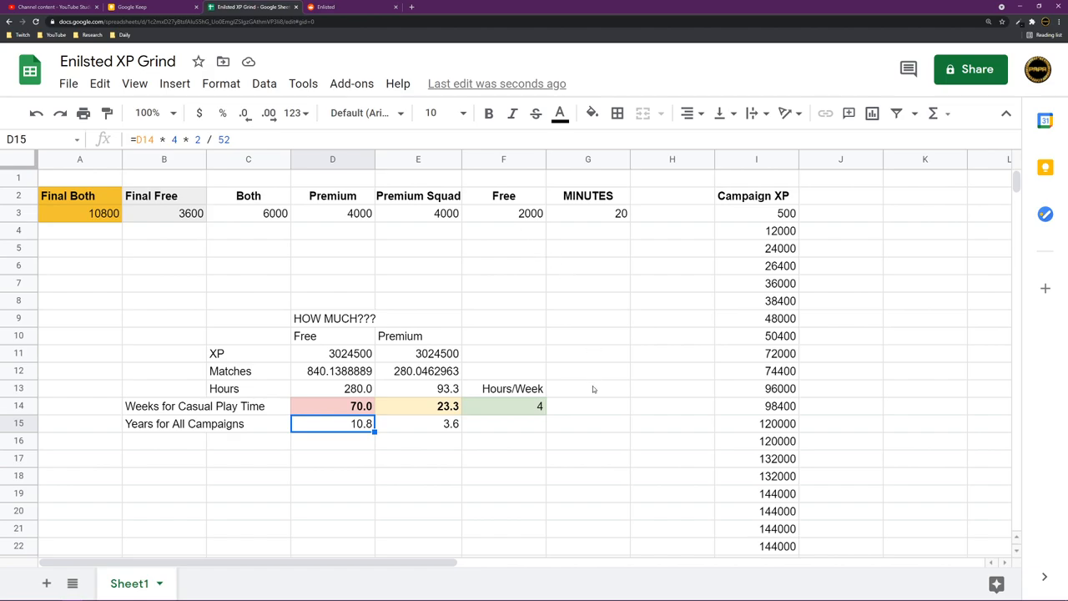
pyautogui.moveTo(501, 274)
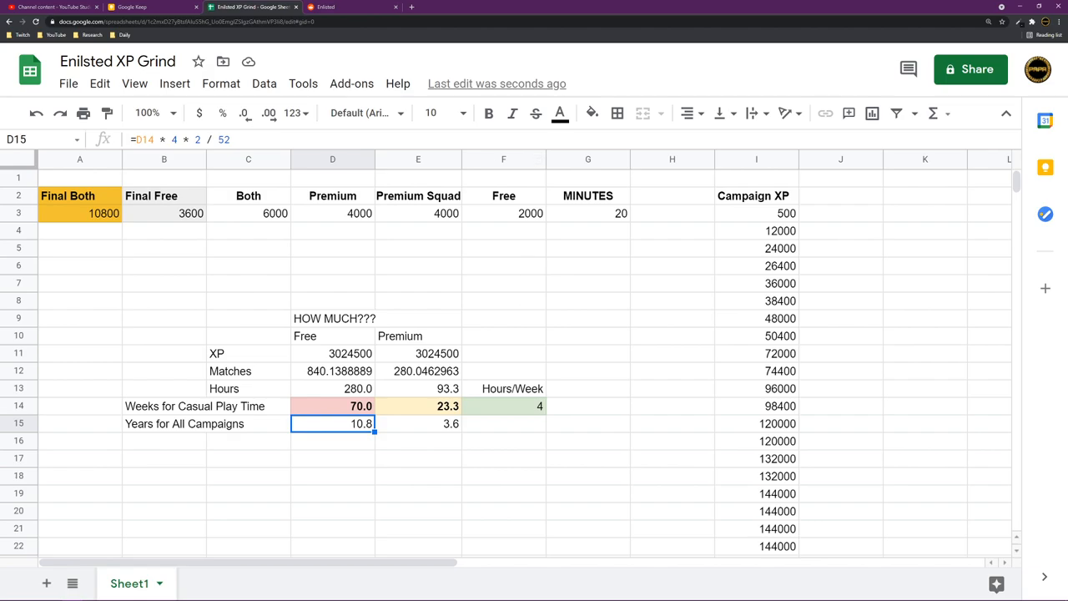
pyautogui.moveTo(609, 163)
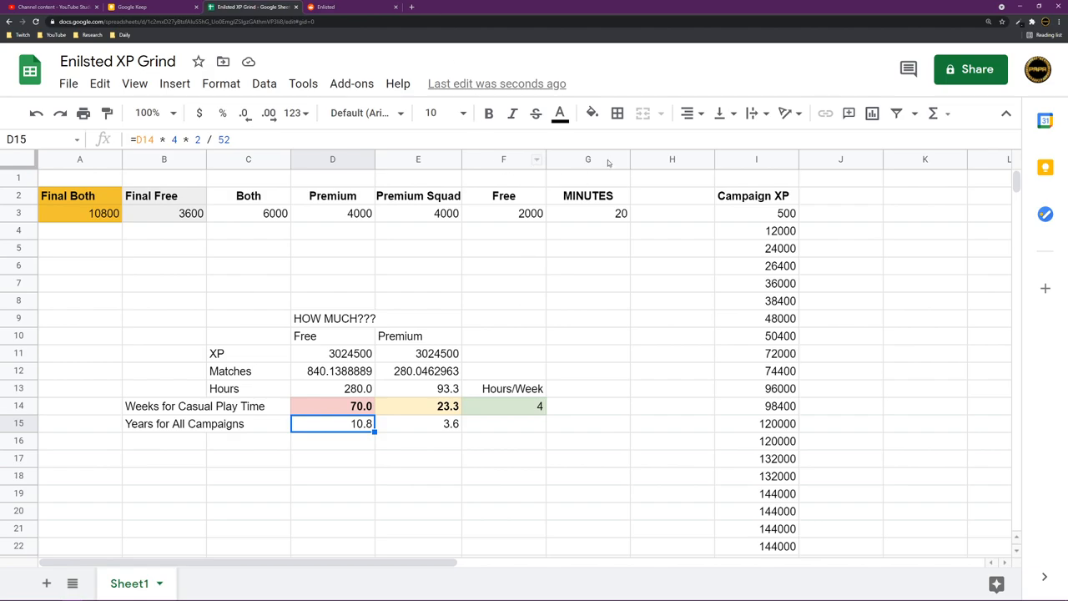
# - Browse the Axis side's campaign rewards and its logistics shop
pyautogui.click(320, 6)
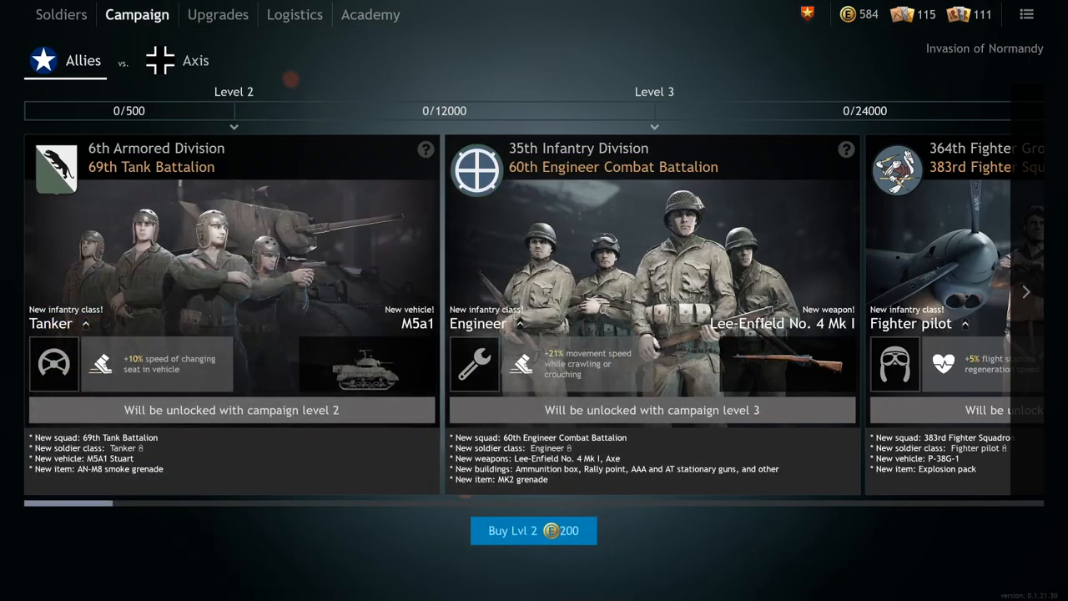
pyautogui.moveTo(342, 82)
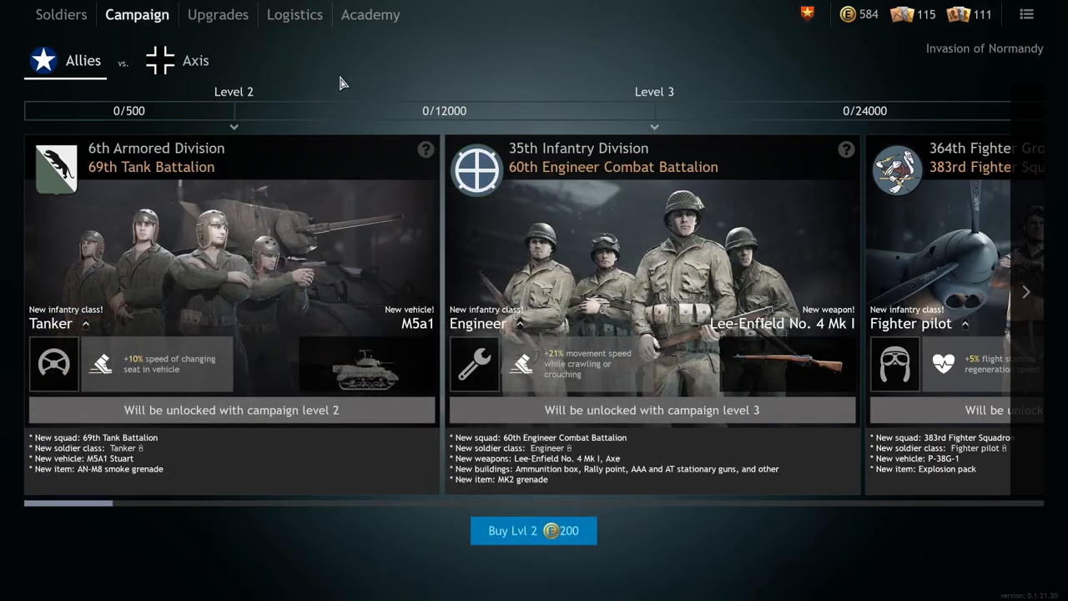
pyautogui.click(195, 60)
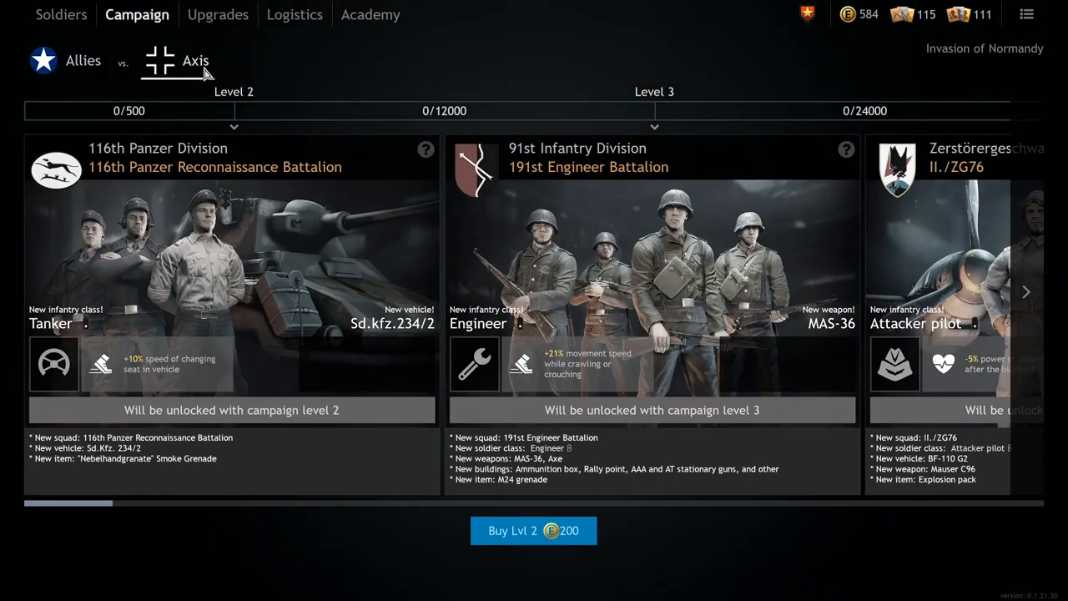
pyautogui.click(294, 14)
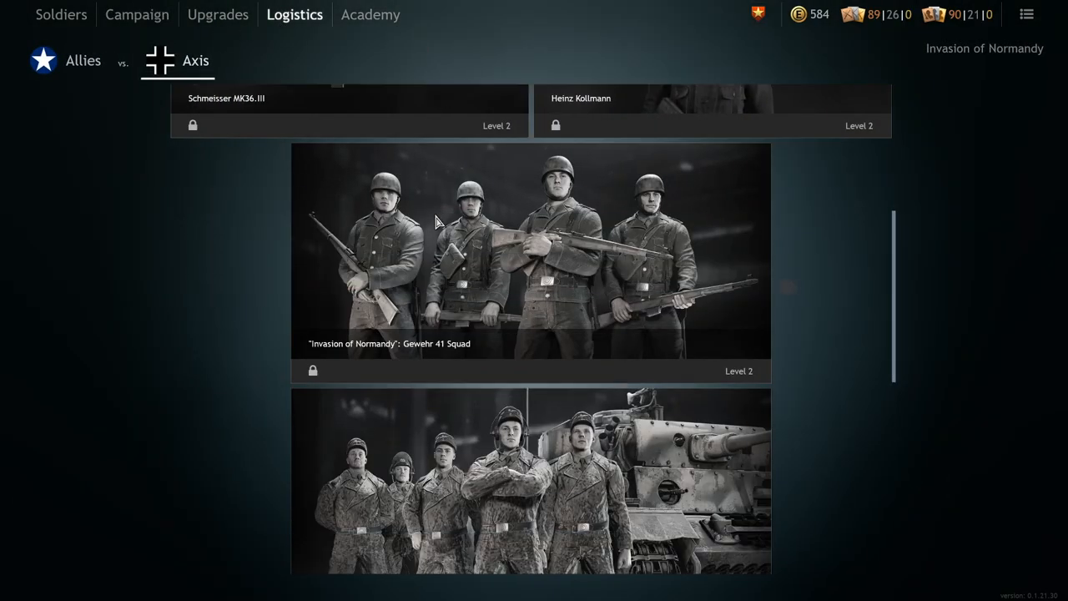
pyautogui.scroll(3)
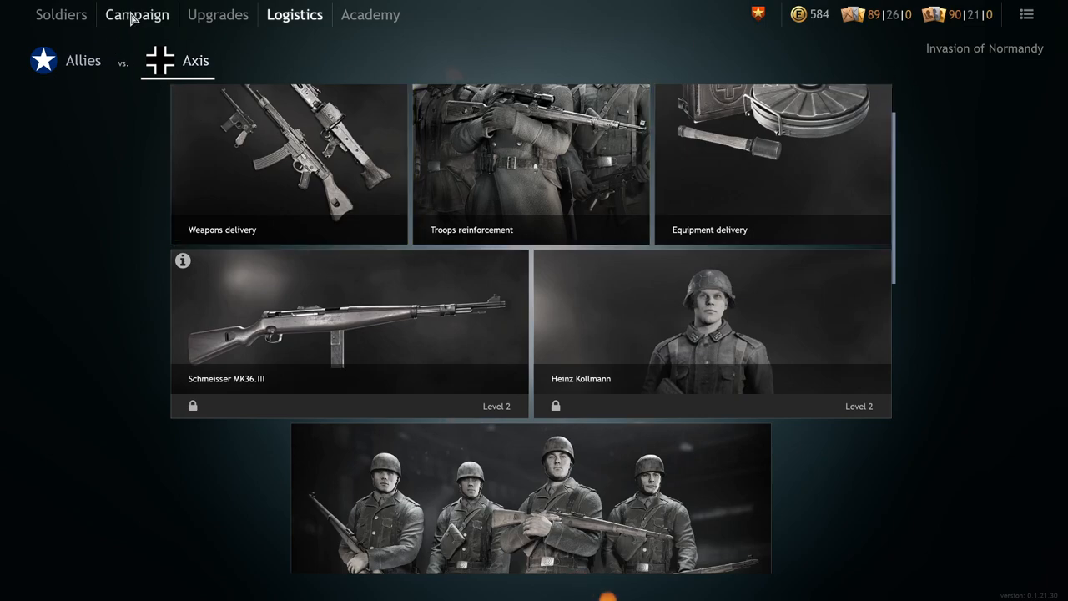
# - Reach the Battle of Moscow logistics shop listing Arisaka carbine (3,750) and I-16 (4,250) squads
pyautogui.click(61, 14)
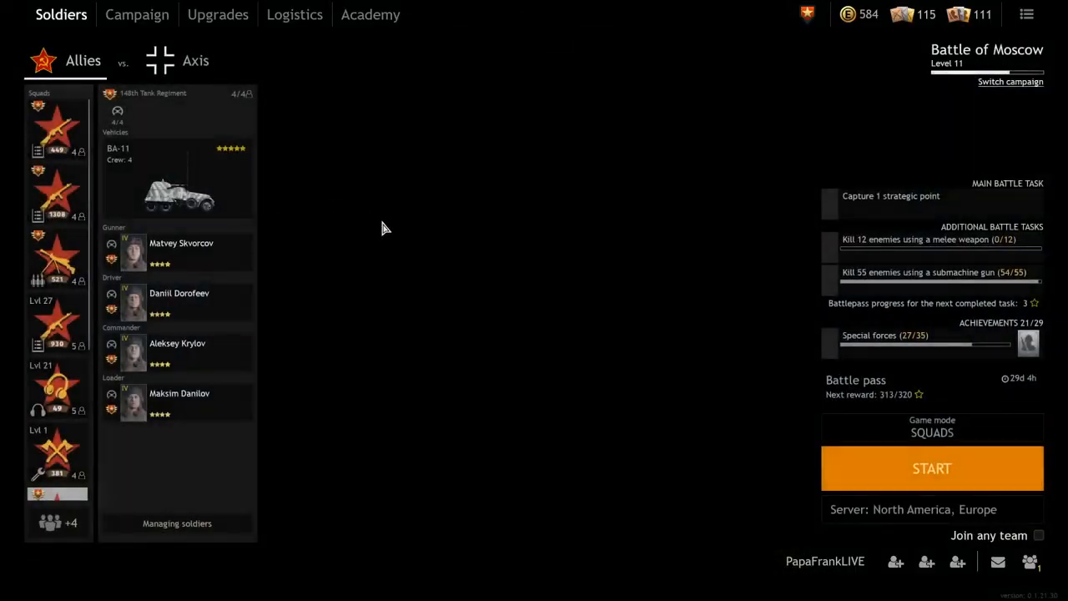
pyautogui.click(137, 14)
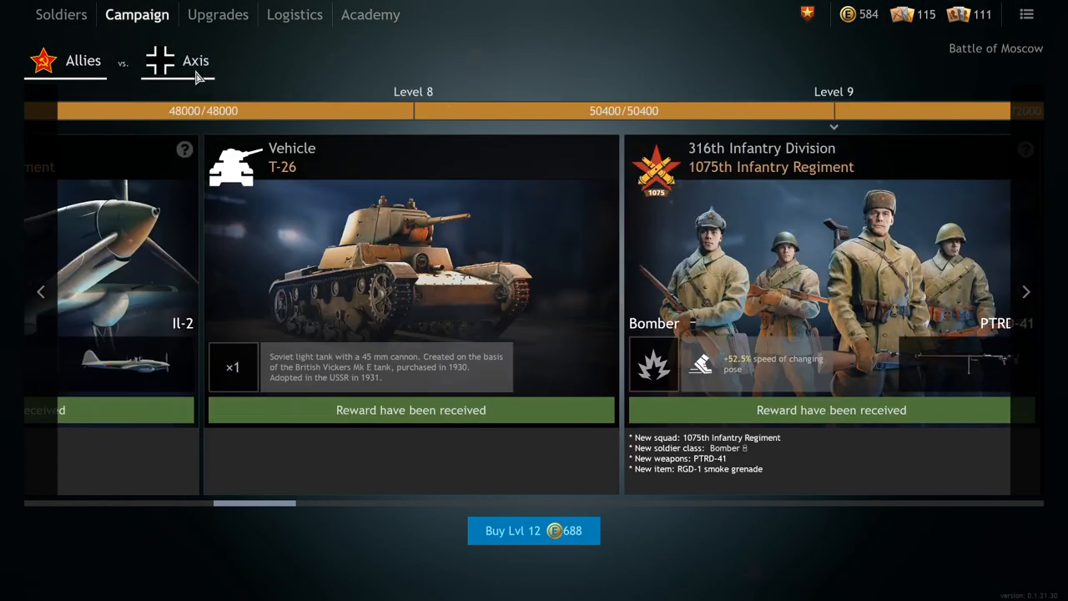
pyautogui.click(295, 14)
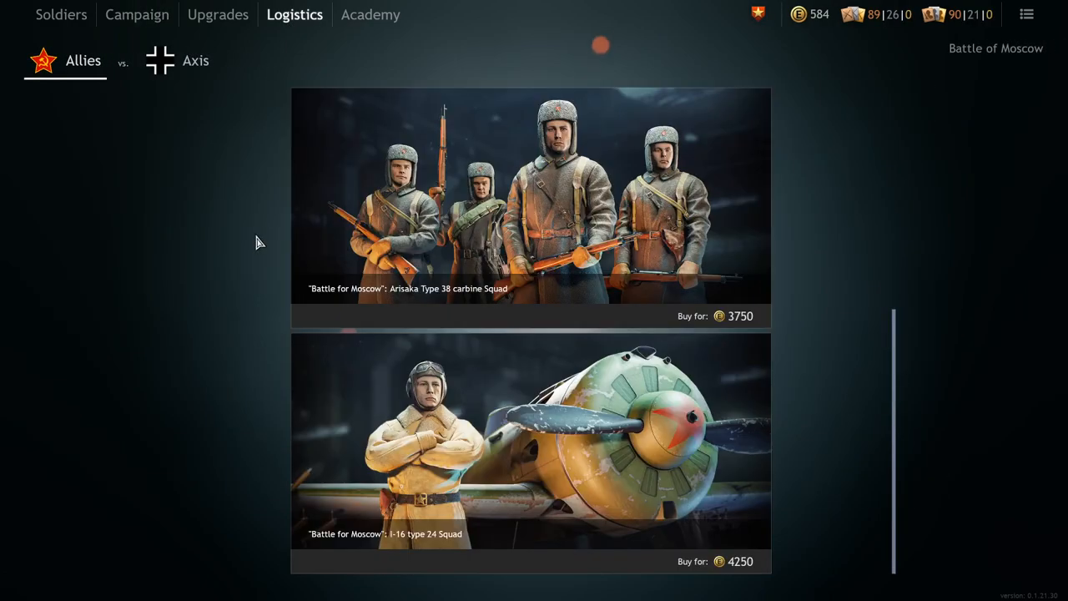
pyautogui.moveTo(751, 564)
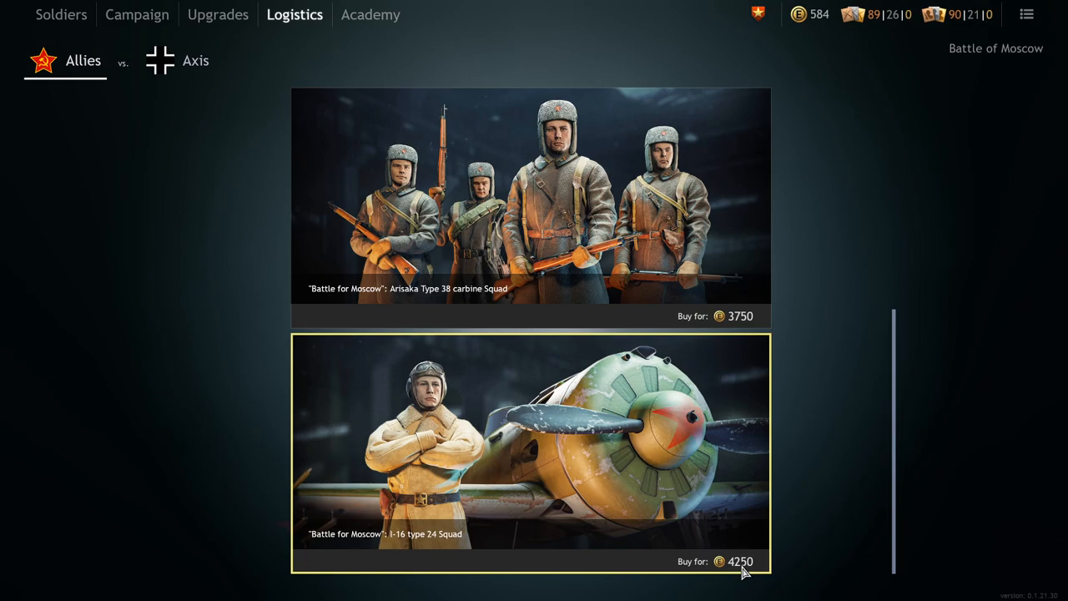
pyautogui.scroll(3)
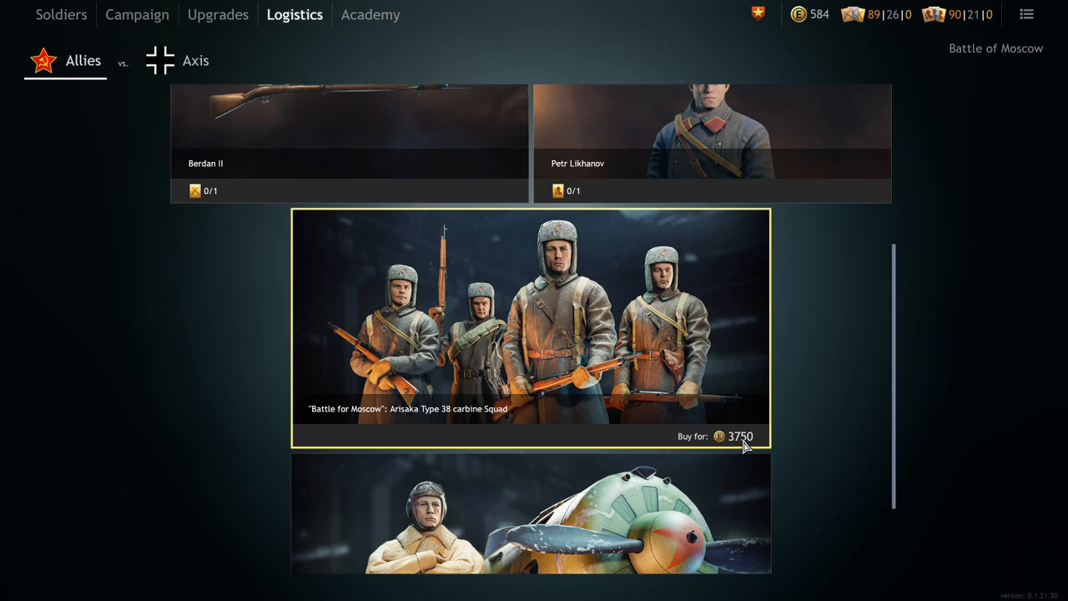
pyautogui.moveTo(737, 439)
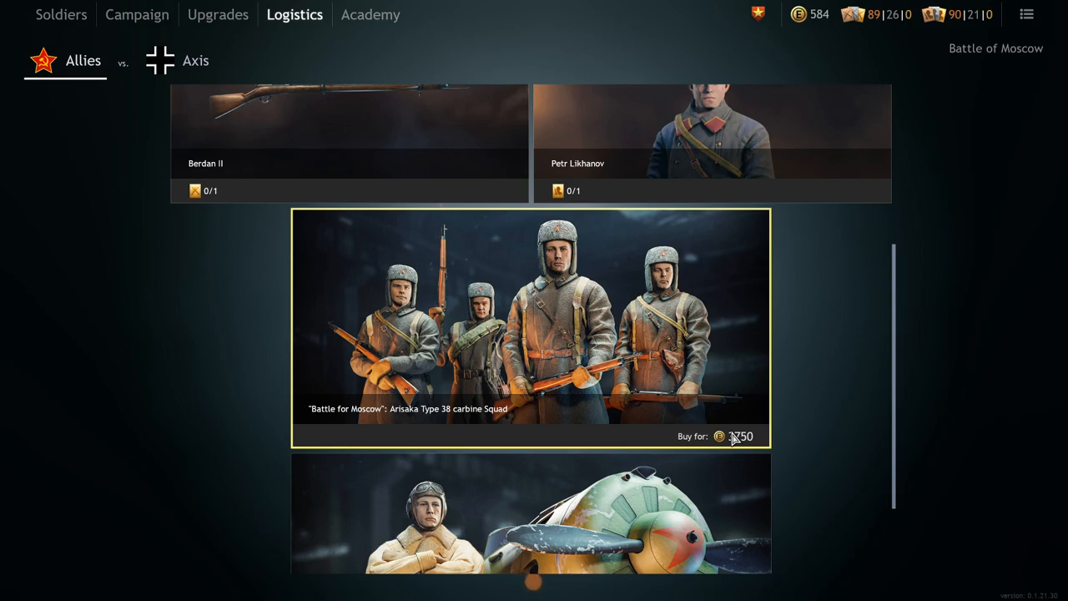
pyautogui.moveTo(843, 403)
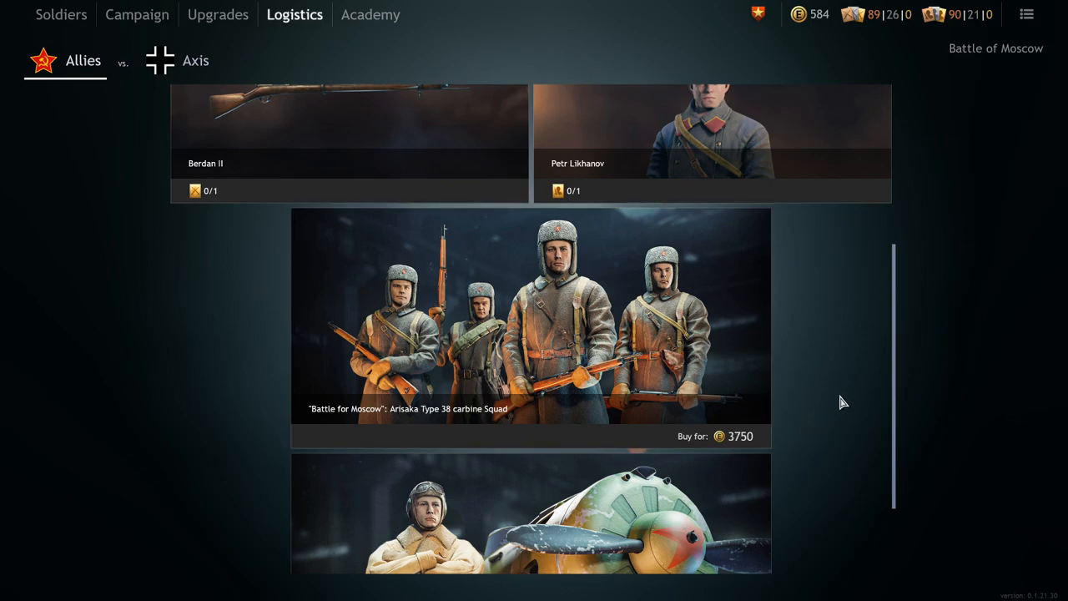
pyautogui.moveTo(836, 402)
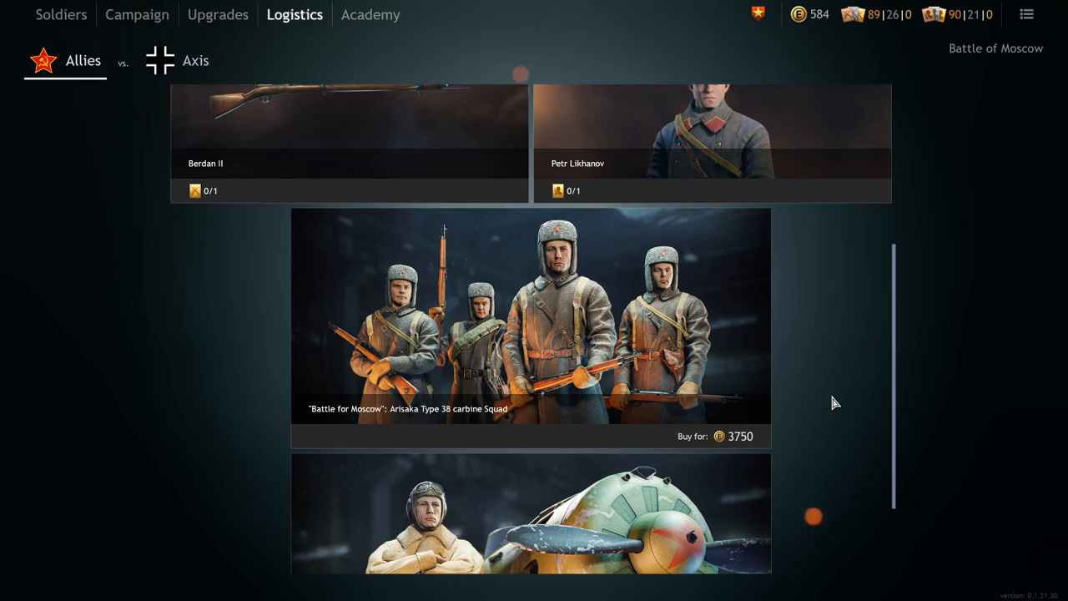
pyautogui.moveTo(814, 348)
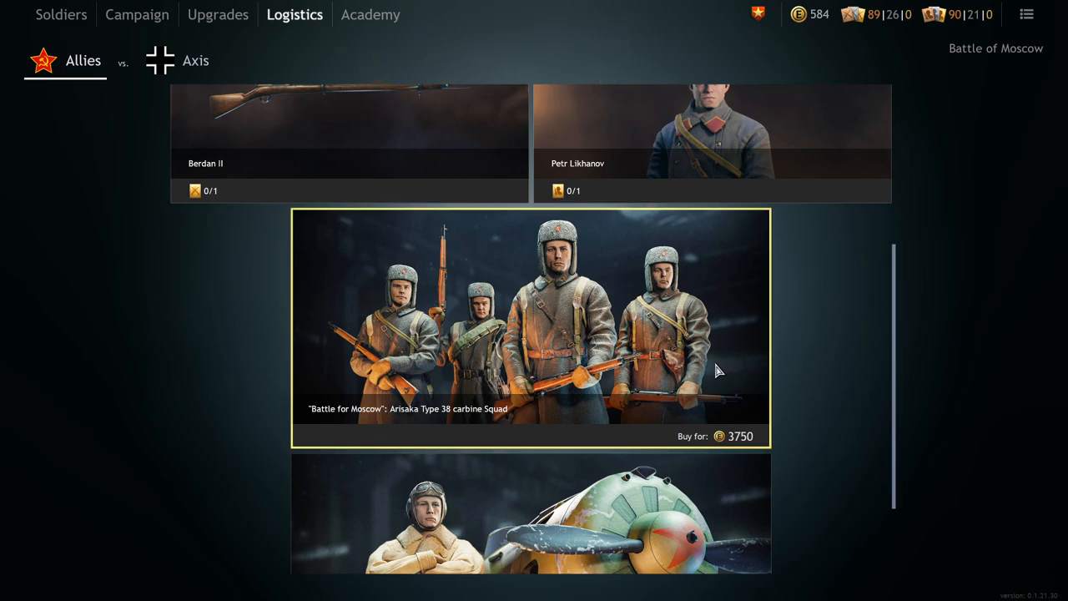
pyautogui.scroll(-3)
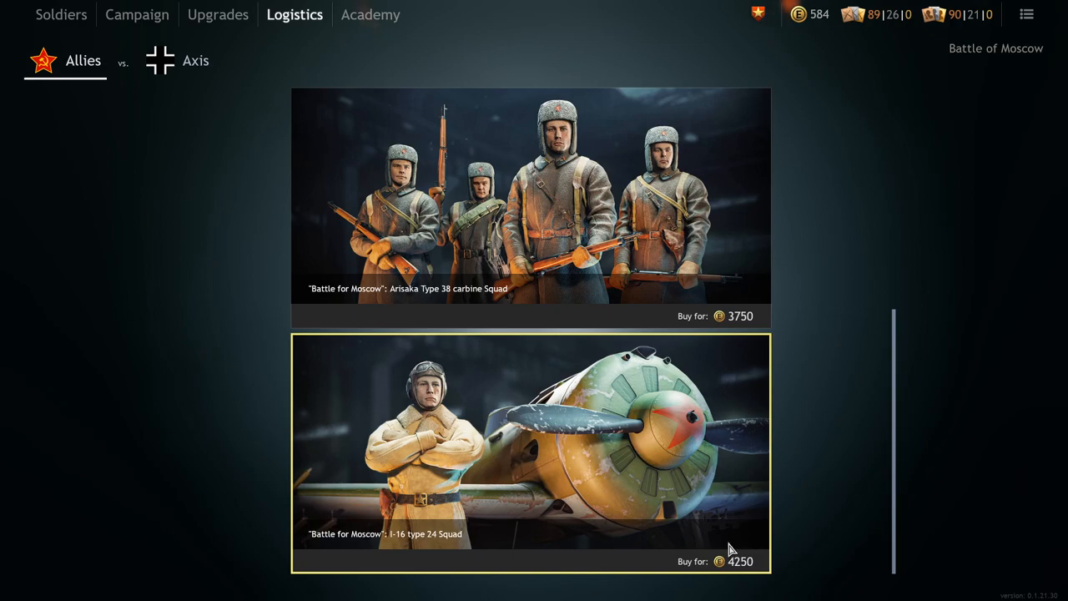
pyautogui.moveTo(697, 486)
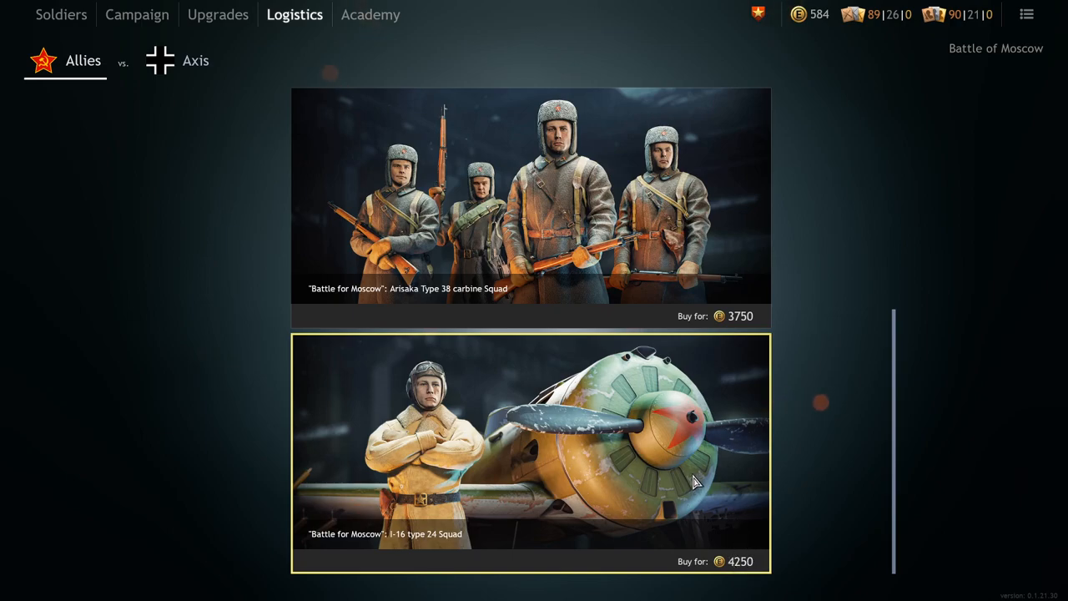
pyautogui.moveTo(674, 453)
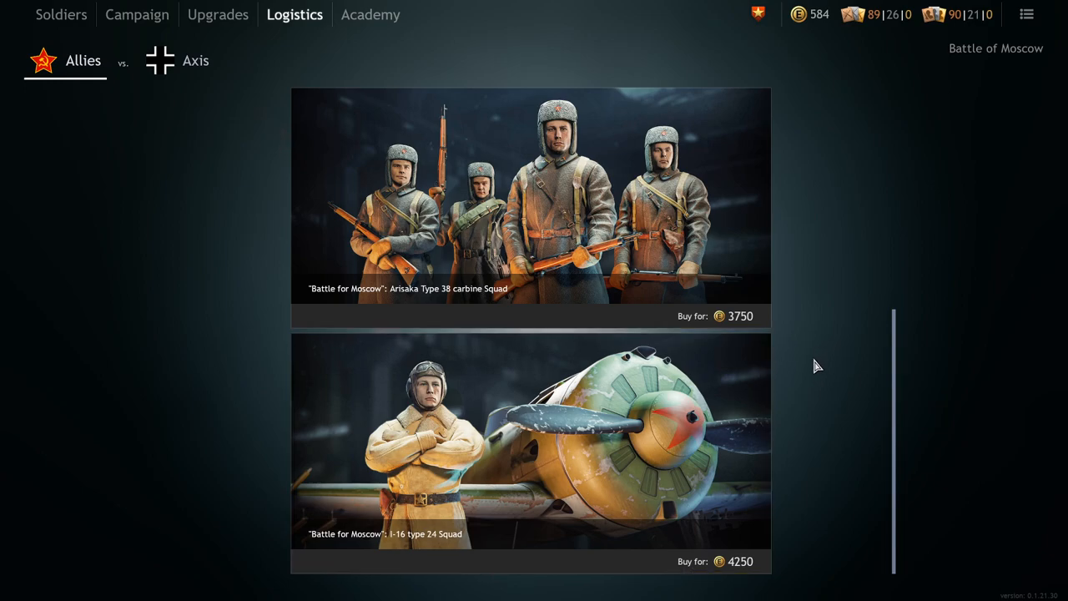
pyautogui.moveTo(822, 349)
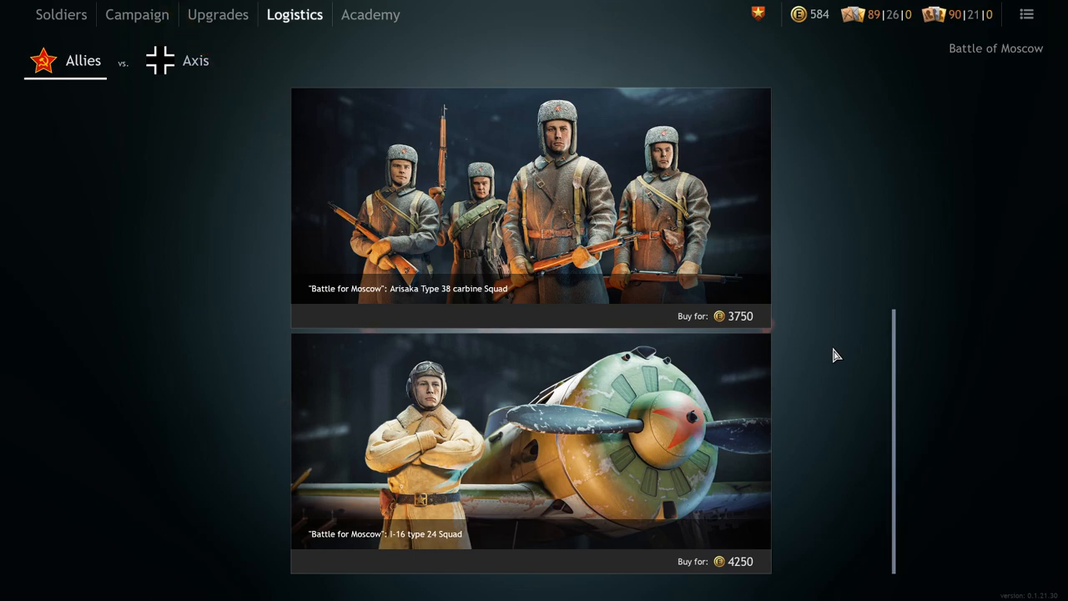
pyautogui.moveTo(836, 377)
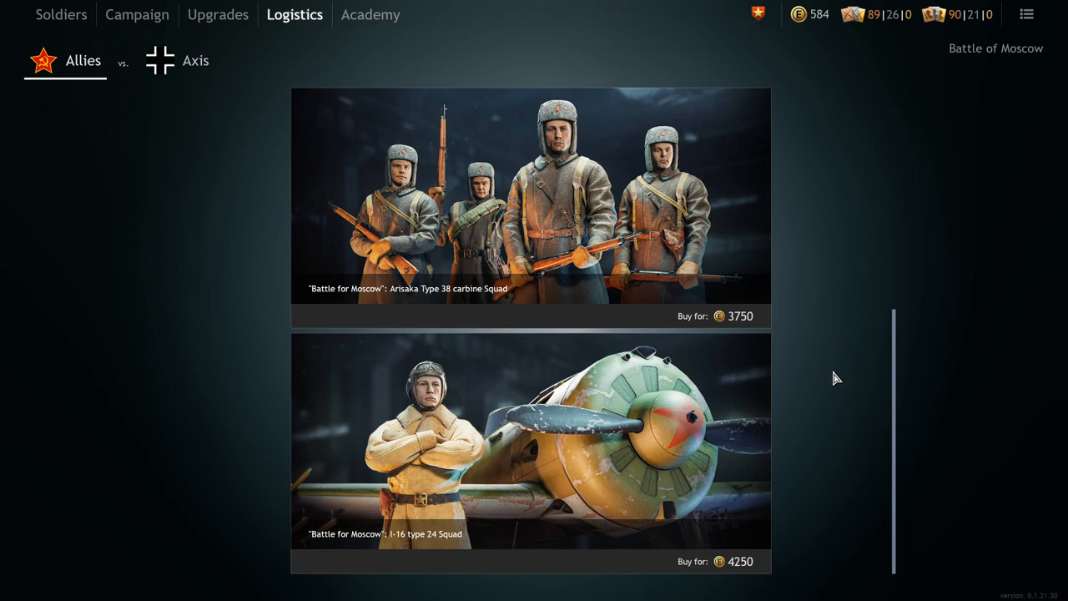
pyautogui.moveTo(783, 369)
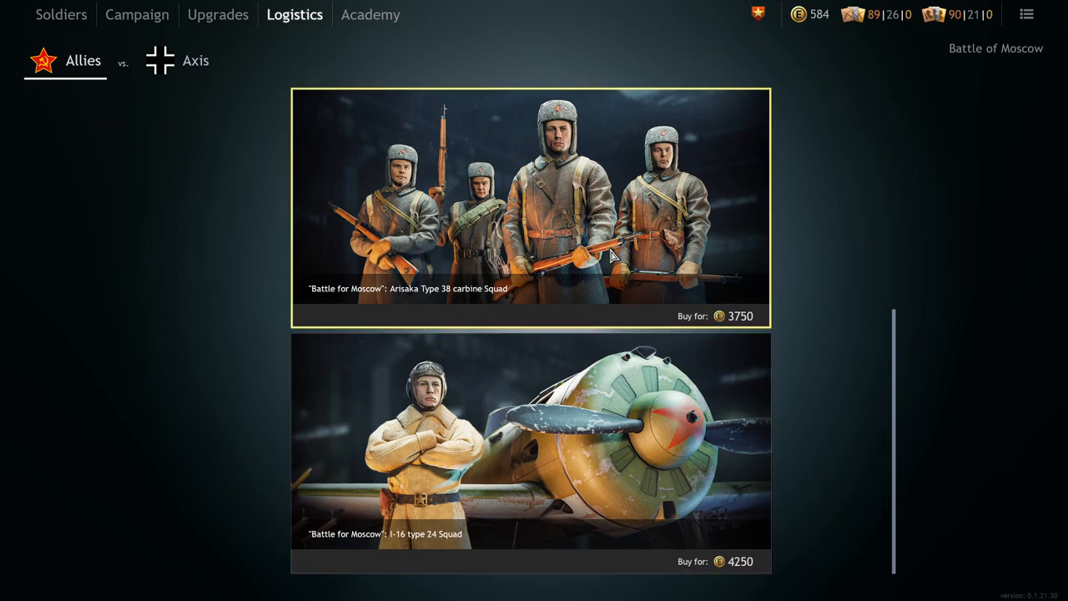
pyautogui.moveTo(601, 284)
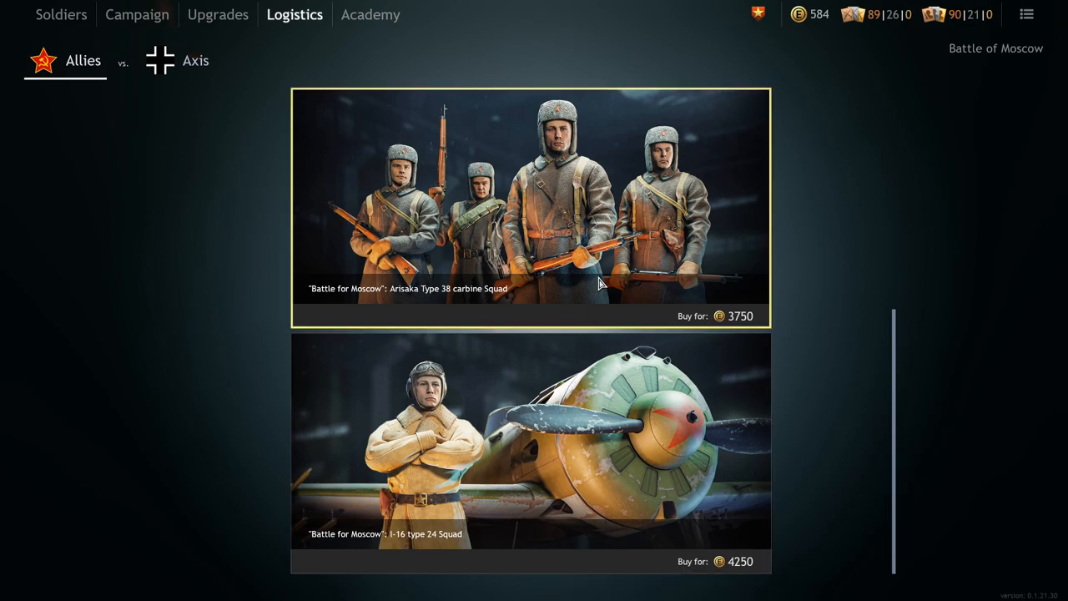
pyautogui.moveTo(559, 242)
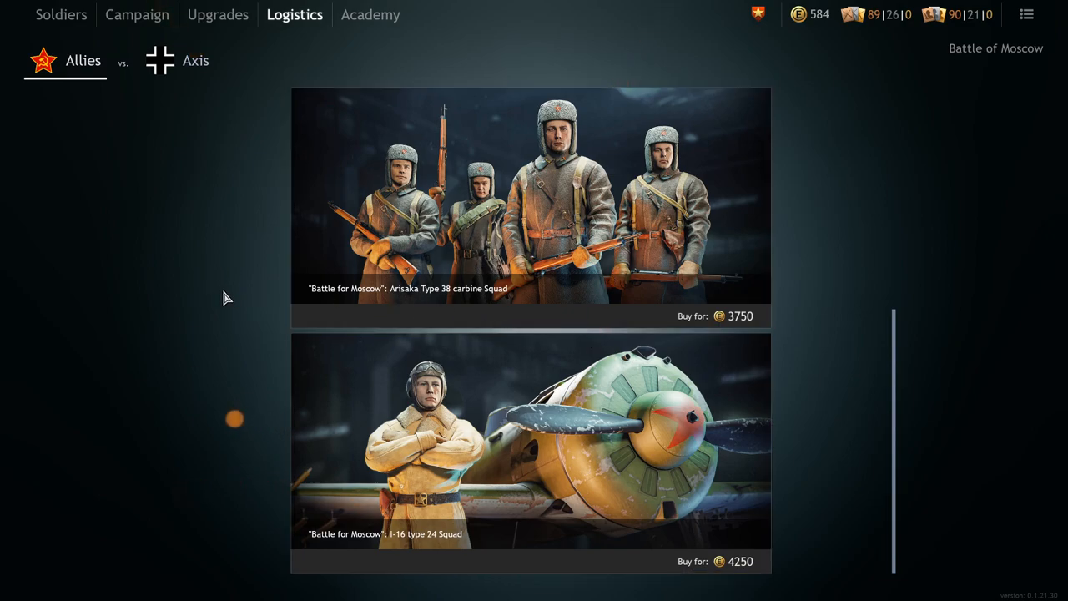
pyautogui.moveTo(232, 291)
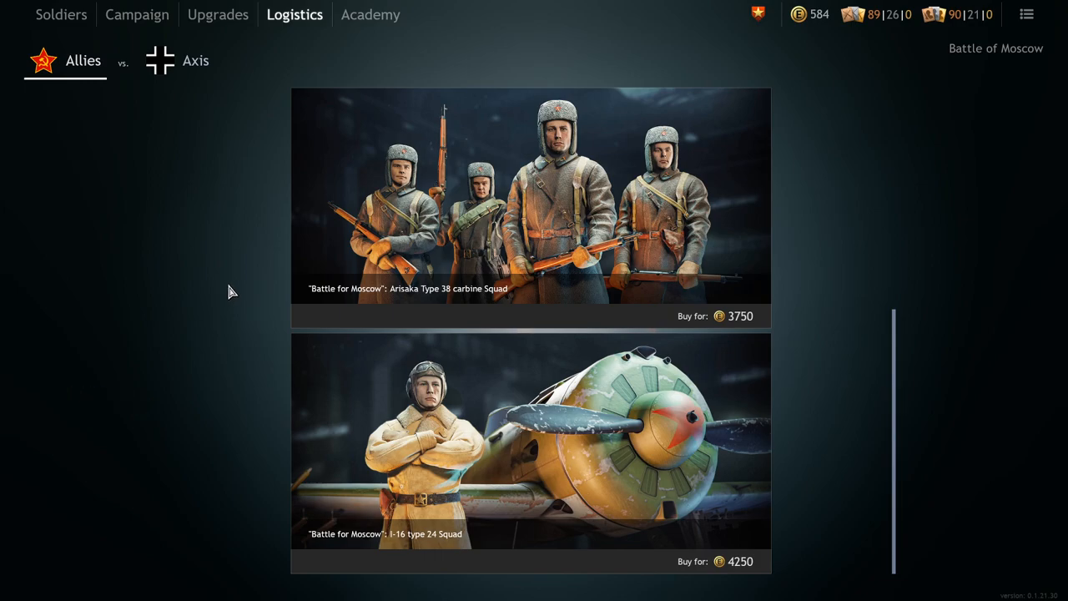
pyautogui.moveTo(269, 281)
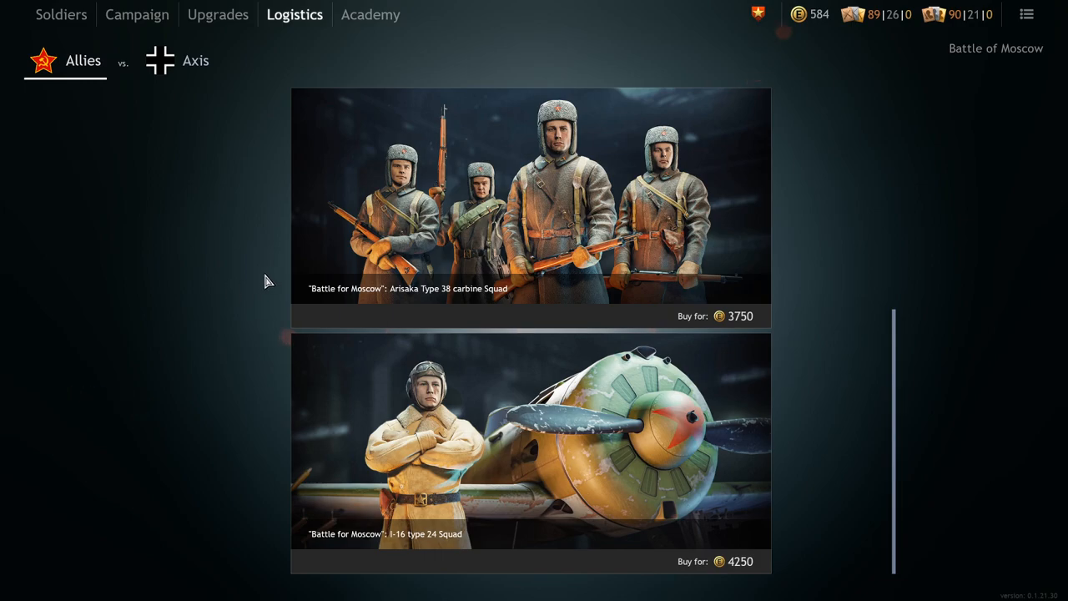
pyautogui.moveTo(255, 281)
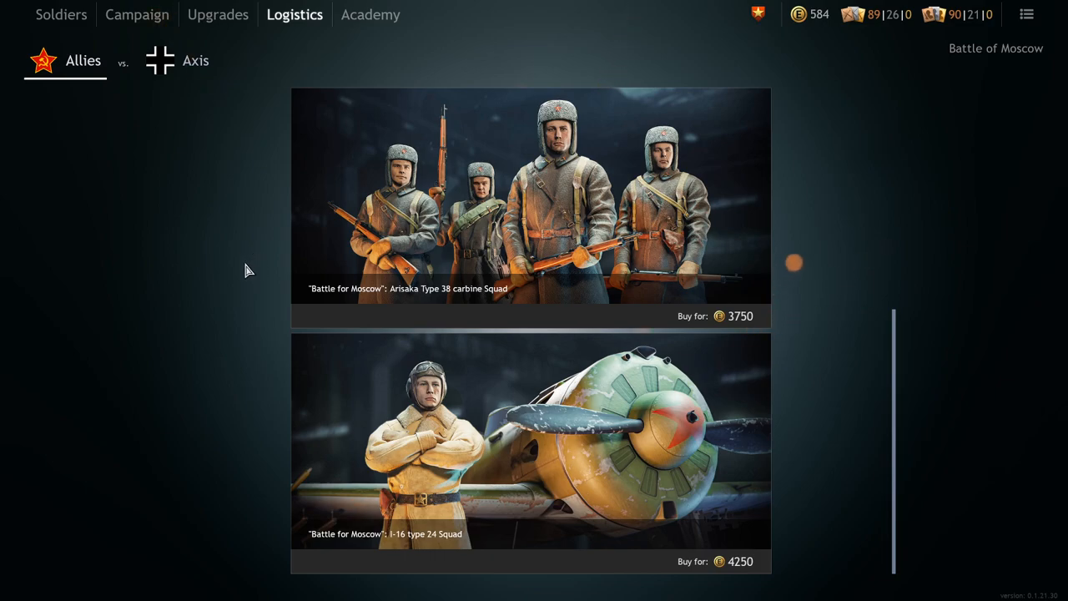
pyautogui.moveTo(223, 118)
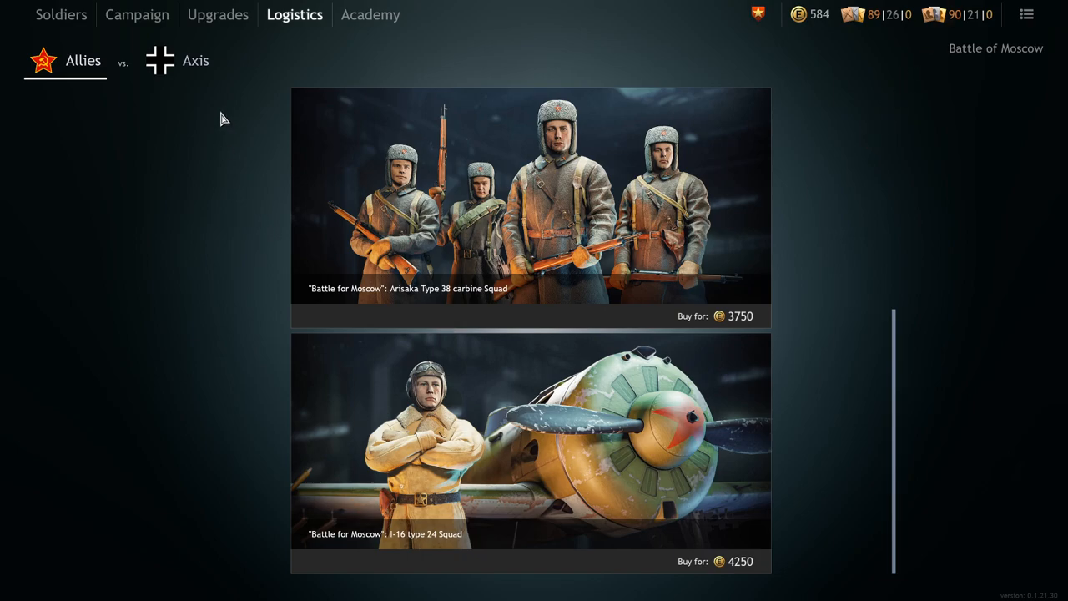
pyautogui.moveTo(234, 224)
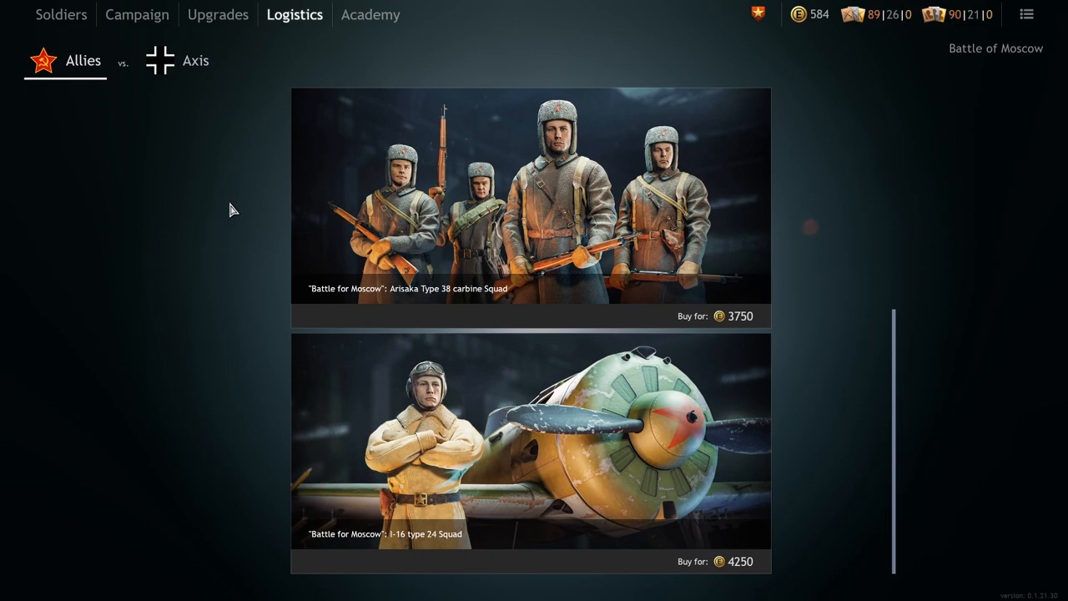
pyautogui.moveTo(246, 217)
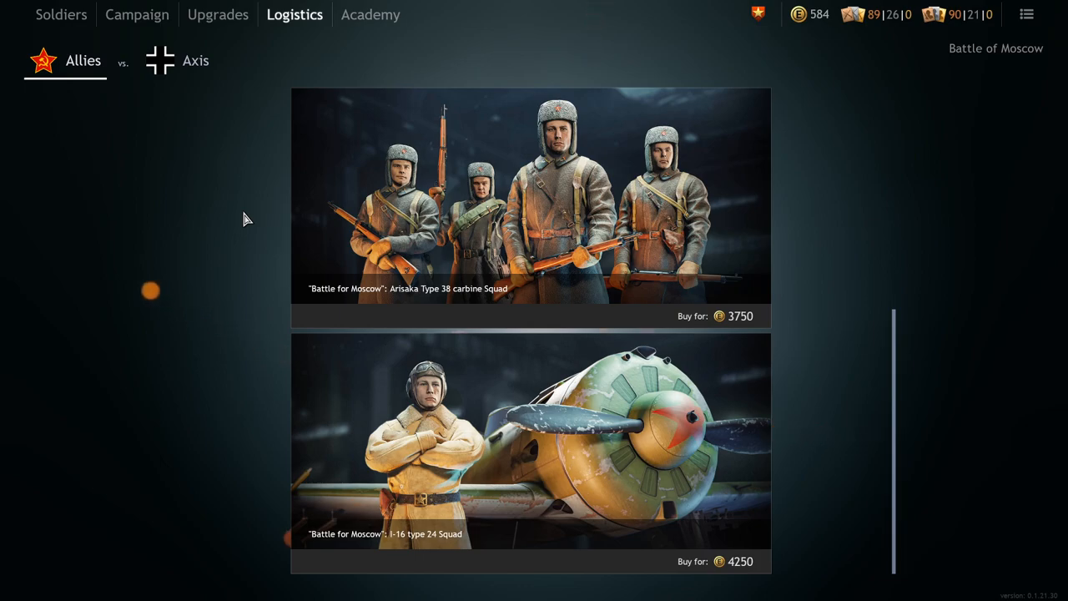
pyautogui.moveTo(238, 232)
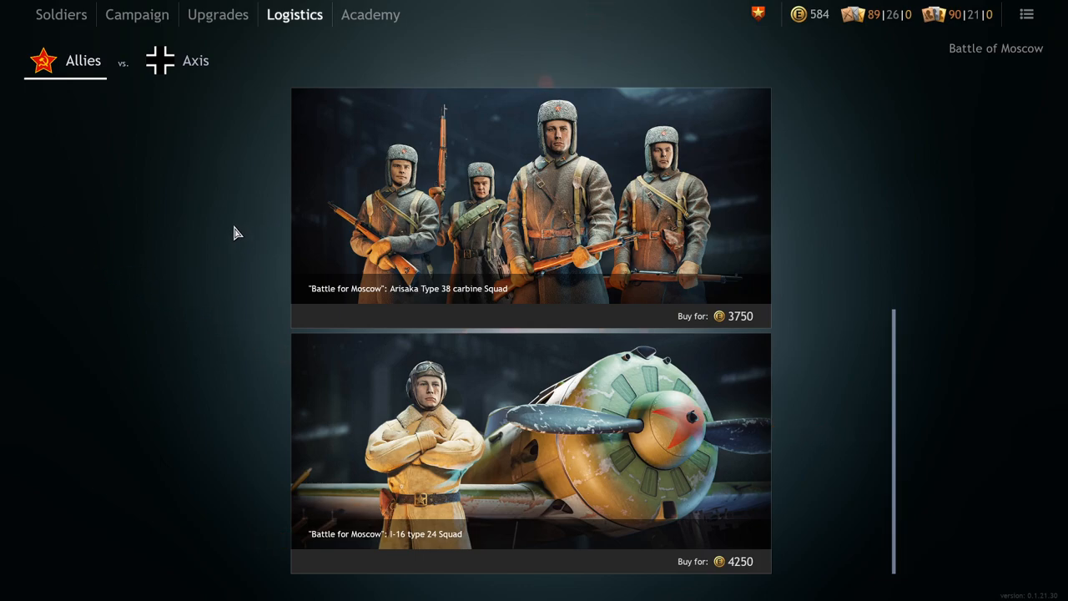
pyautogui.moveTo(228, 230)
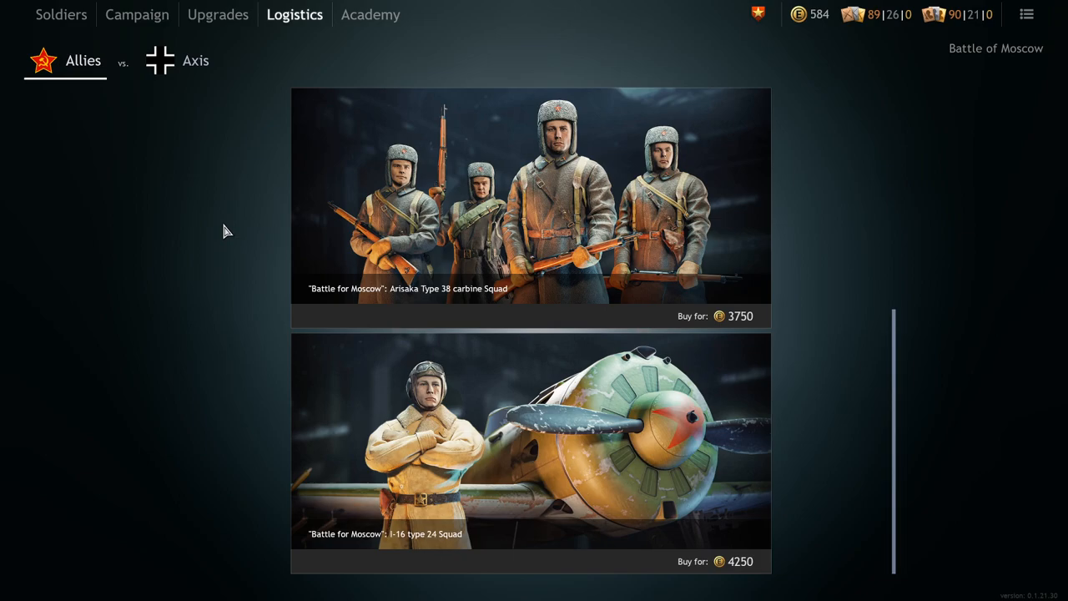
pyautogui.moveTo(271, 206)
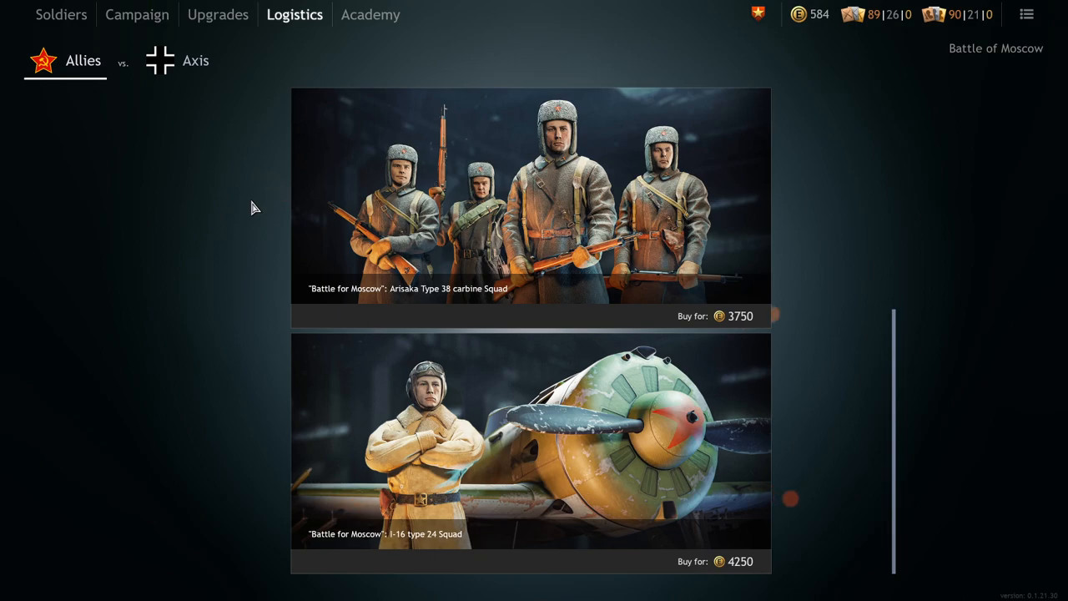
pyautogui.moveTo(284, 242)
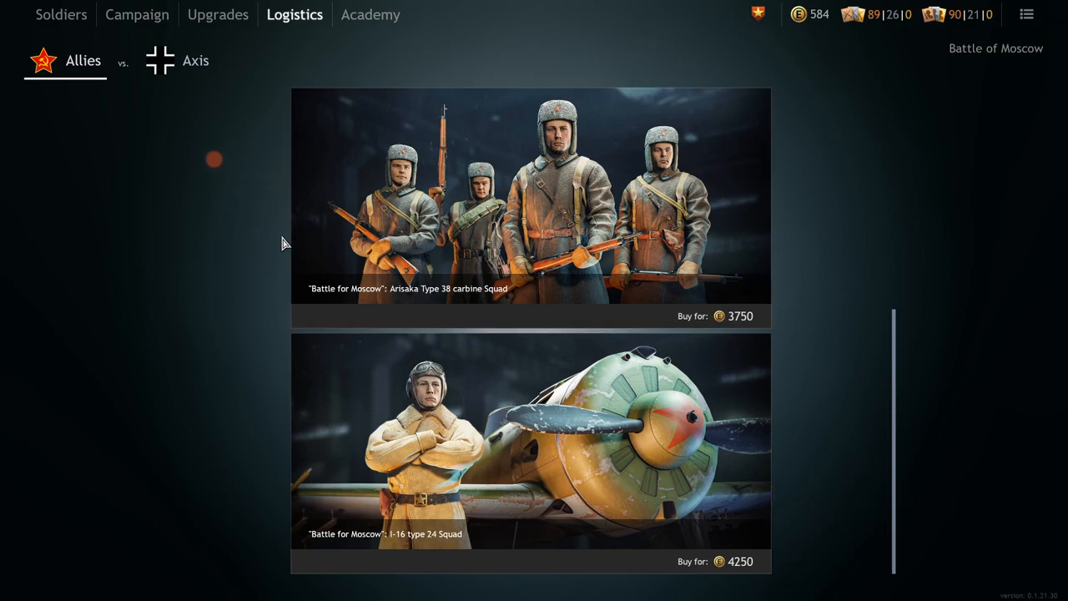
pyautogui.moveTo(268, 240)
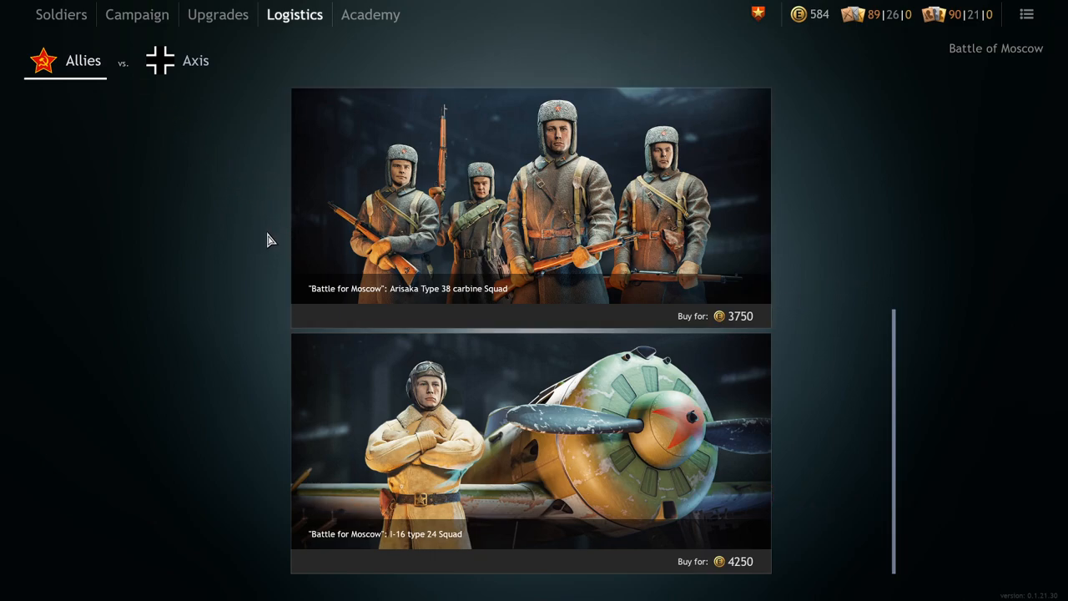
pyautogui.moveTo(258, 263)
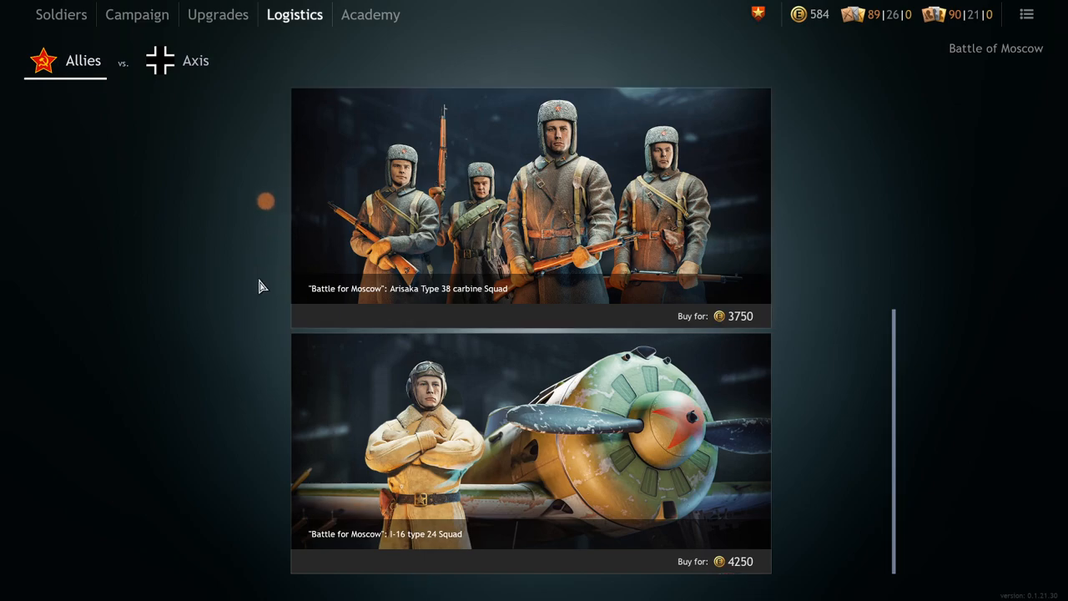
pyautogui.moveTo(192, 315)
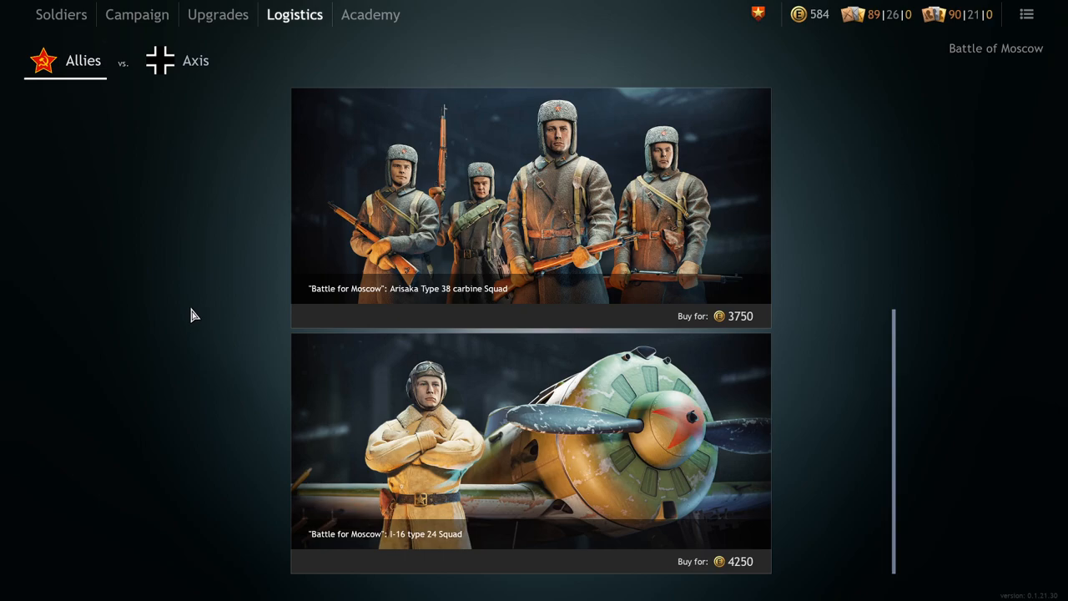
pyautogui.moveTo(267, 343)
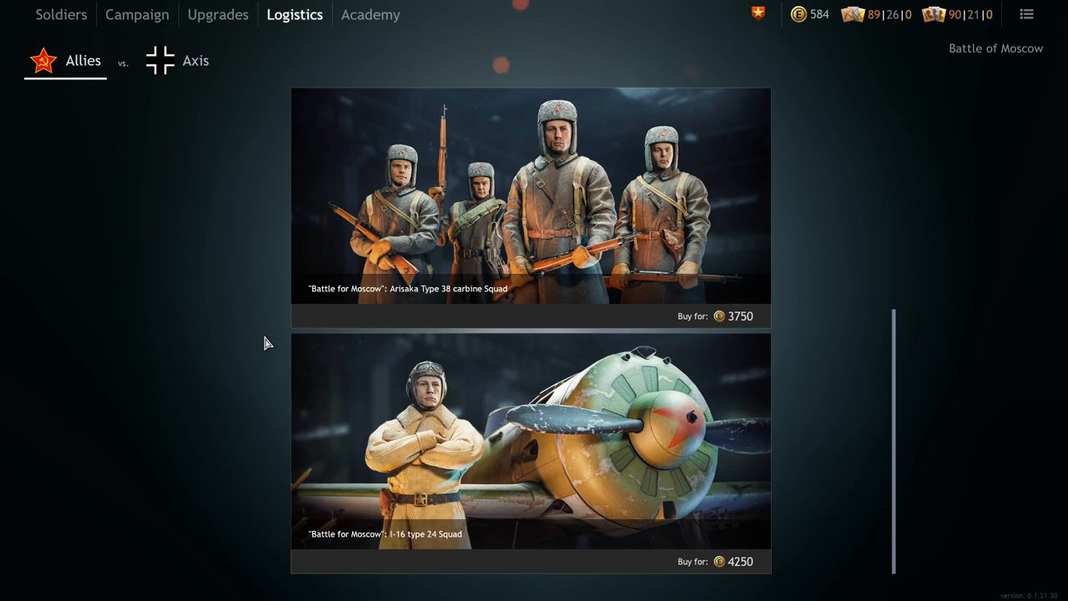
pyautogui.moveTo(233, 224)
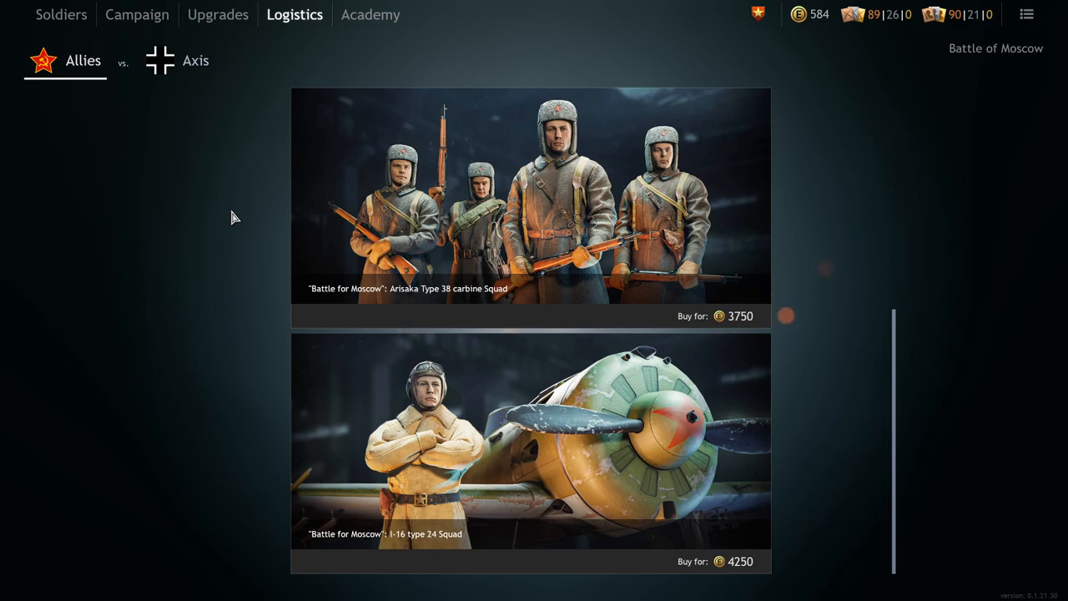
pyautogui.moveTo(237, 215)
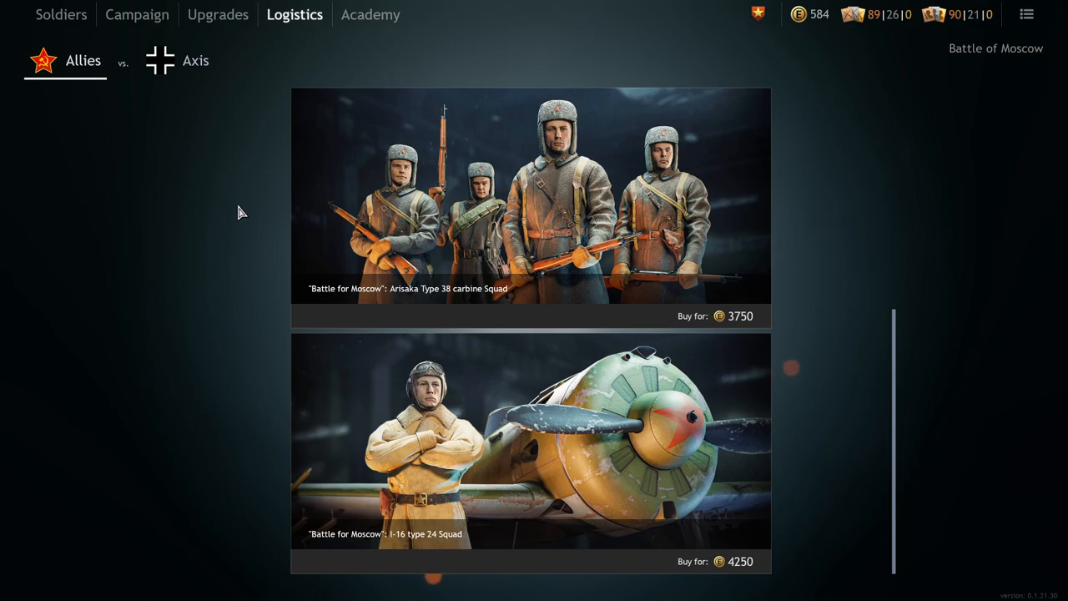
pyautogui.moveTo(247, 184)
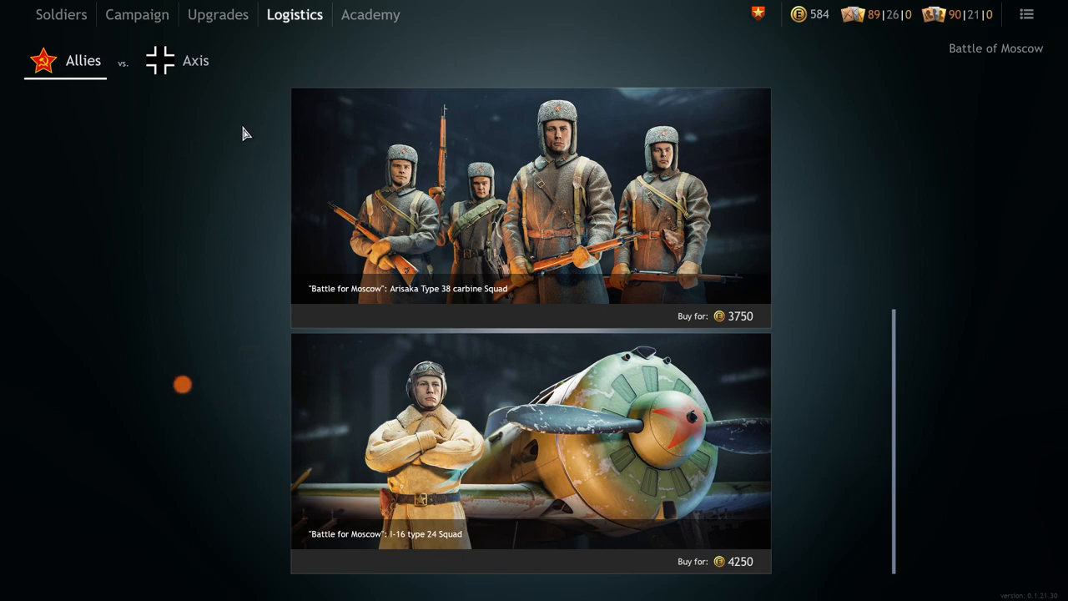
pyautogui.moveTo(240, 138)
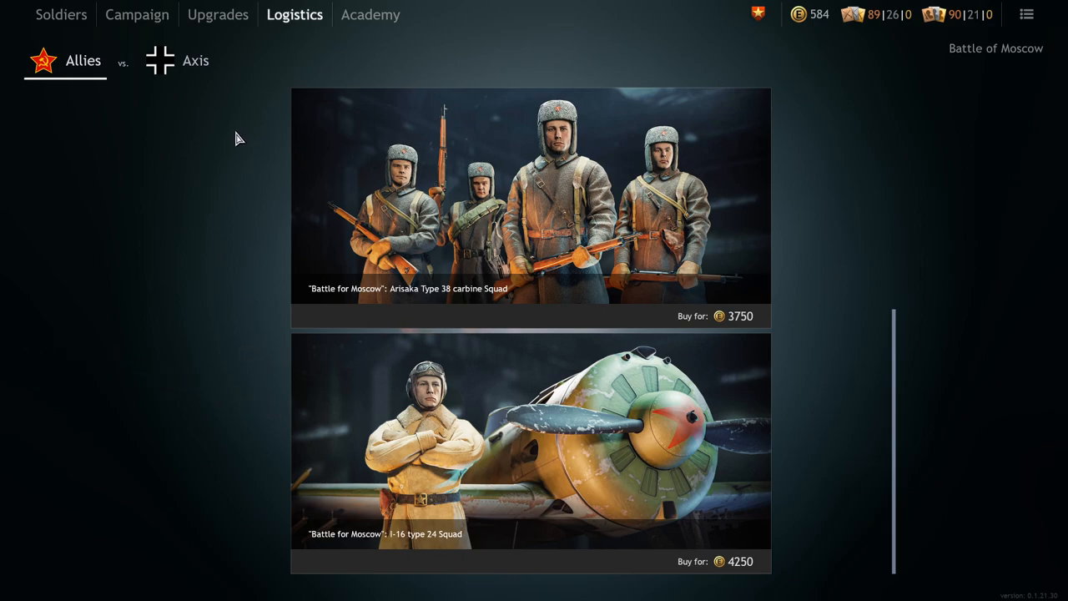
pyautogui.moveTo(238, 138)
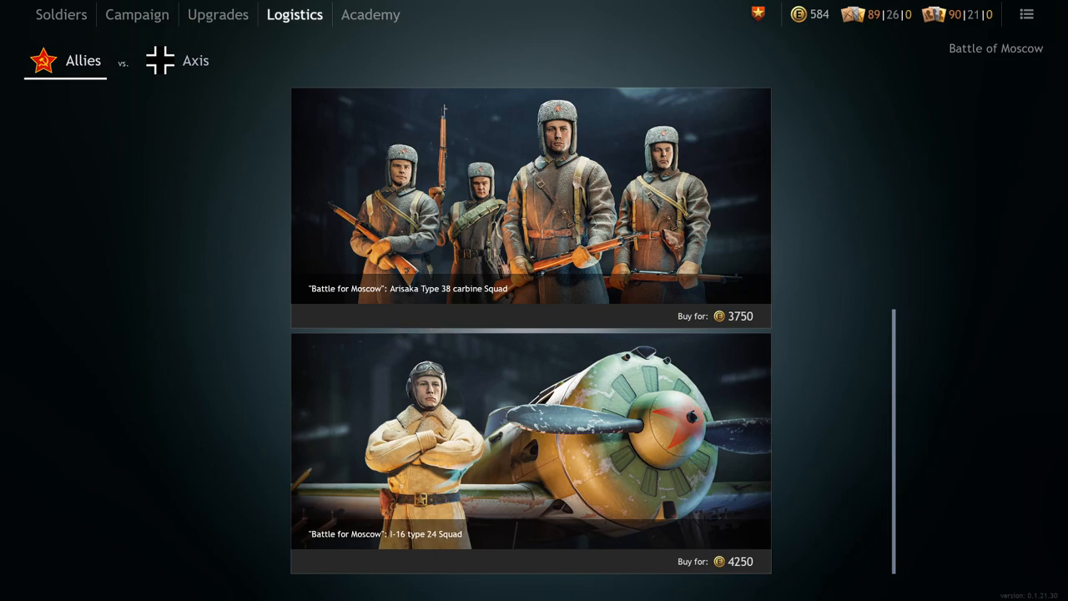
pyautogui.moveTo(191, 269)
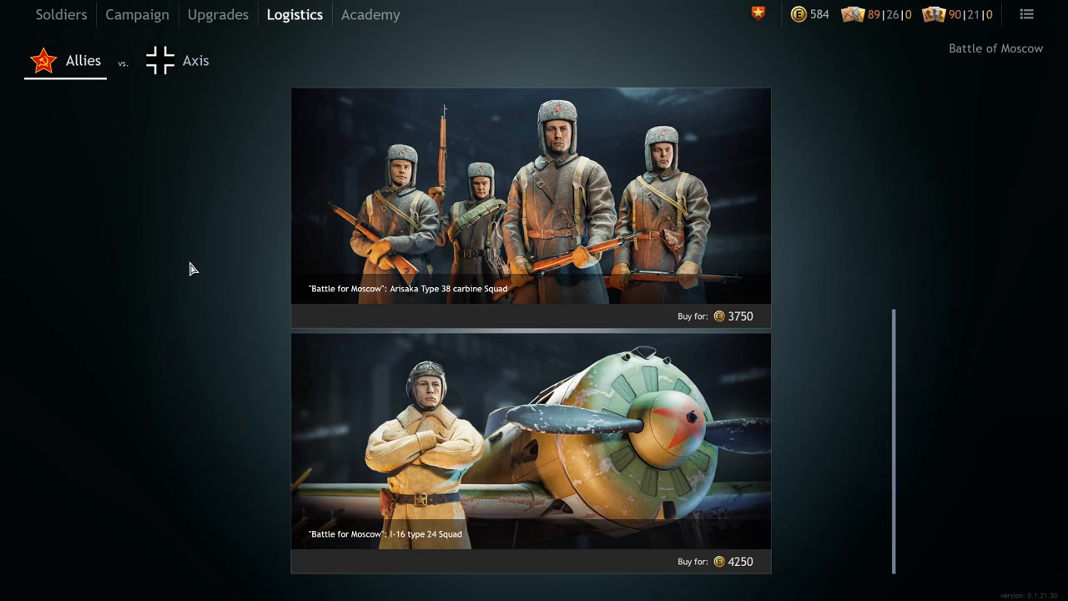